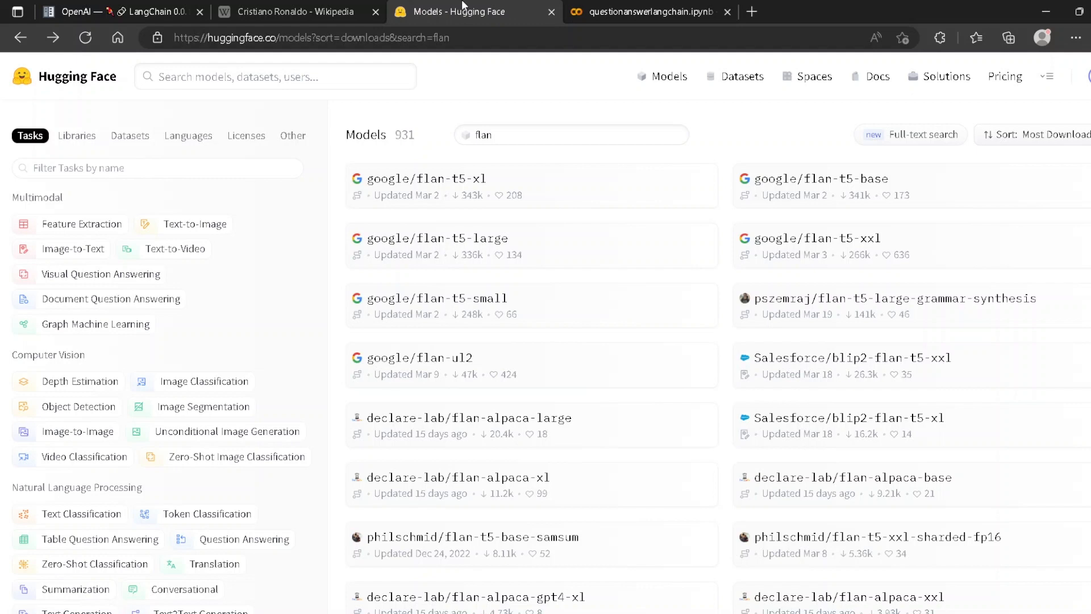
Step: Scroll through LangChain's Text Embedding Models integrations list, then return to the Colab notebook
click(105, 12)
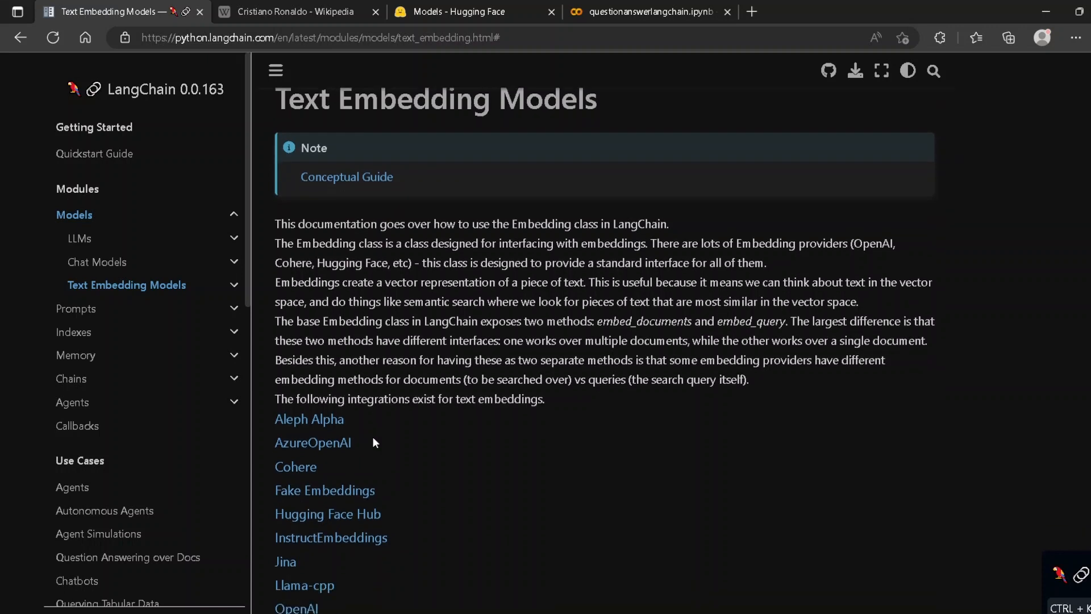
scroll(down, 3)
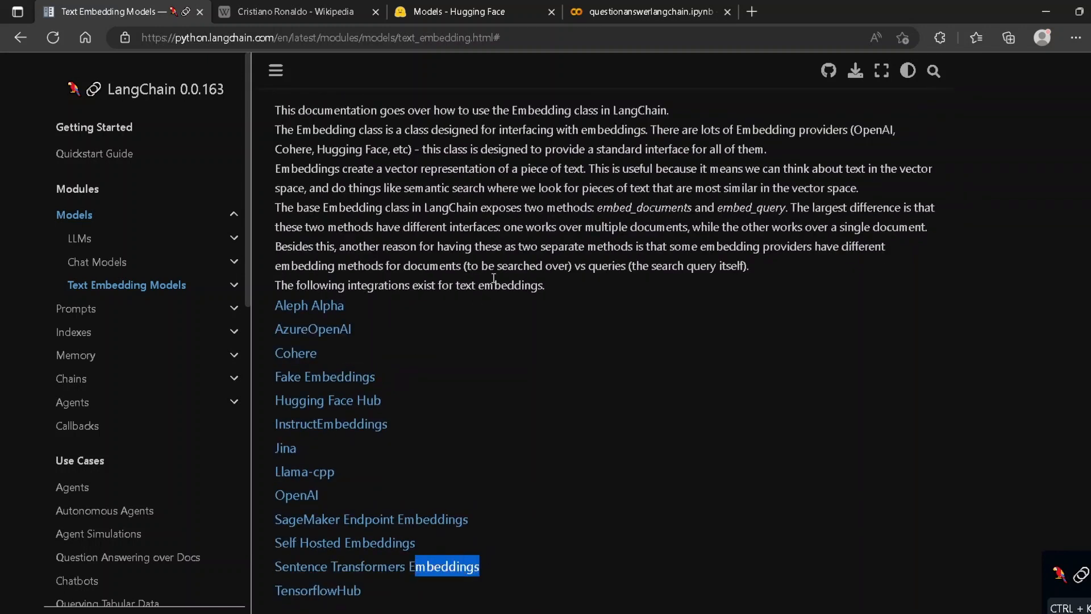
mouse_move(348, 484)
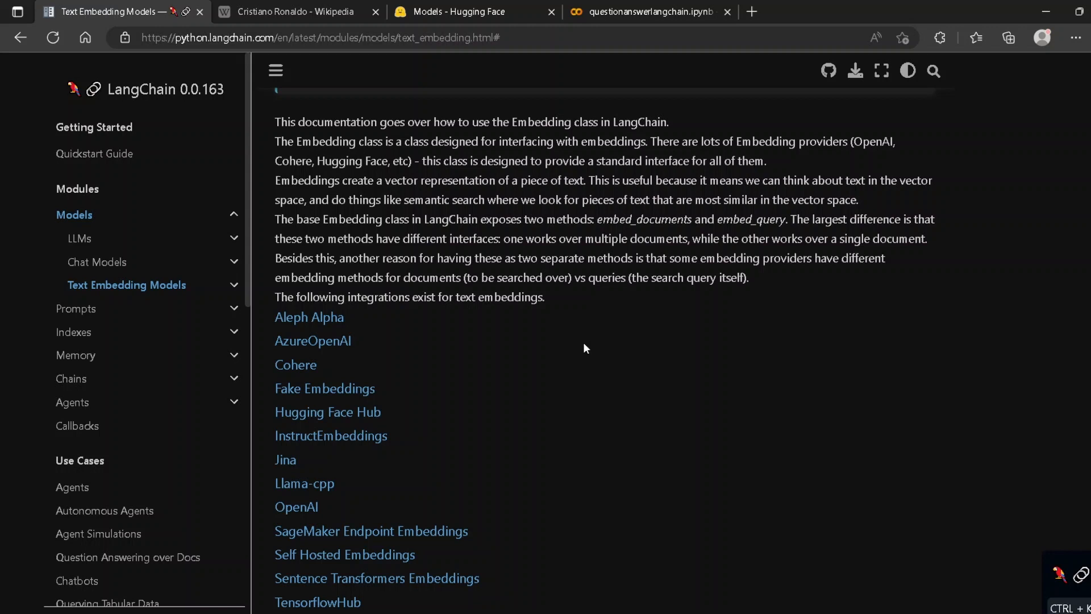
scroll(down, 3)
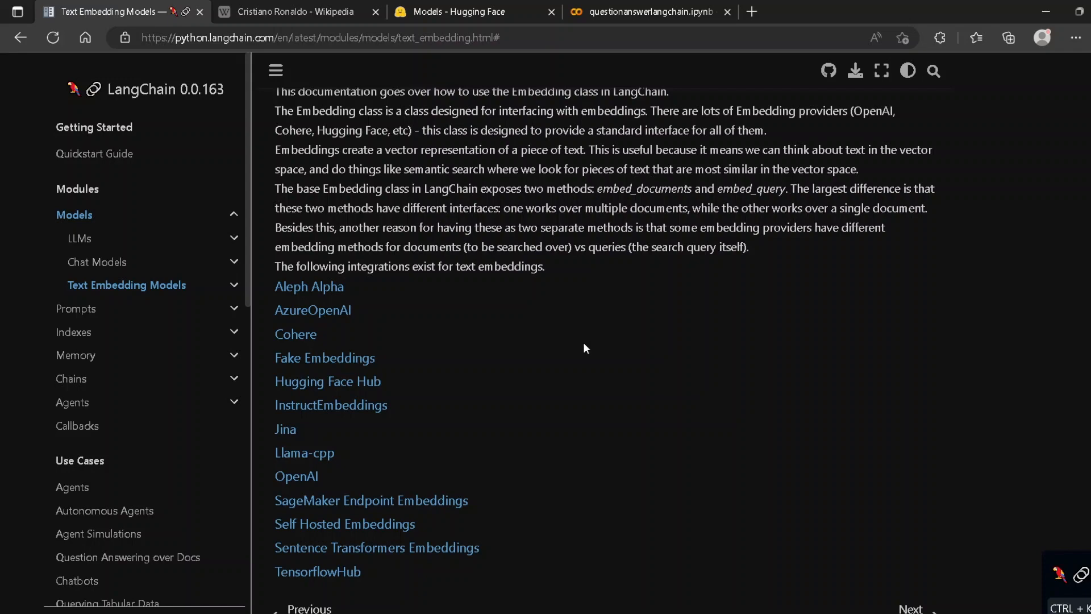
click(629, 11)
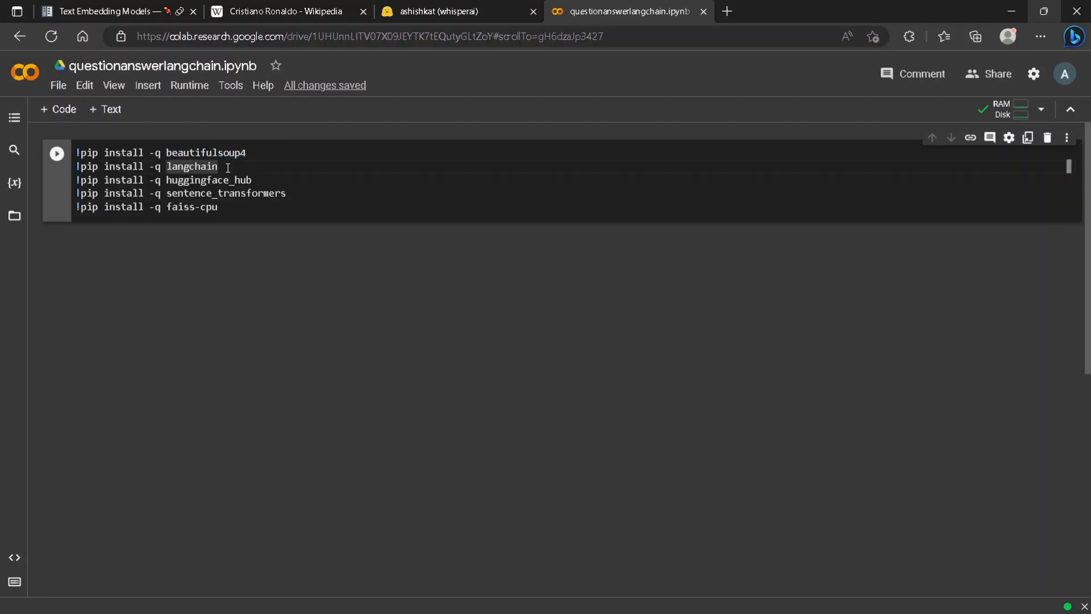
Step: Highlight the langchain, huggingface_hub and faiss-cpu installs, then add a code cell below
double_click(192, 167)
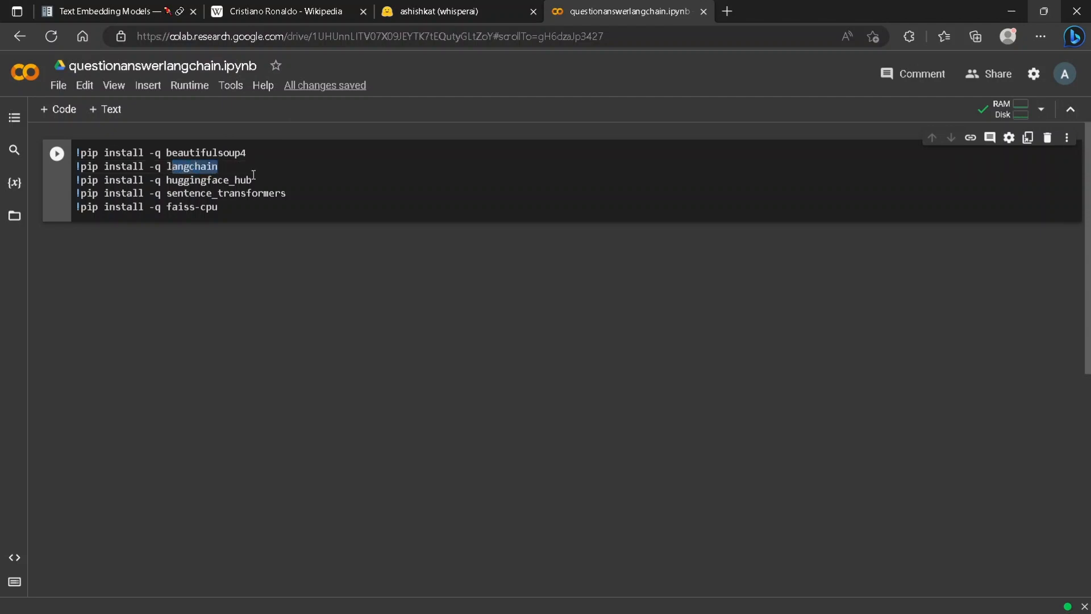
double_click(209, 179)
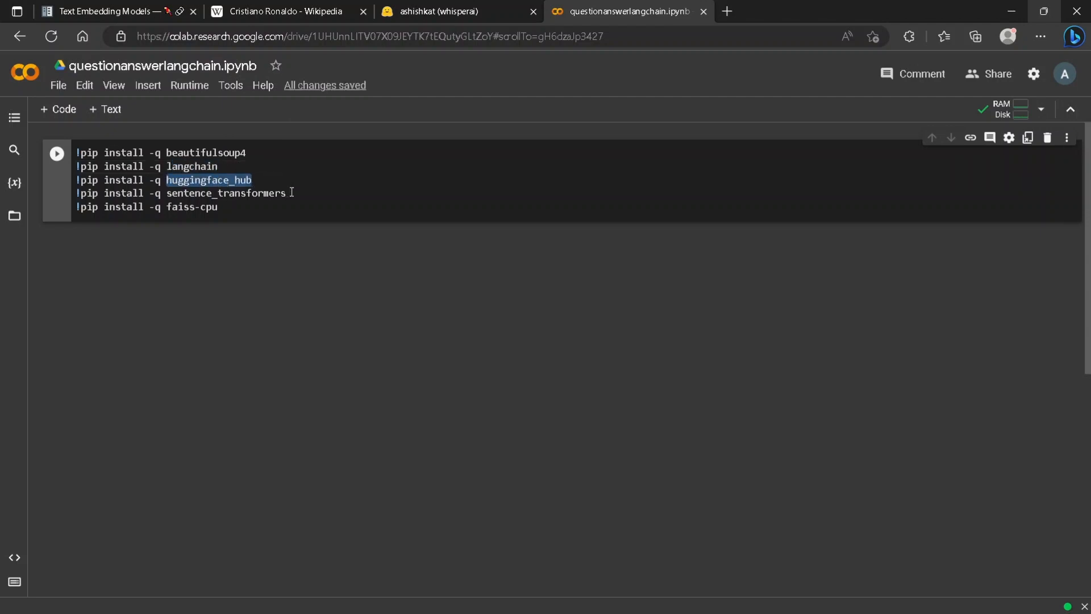
double_click(227, 194)
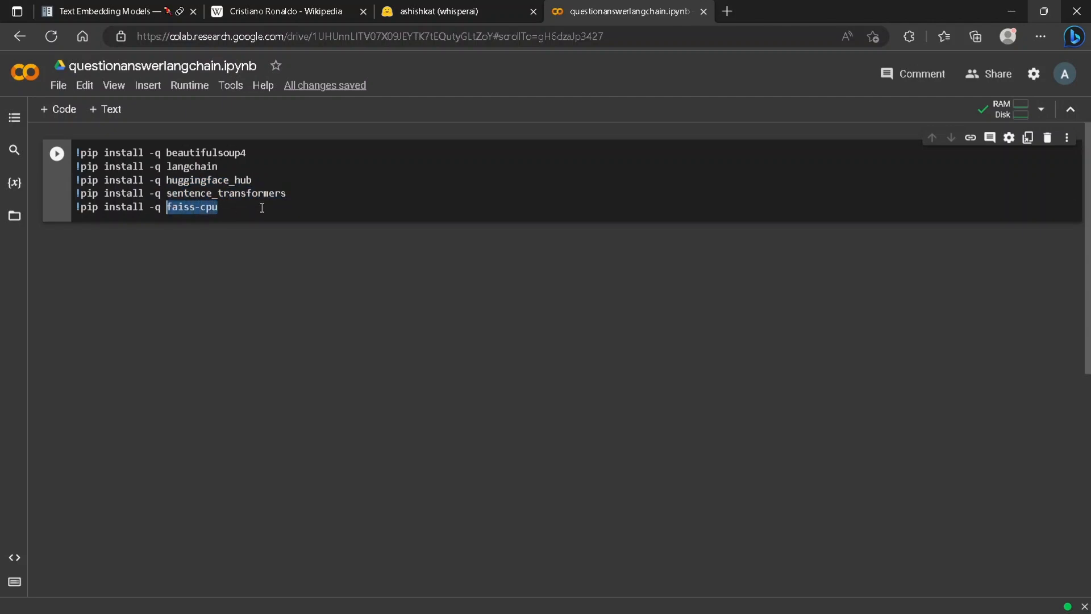
click(530, 224)
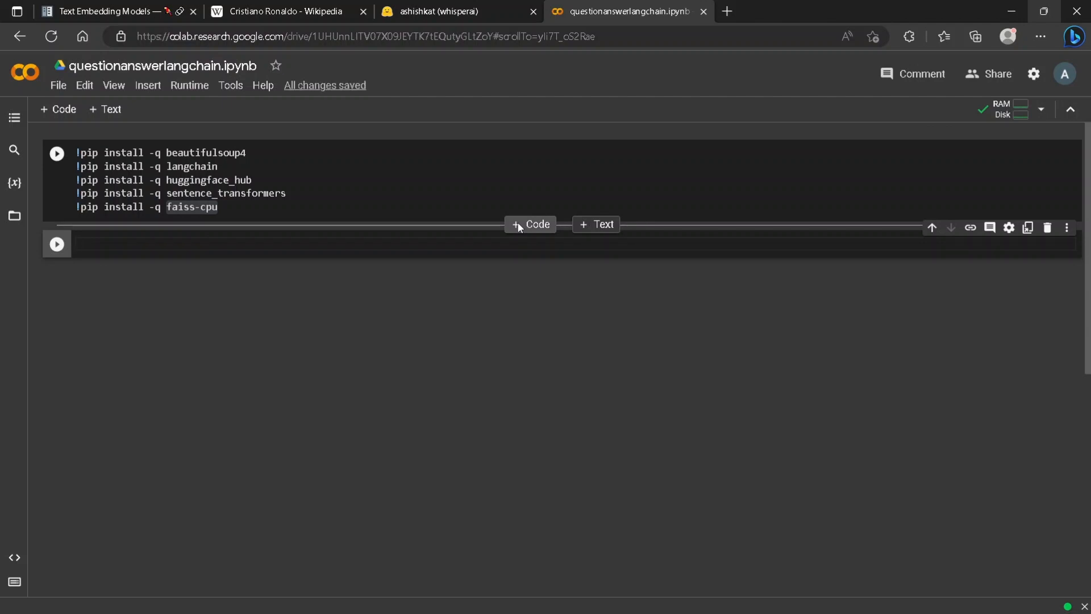
text(#importing moudles)
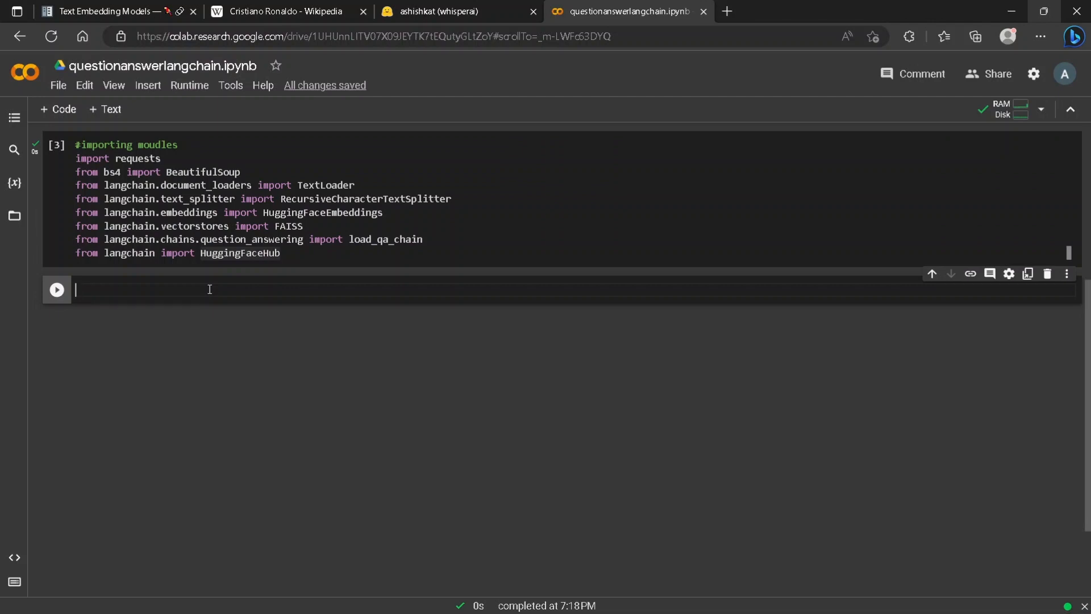
text(#ur)
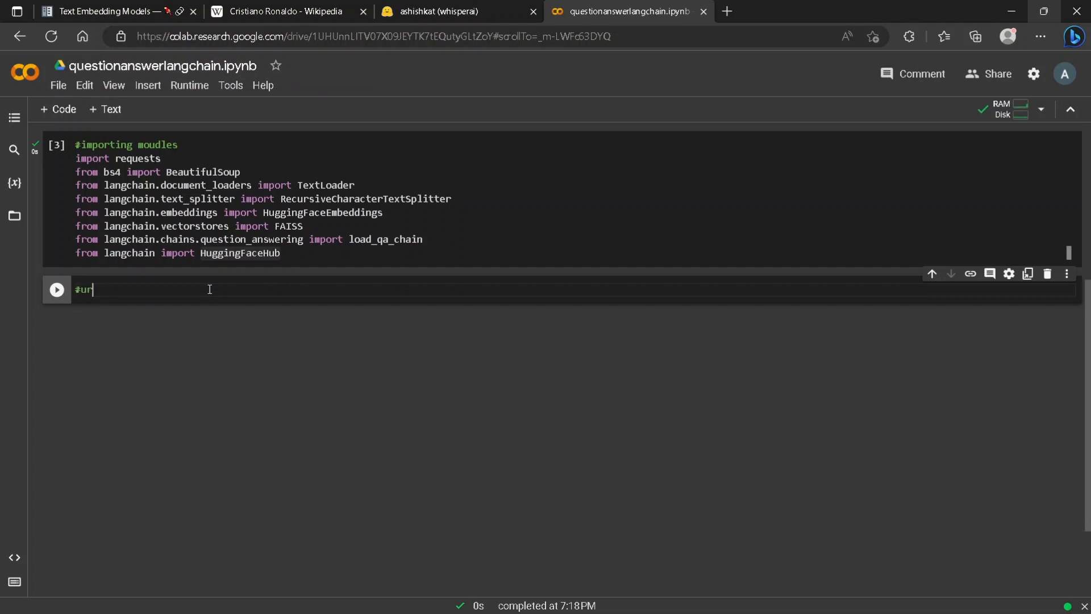
click(284, 11)
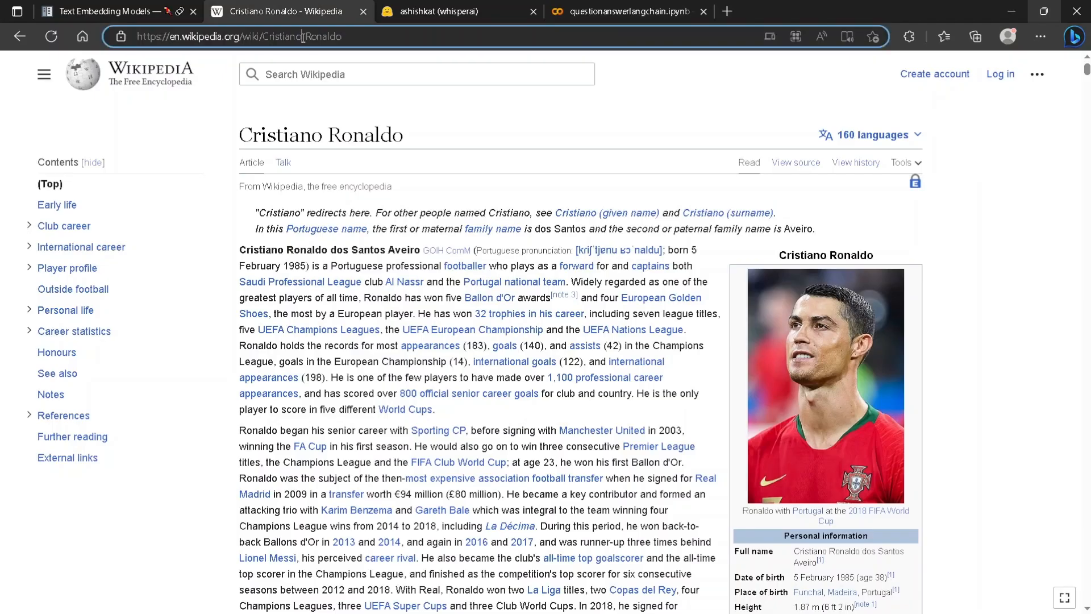
click(626, 11)
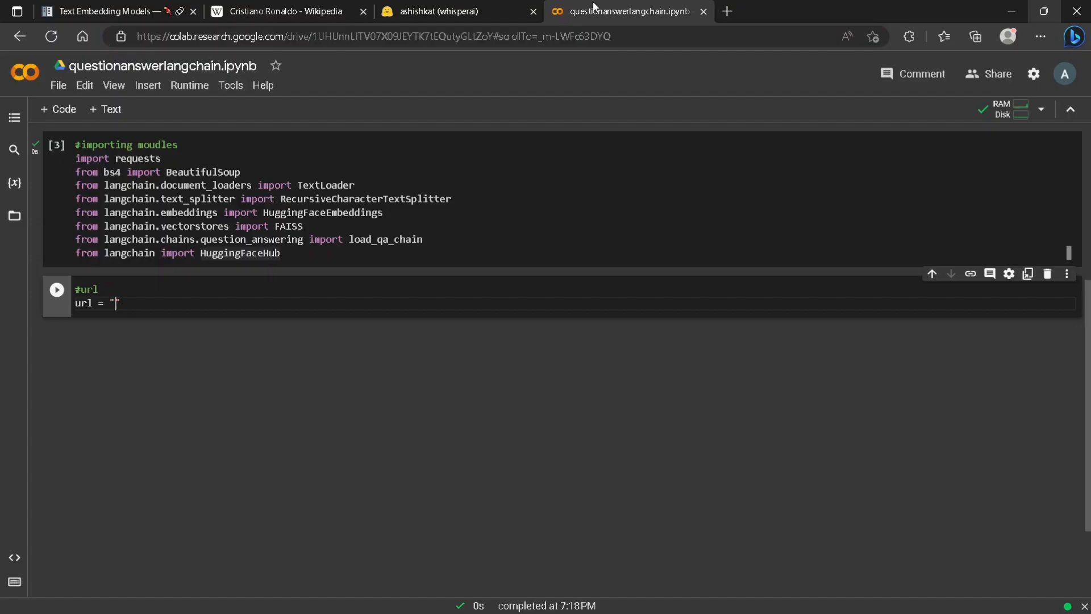
text(https://en.wikipedia.org/wiki/Cristiano_Ronaldo")
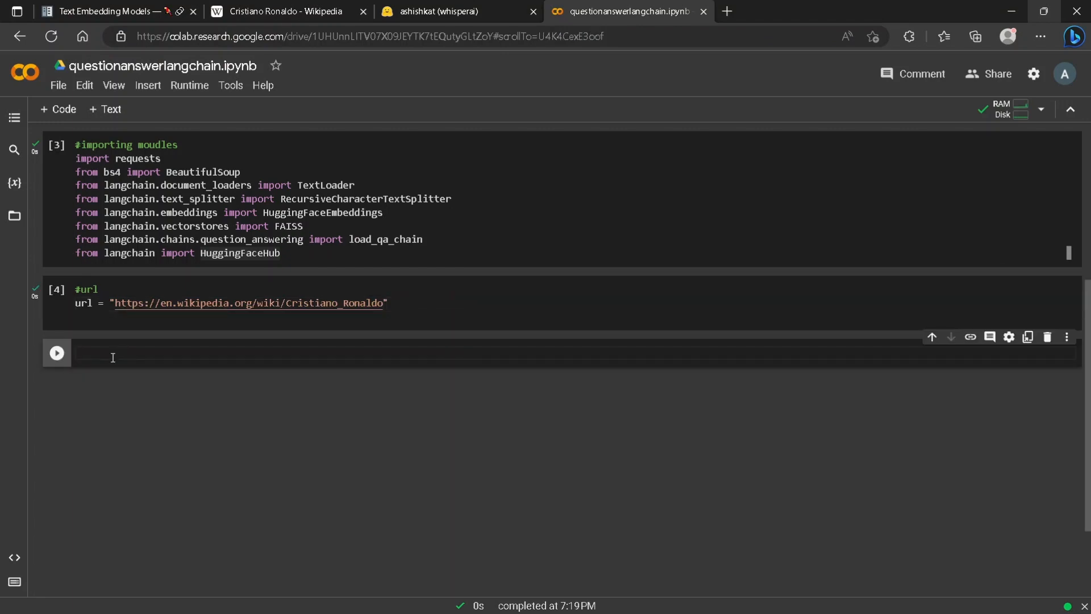
Step: Write def extract_text(url) using requests.get(url) and BeautifulSoup with html.parser
text(#)
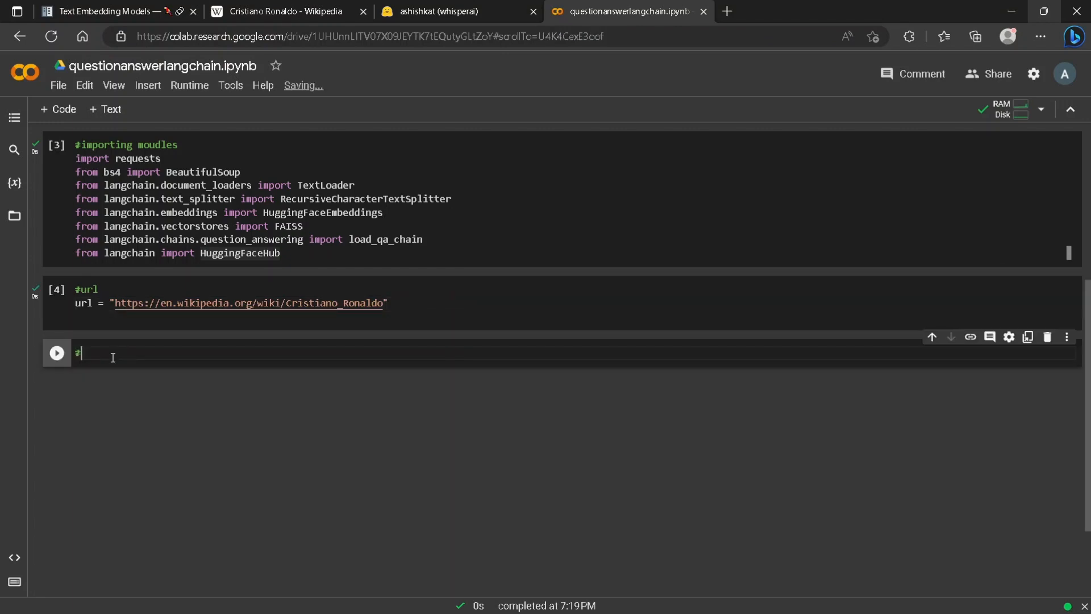
text(extracting url)
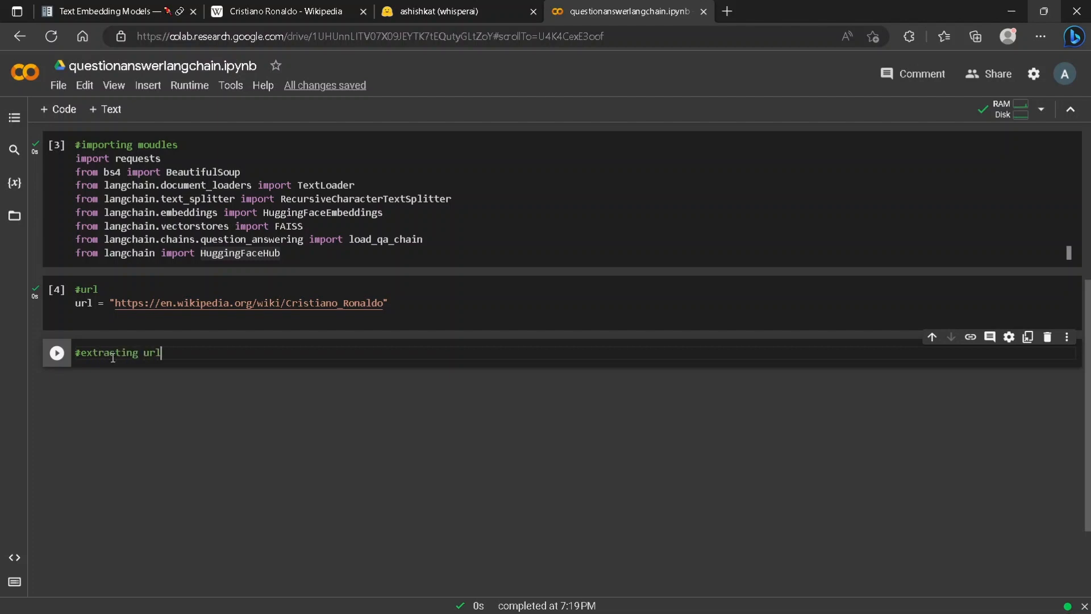
text(def extract_tex)
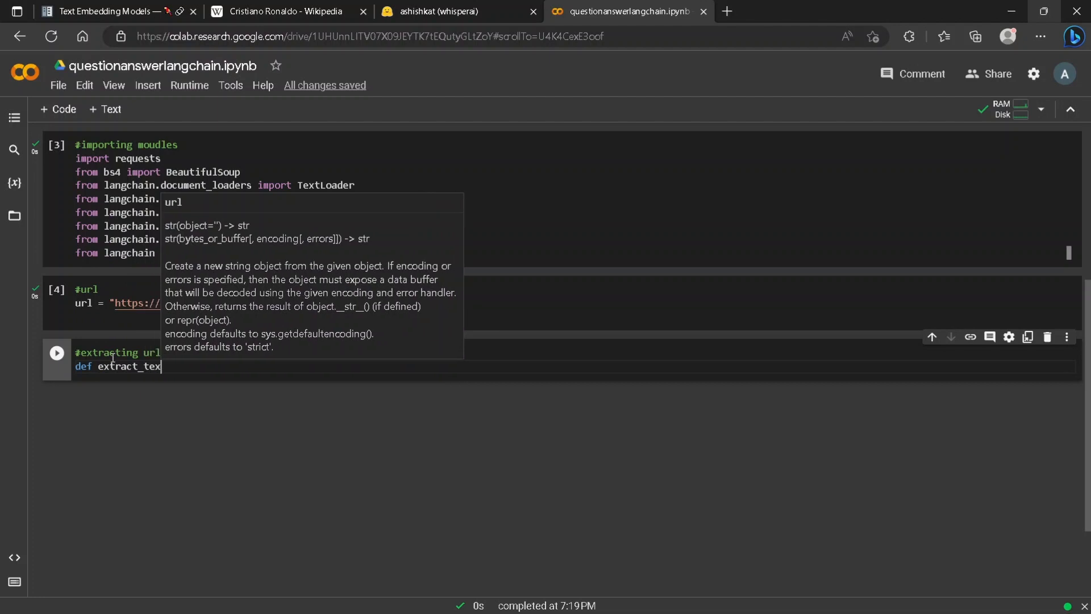
text((url))
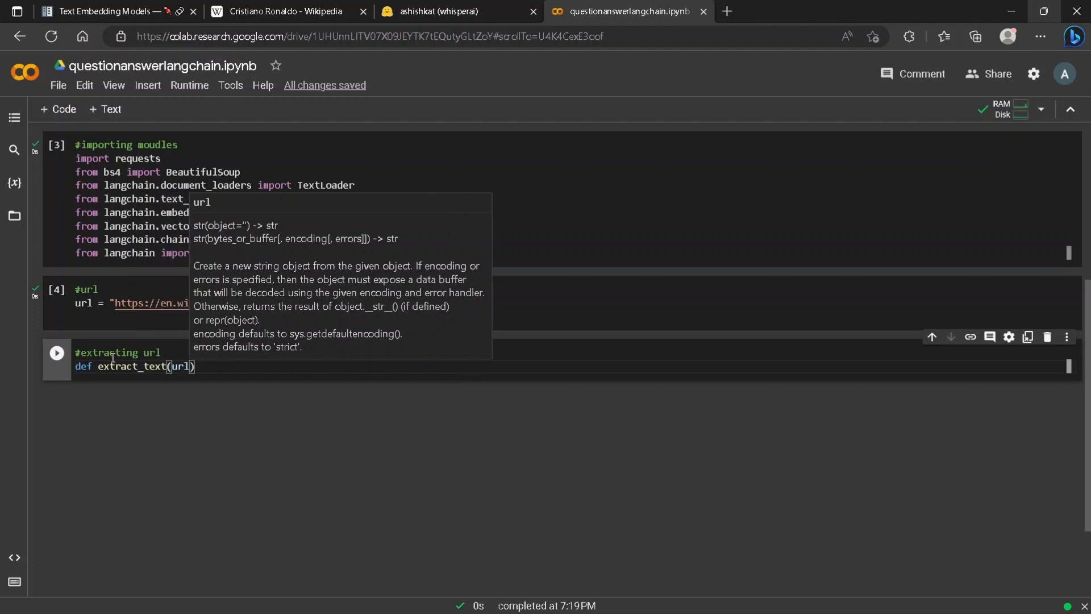
text(response = re)
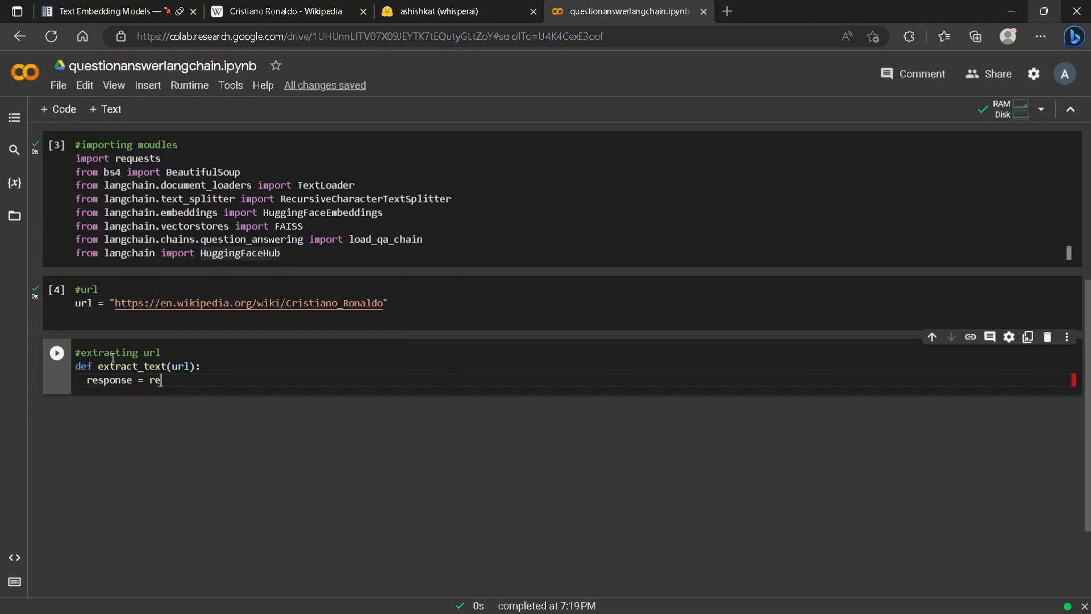
text(quests.get())
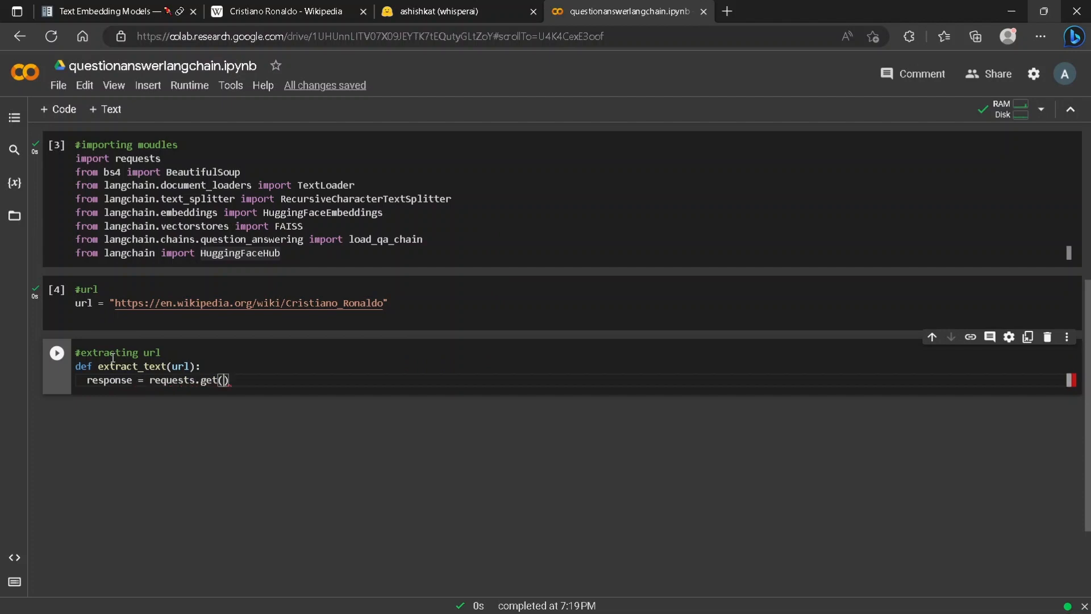
text(url)
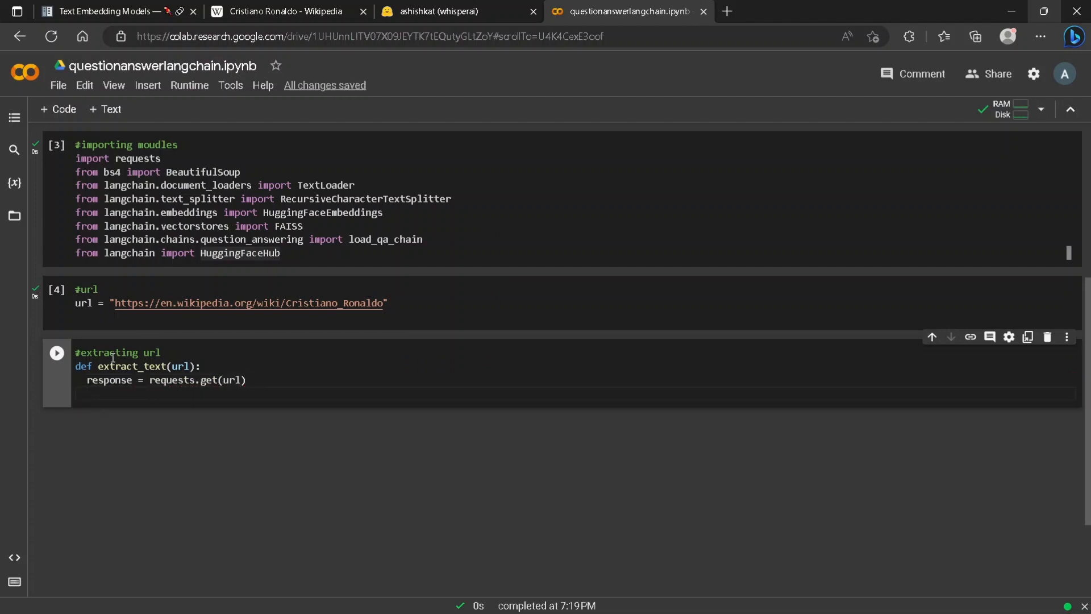
text(soup = Beau)
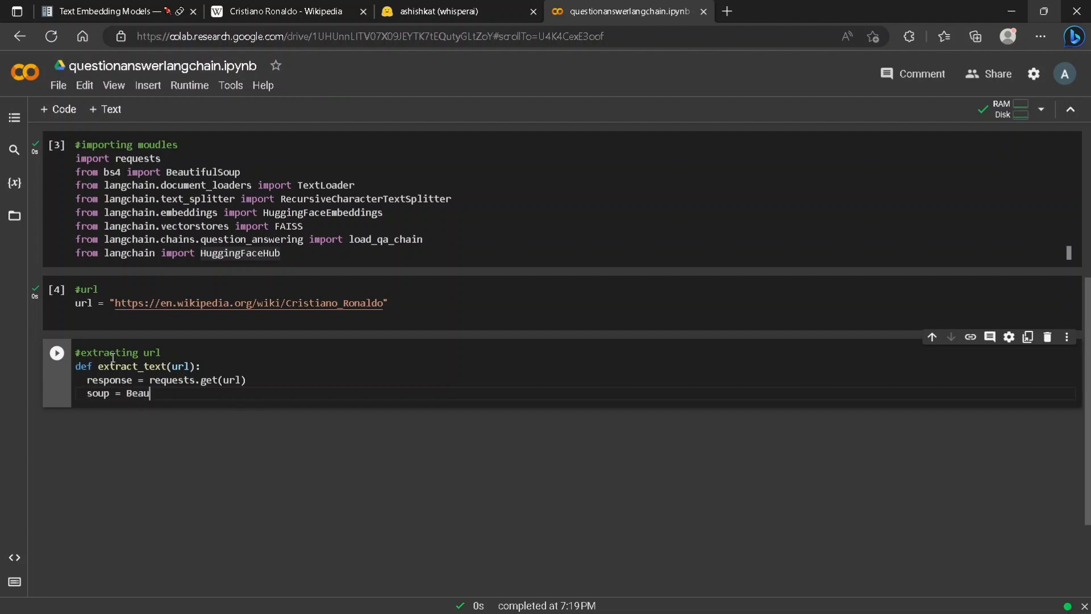
text(tifulSoup(response.context,)
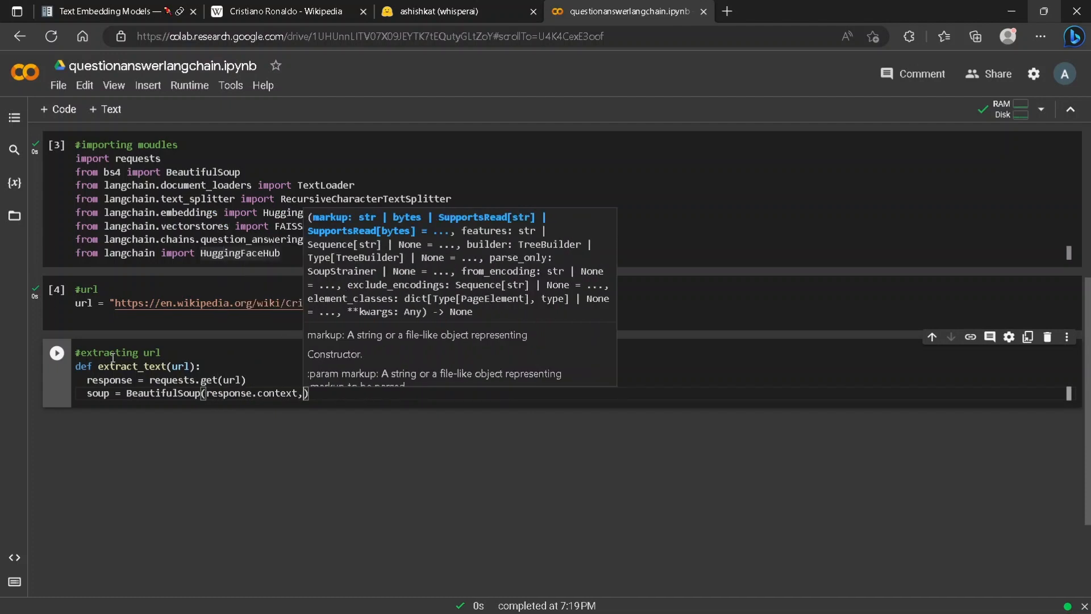
text("html")
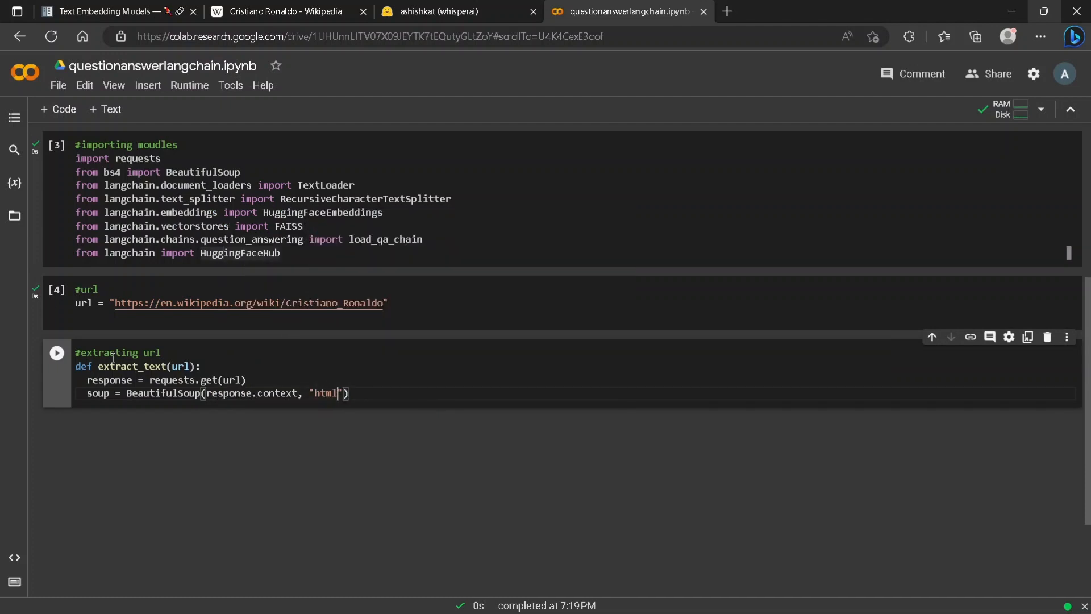
text(.parser)
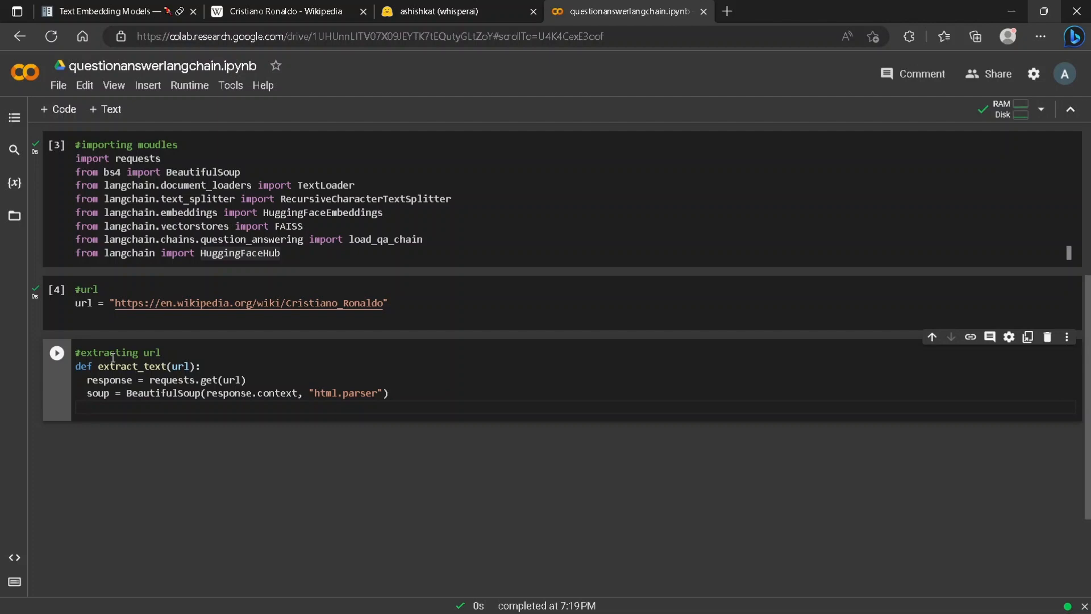
key(enter)
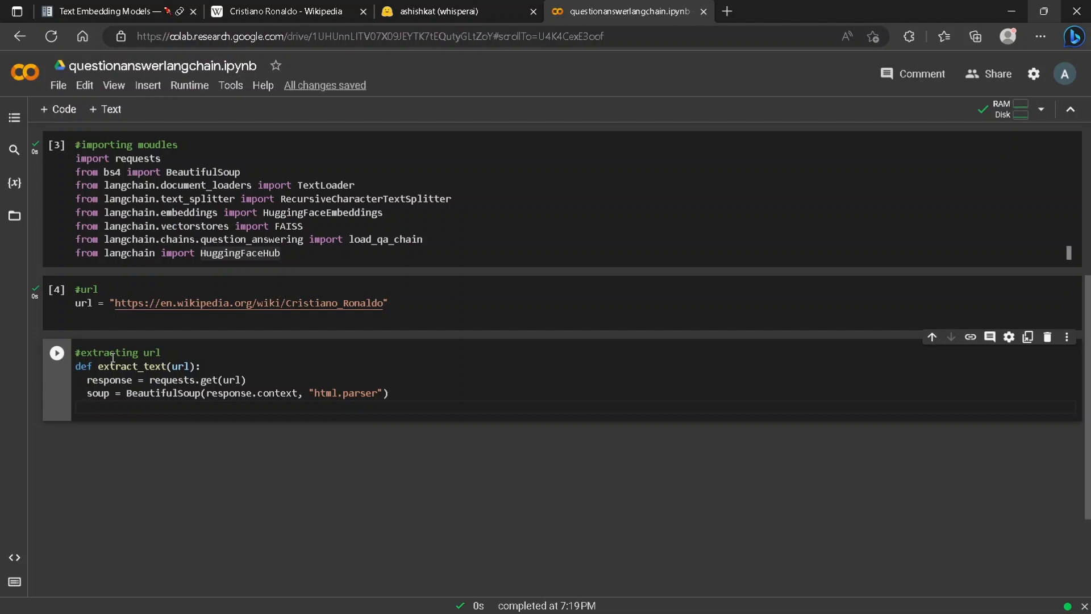
Step: Add a loop calling script.extract() on every soup('script') tag
key(enter)
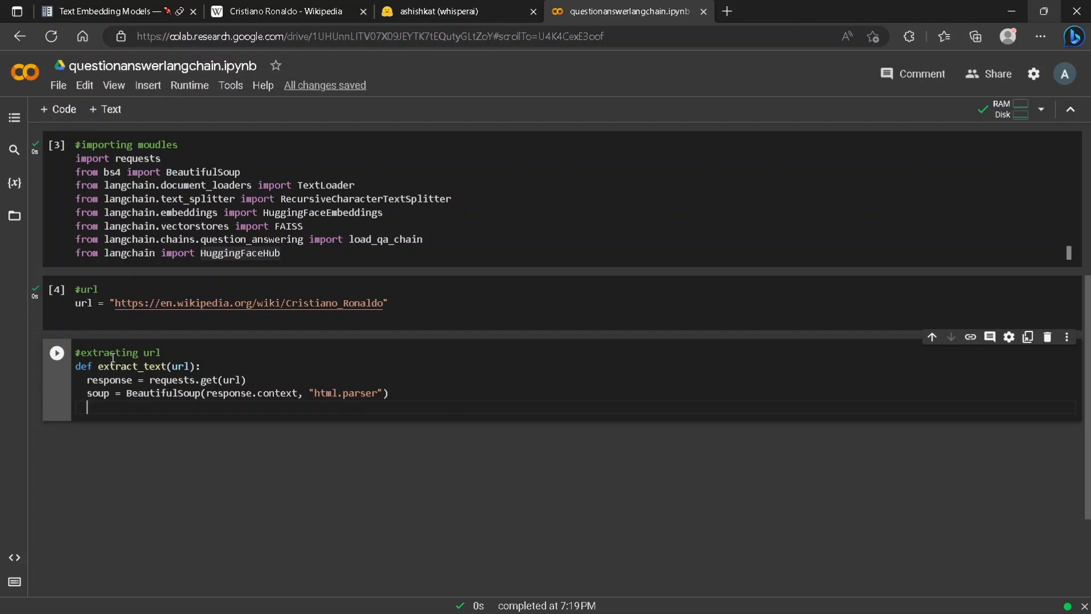
text(for)
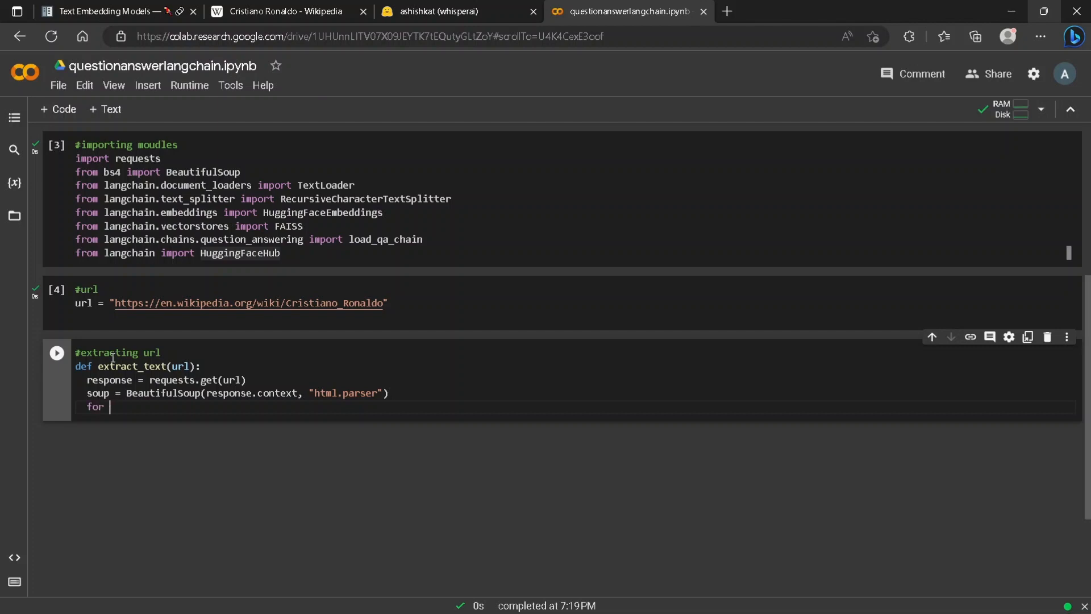
text(sc)
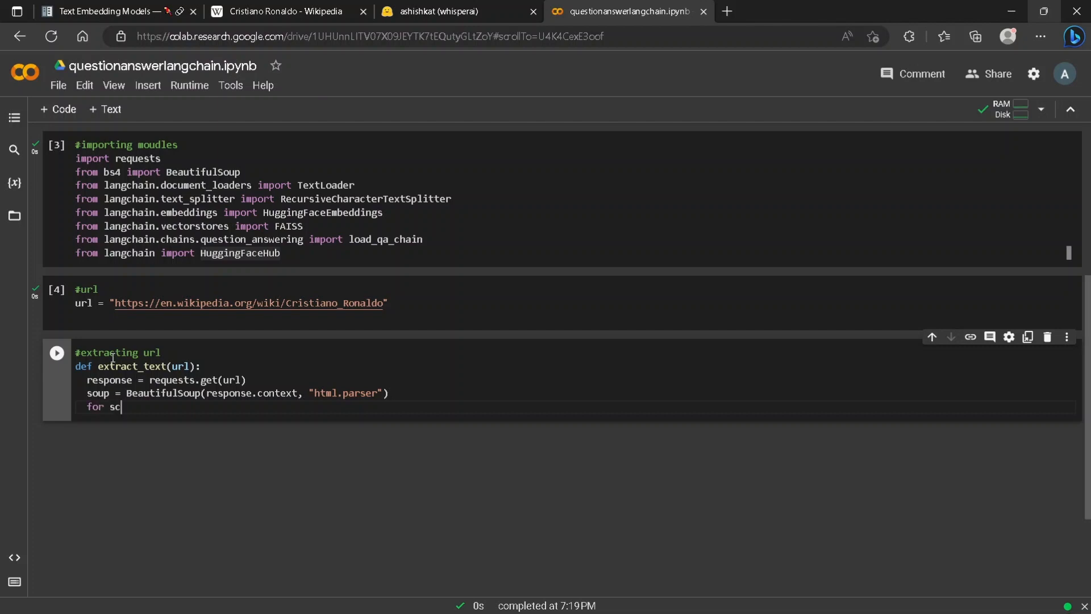
text(ript)
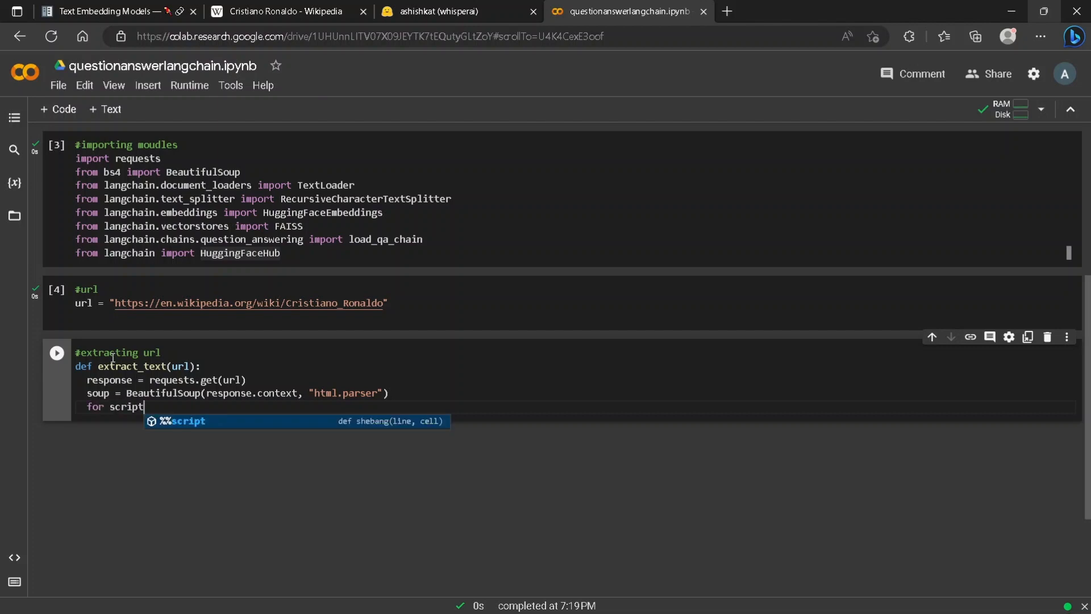
text(imp)
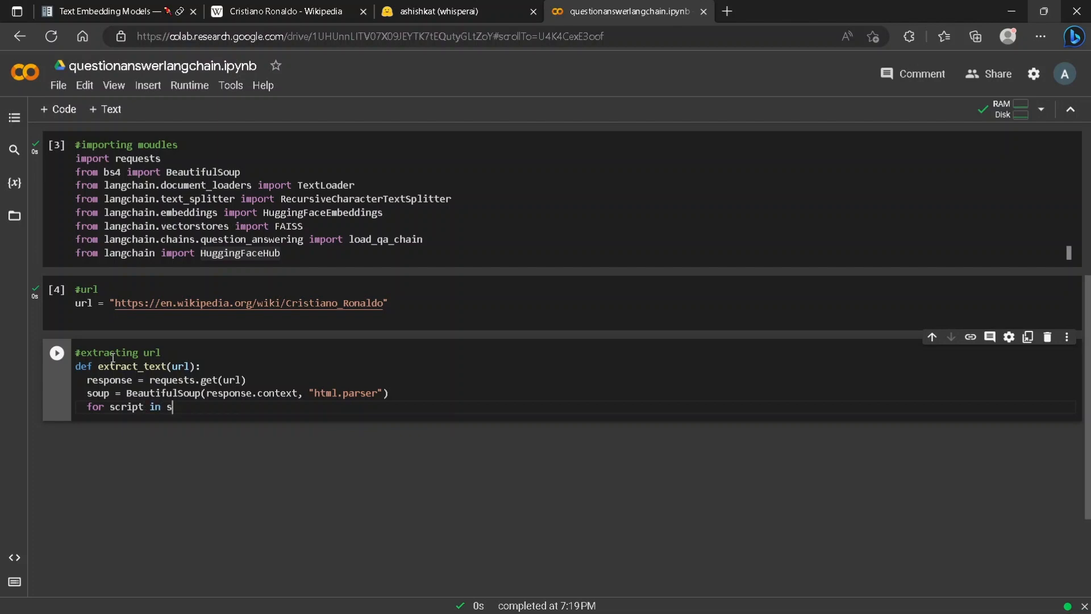
text(oup[(')
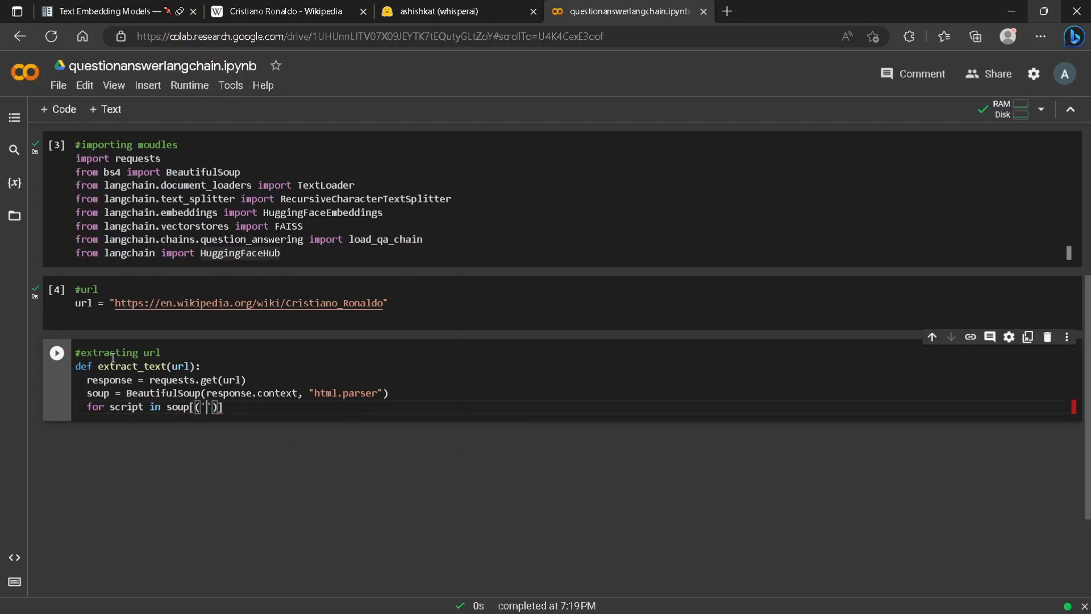
text(scripts)
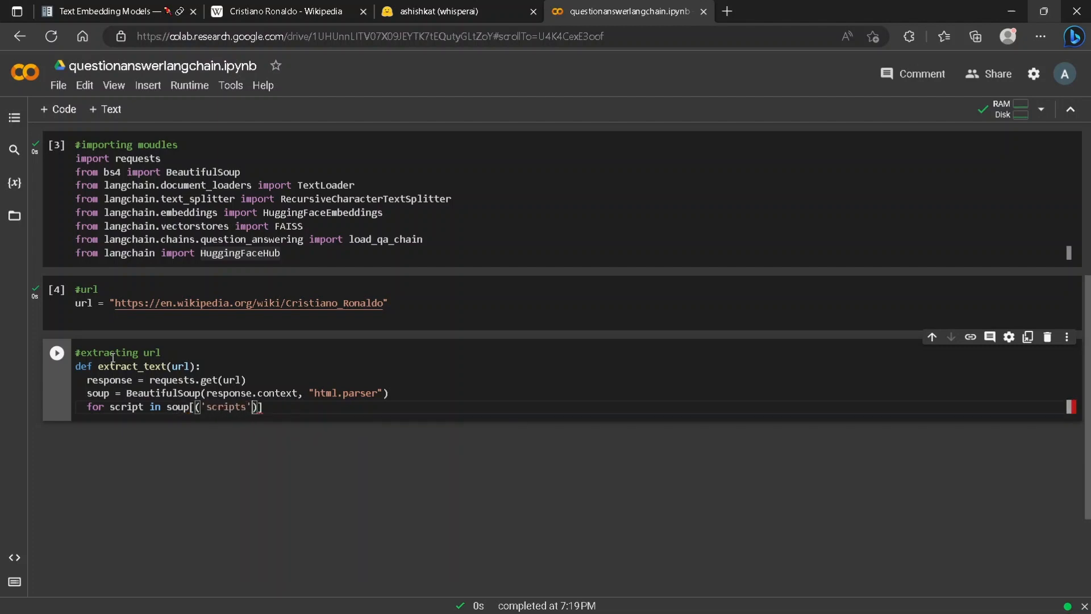
double_click(223, 407)
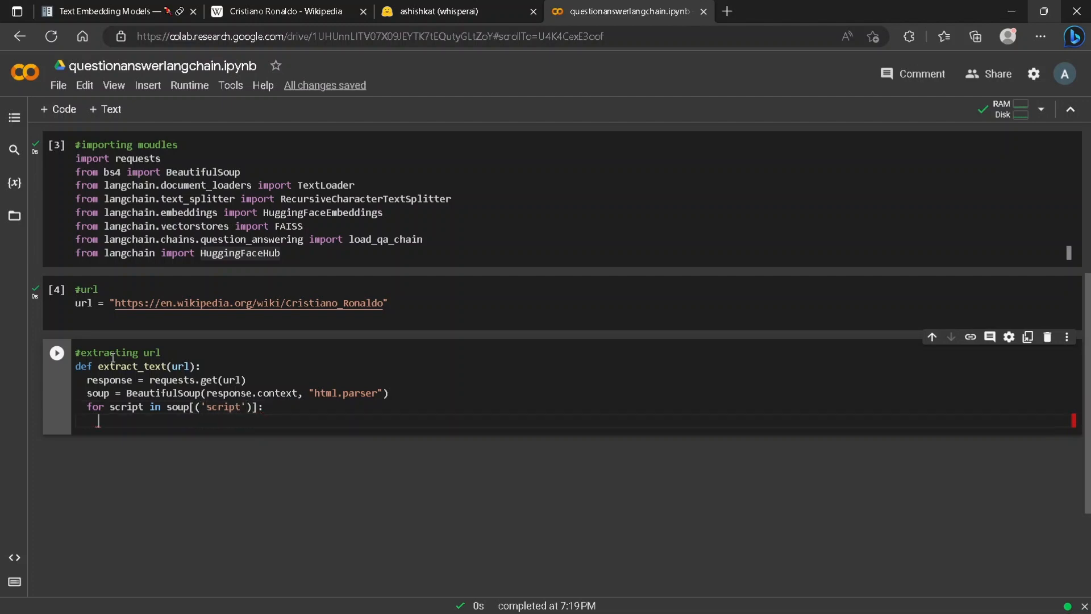
text(script.)
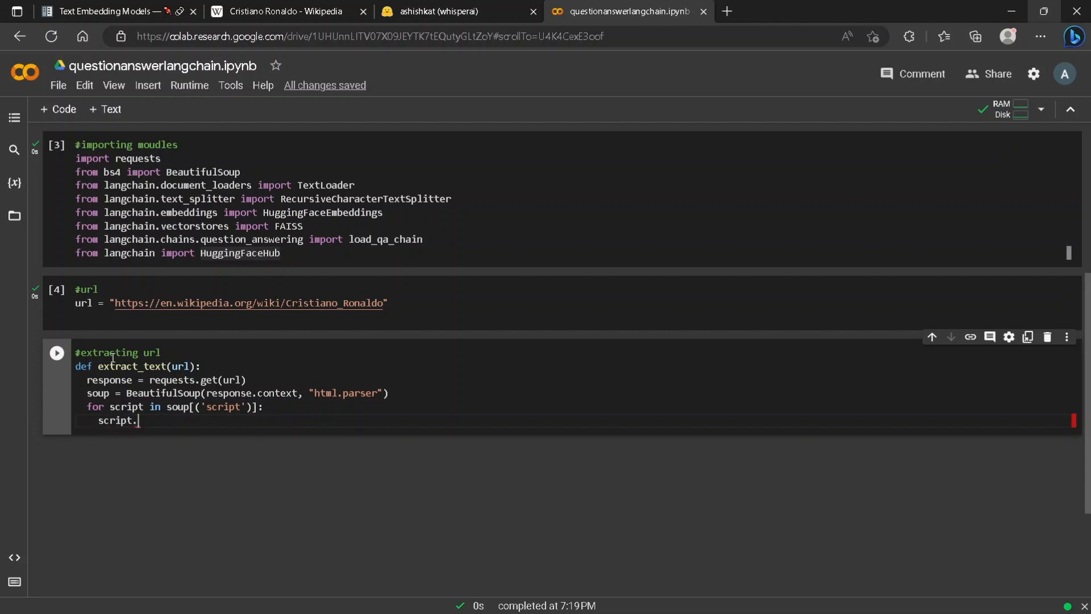
text(extact)
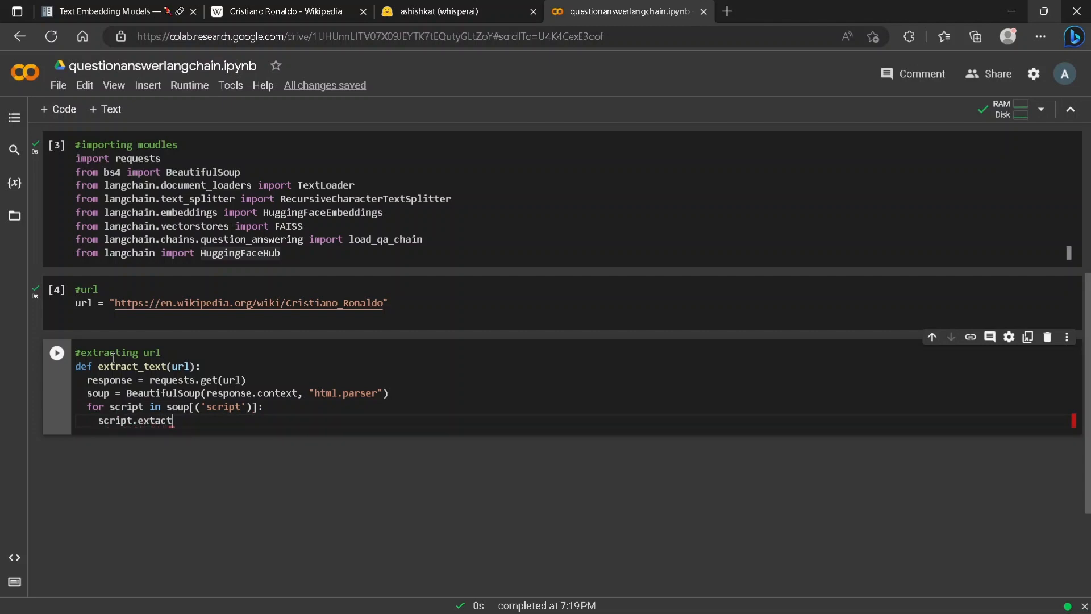
text(())
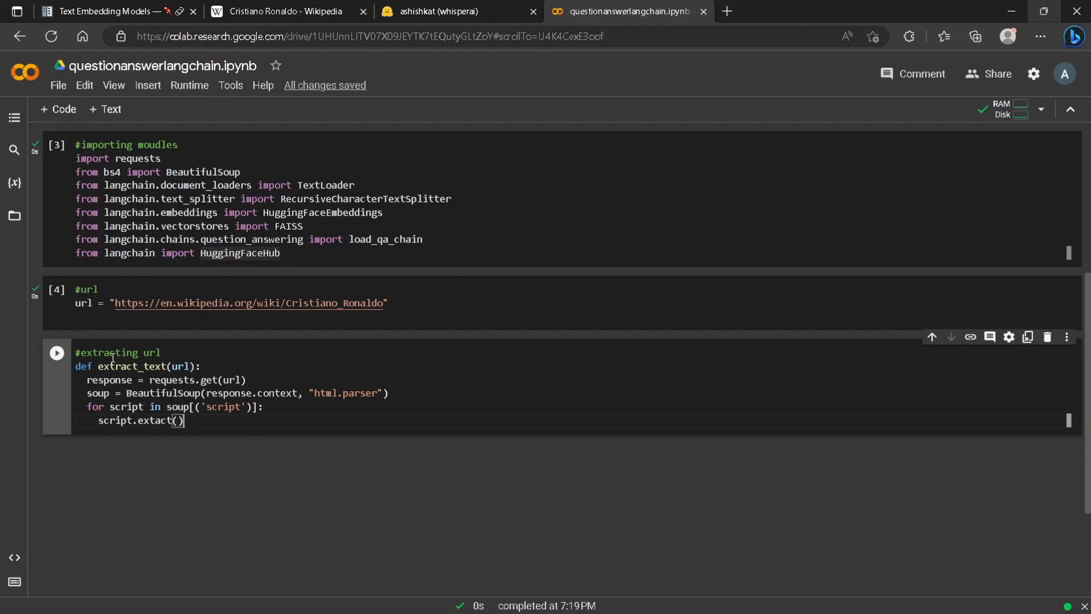
Step: Return soup.get_text().lower() and run the extract_text cell
text(return soup.)
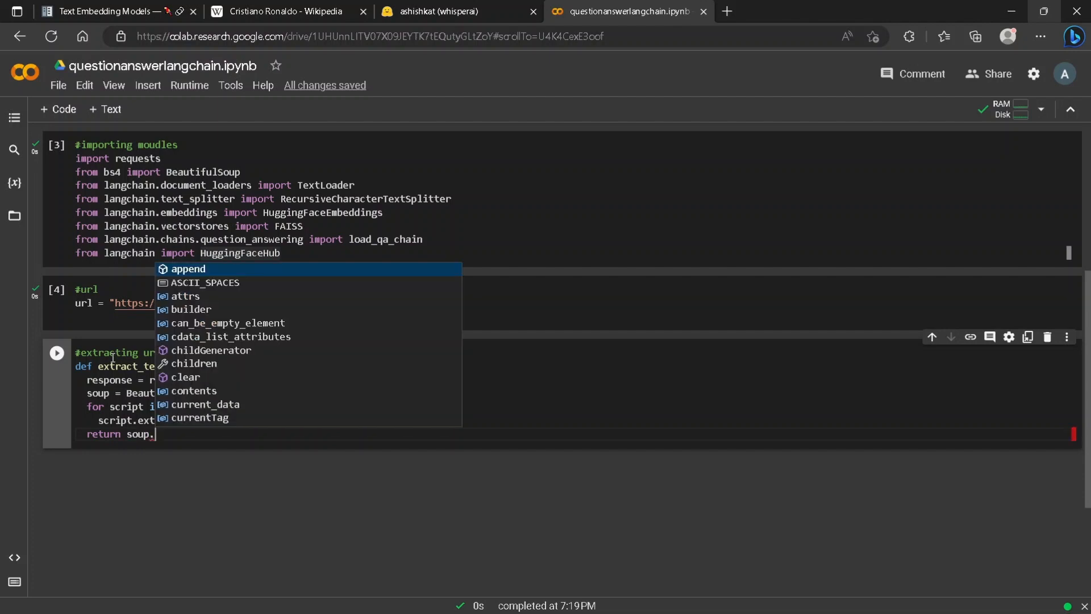
text(get_te)
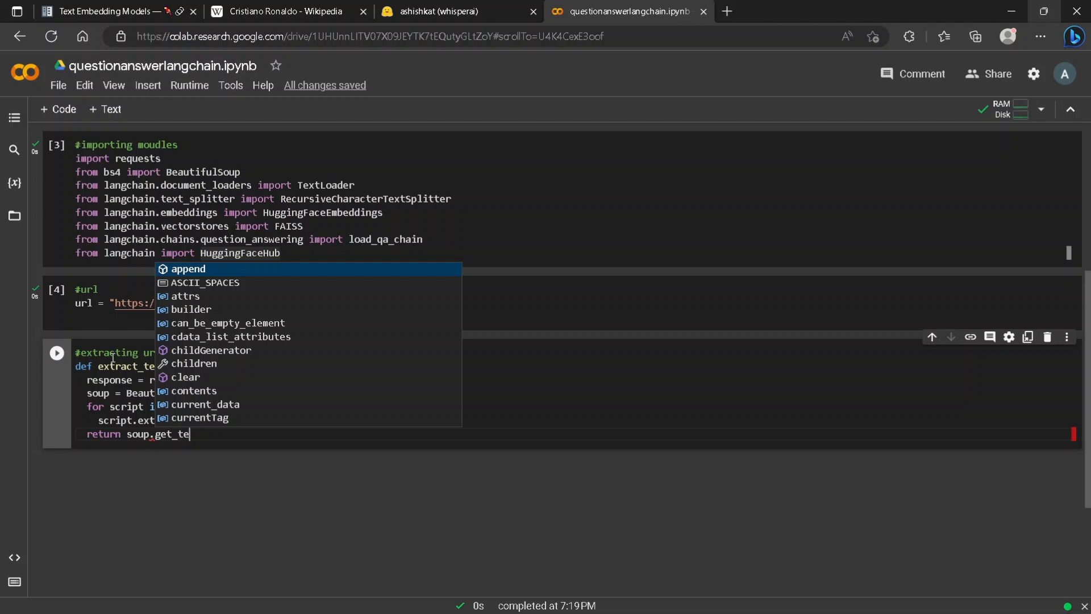
text(xt)
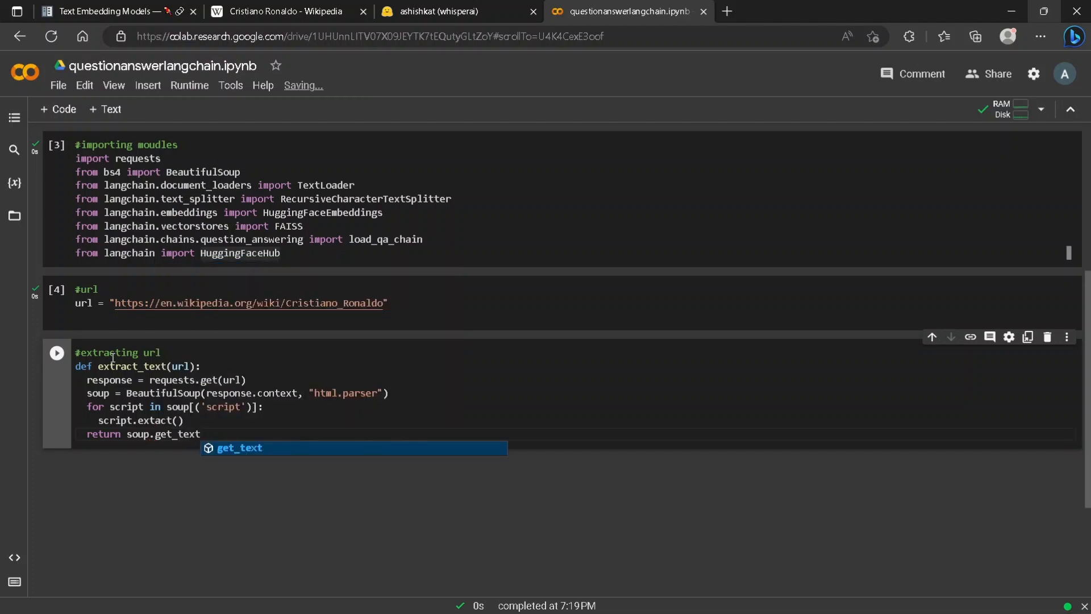
text(().)
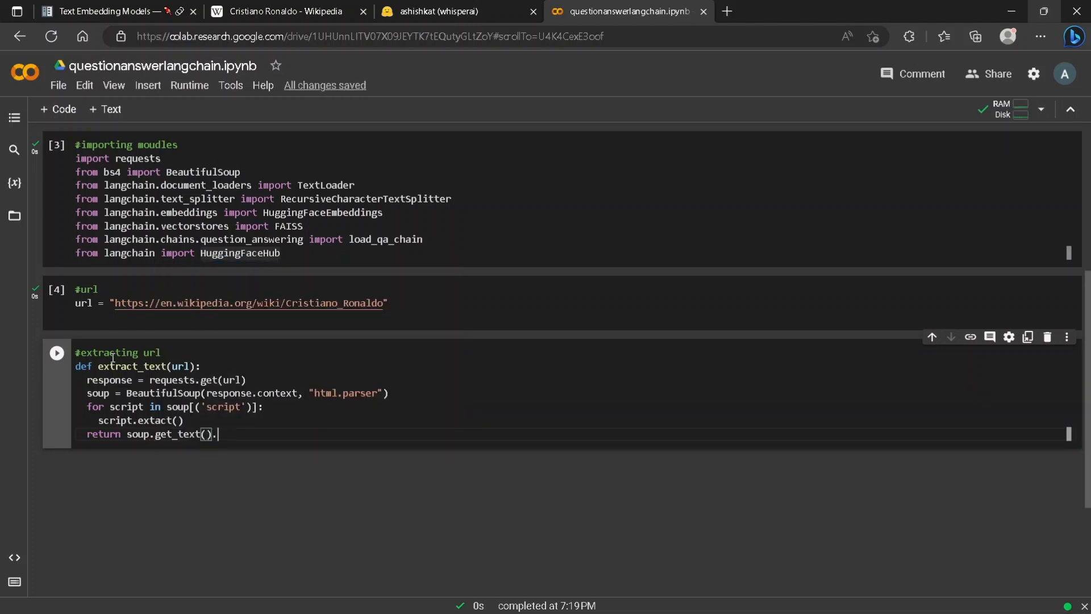
text(lower())
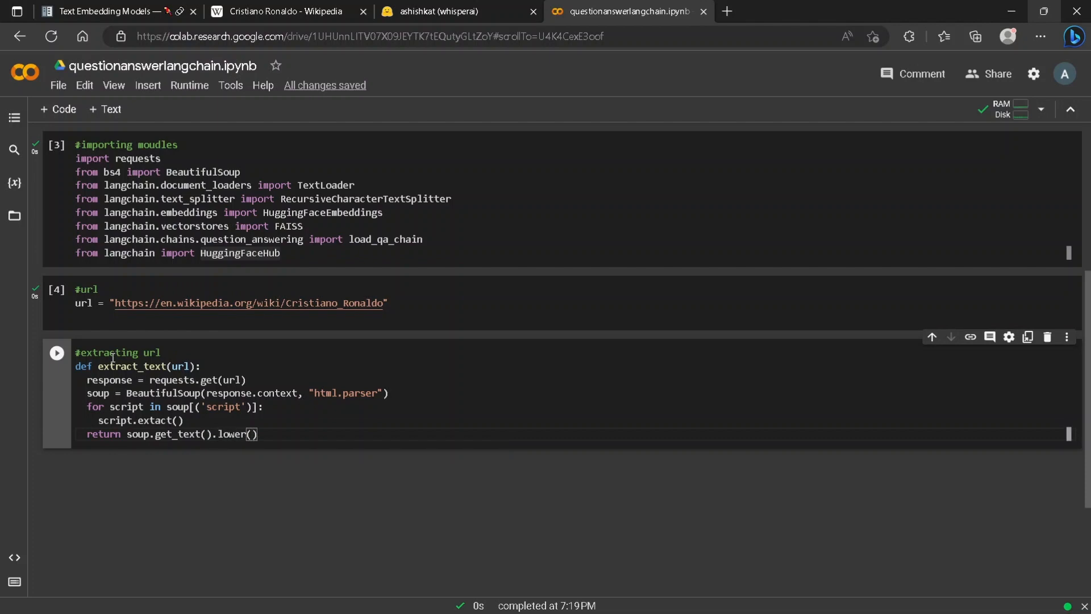
click(56, 353)
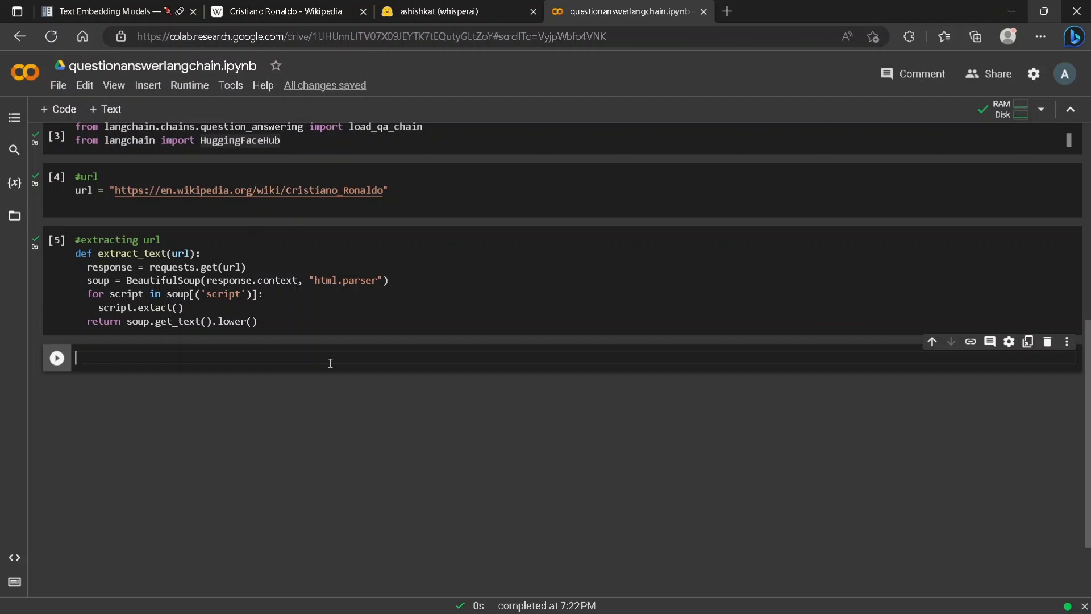
Step: Write extract_text(url) output into ronaldo.txt using with open("ronaldo.txt", "w")
text(with)
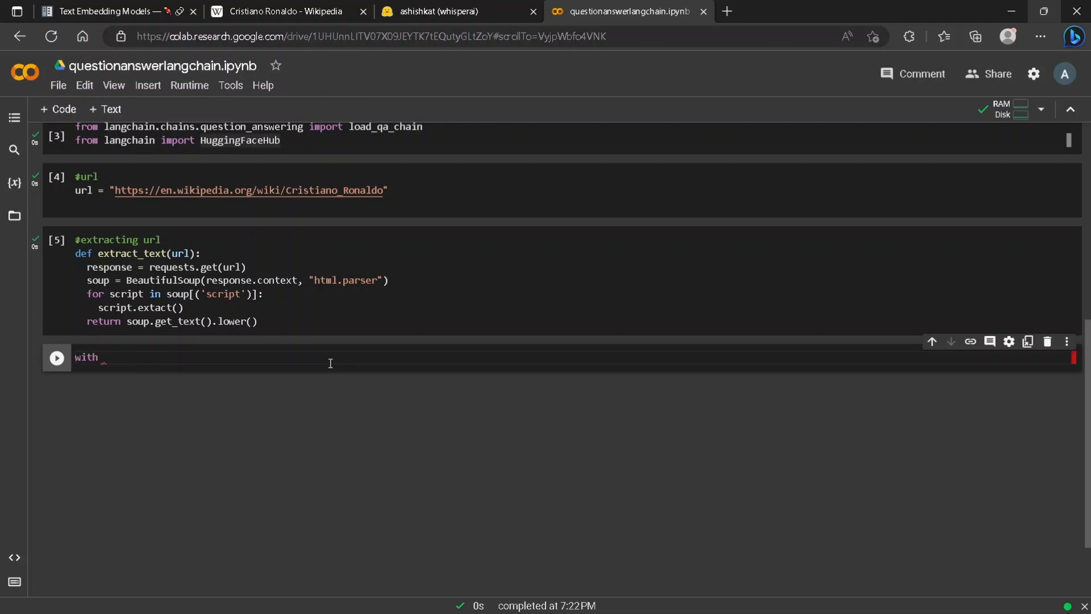
text(open(""))
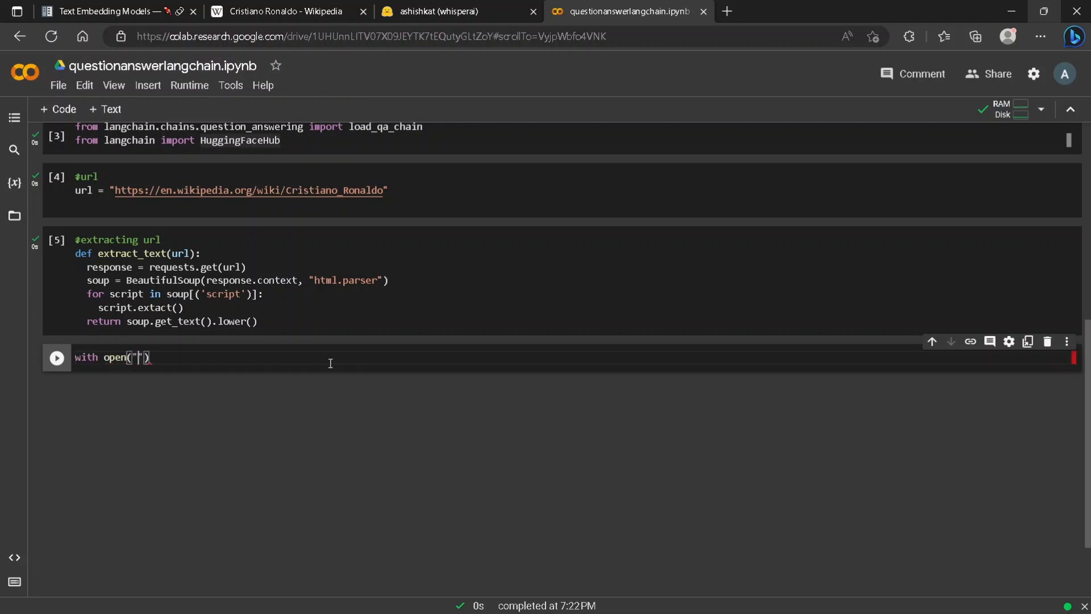
text(ronaldo.txt)
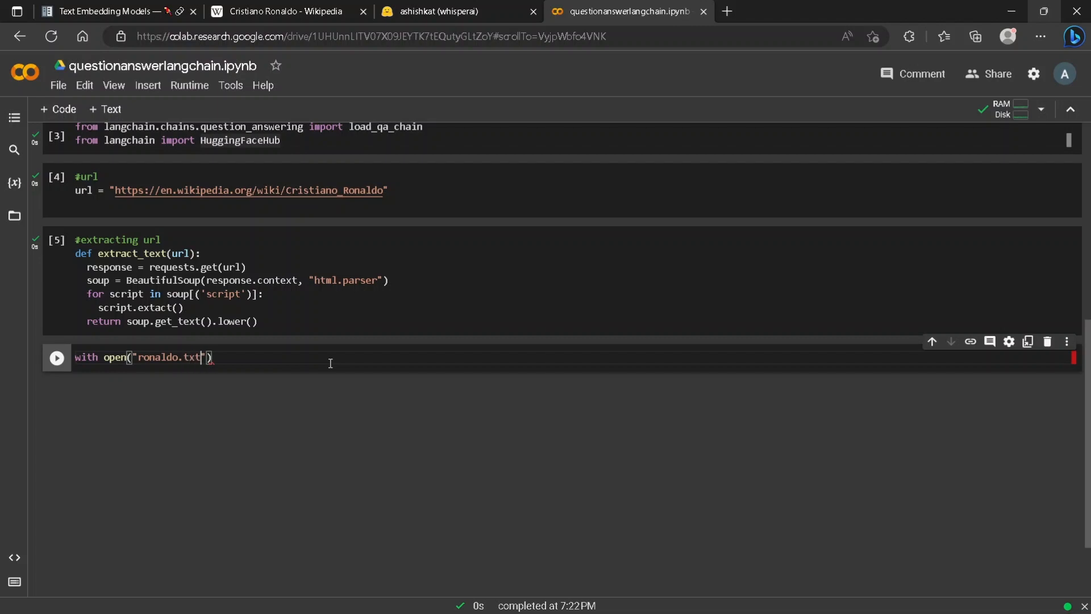
text(, "w)
text(f.wri)
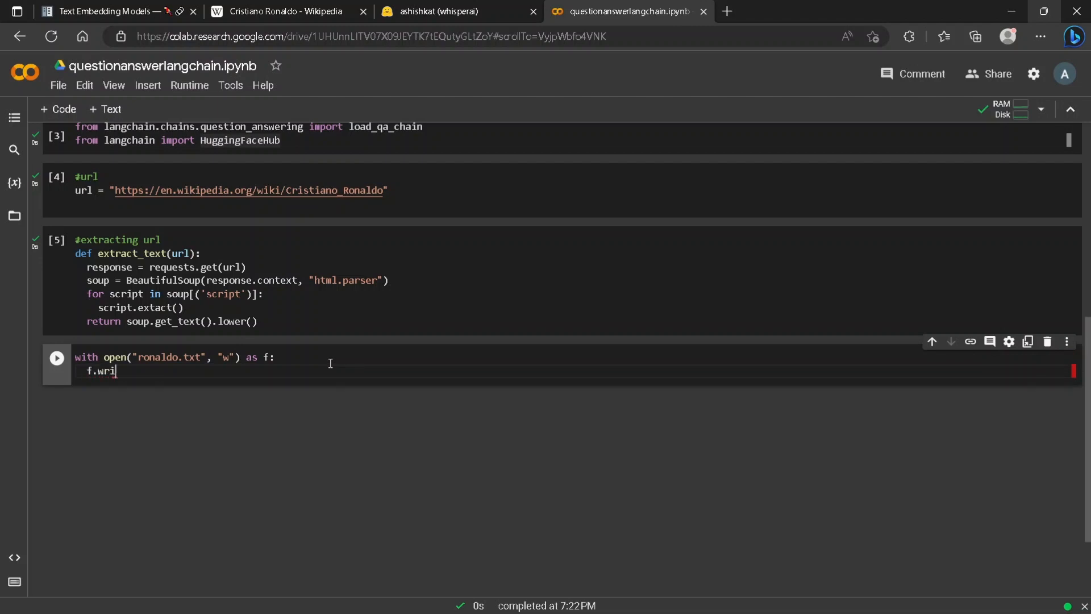
text(te())
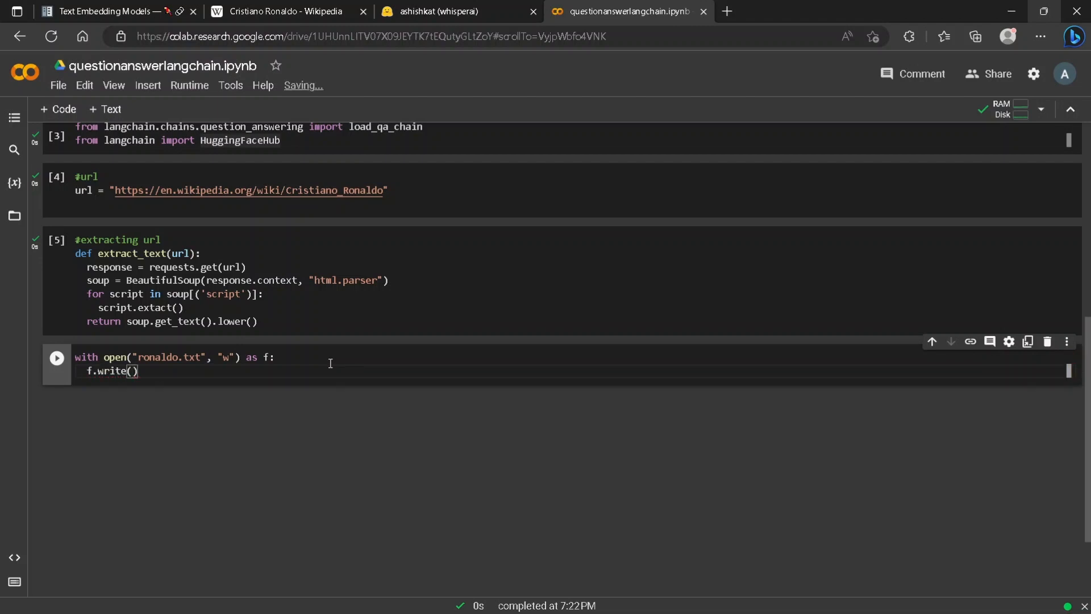
text(extract_text(url)
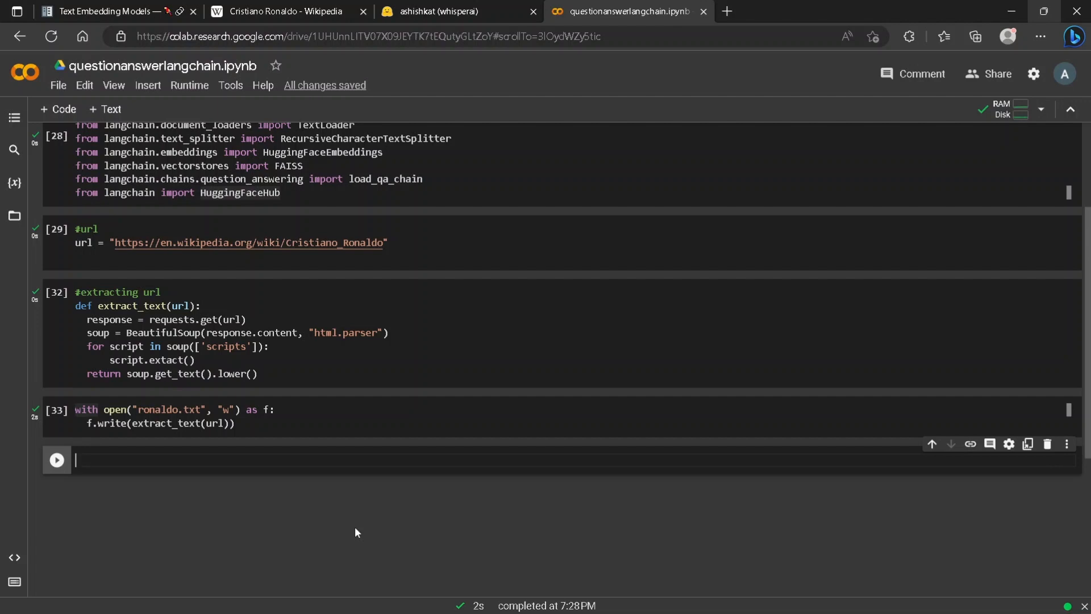
Step: Load ronaldo.txt with TextLoader into document via loader.load(), rerunning after the filename fix
text(loader)
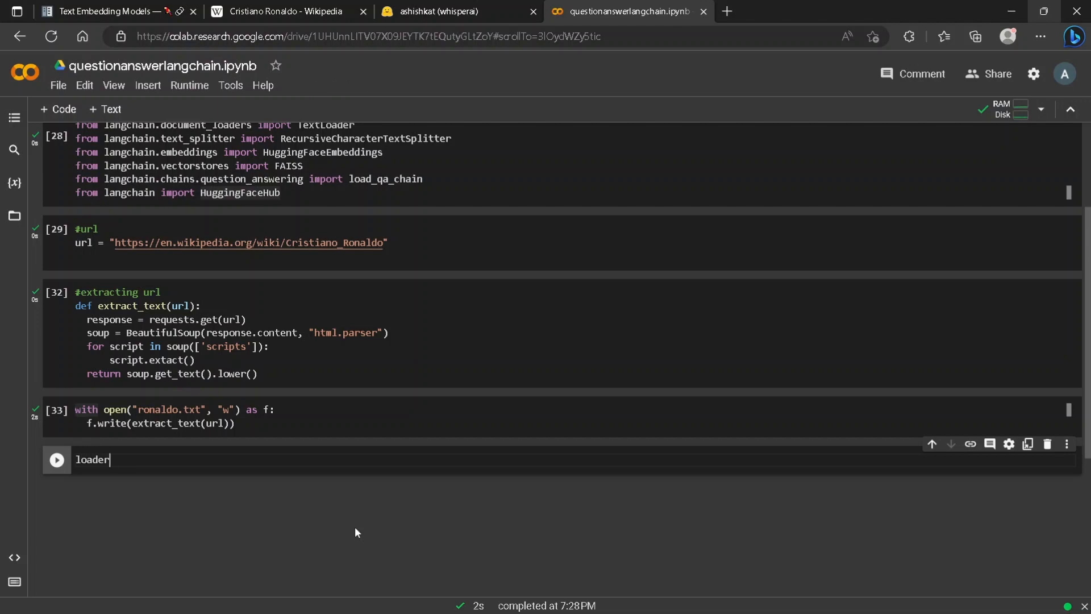
text(= Te)
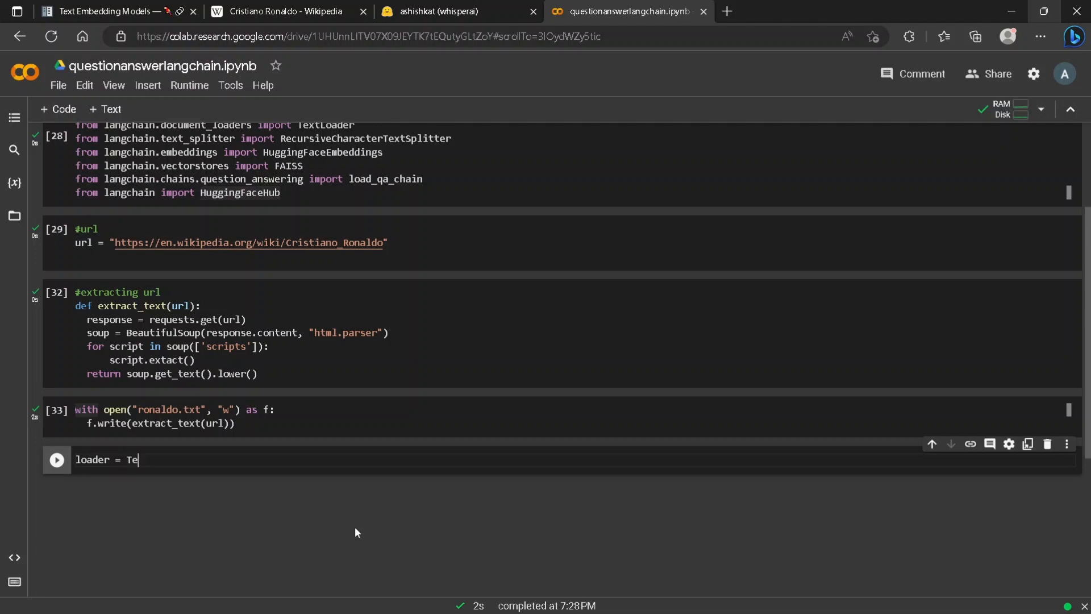
text(xtL)
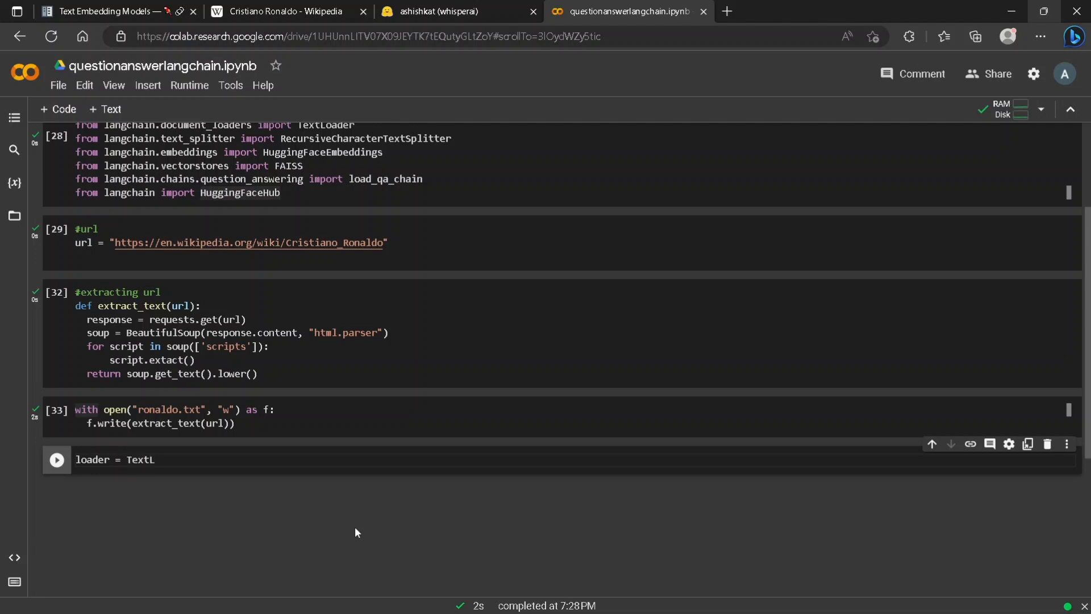
text(oader(""))
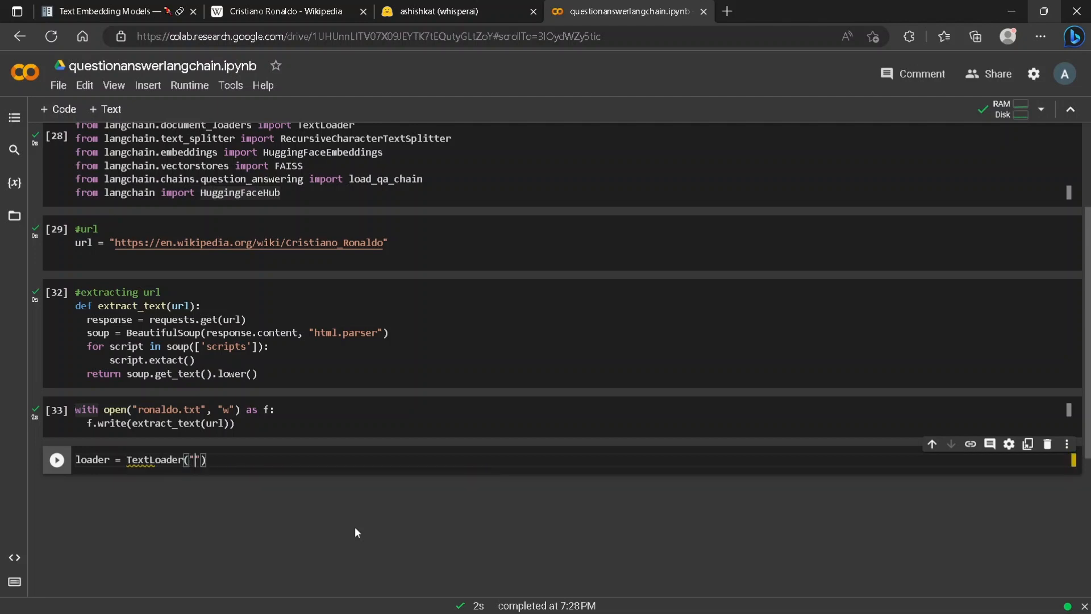
text(ronaldo.text)
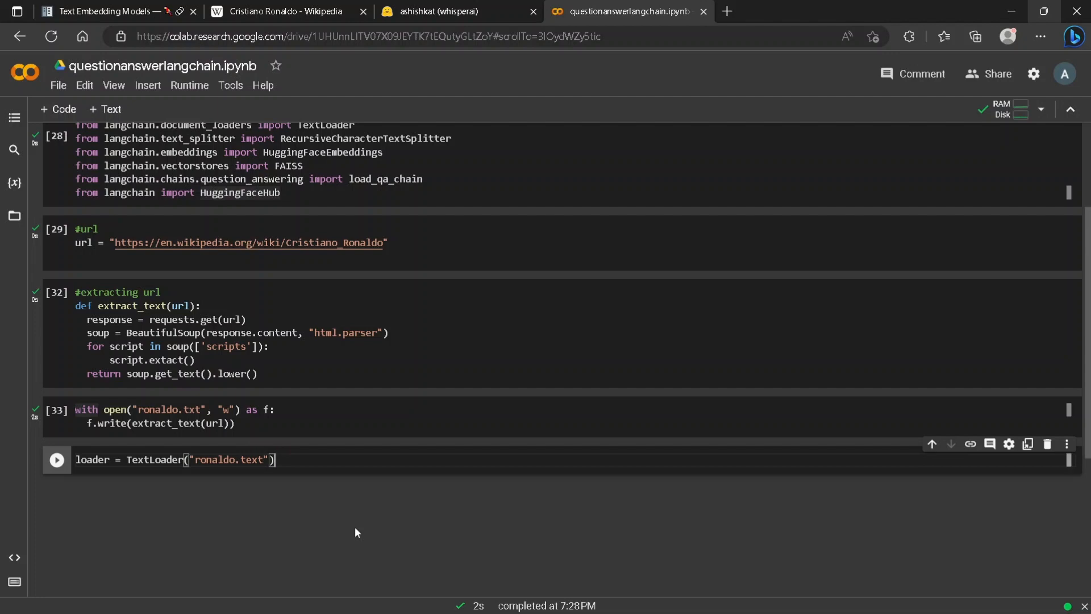
key(enter)
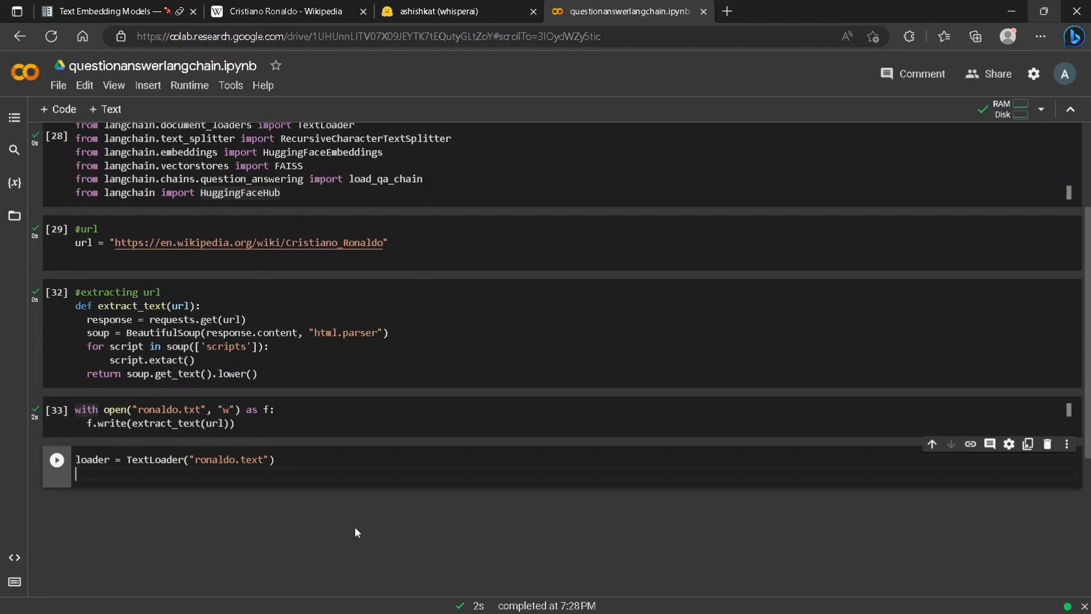
text(d)
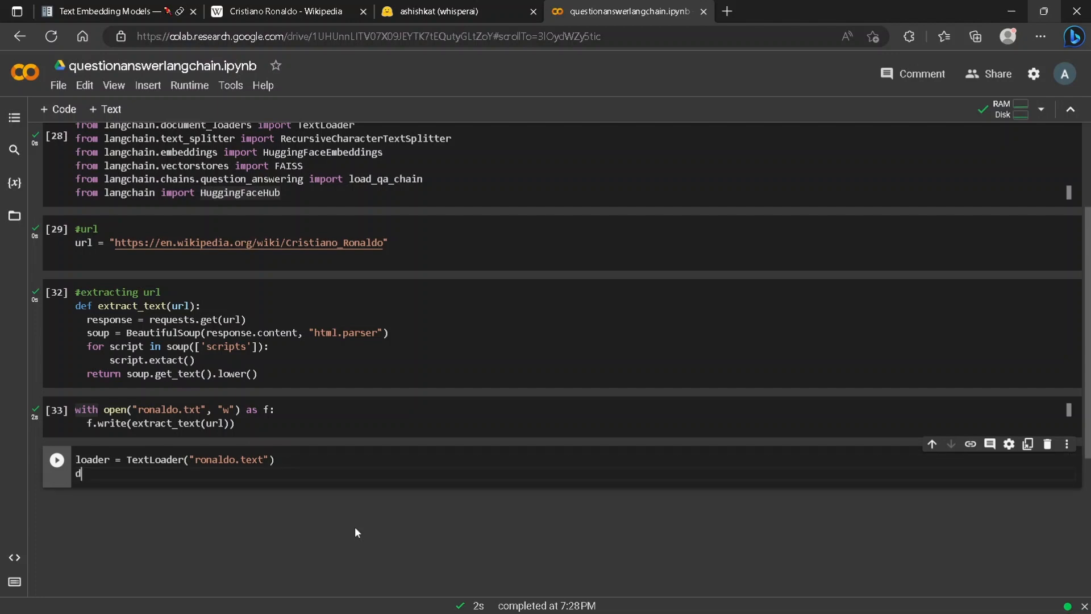
text(ocument =)
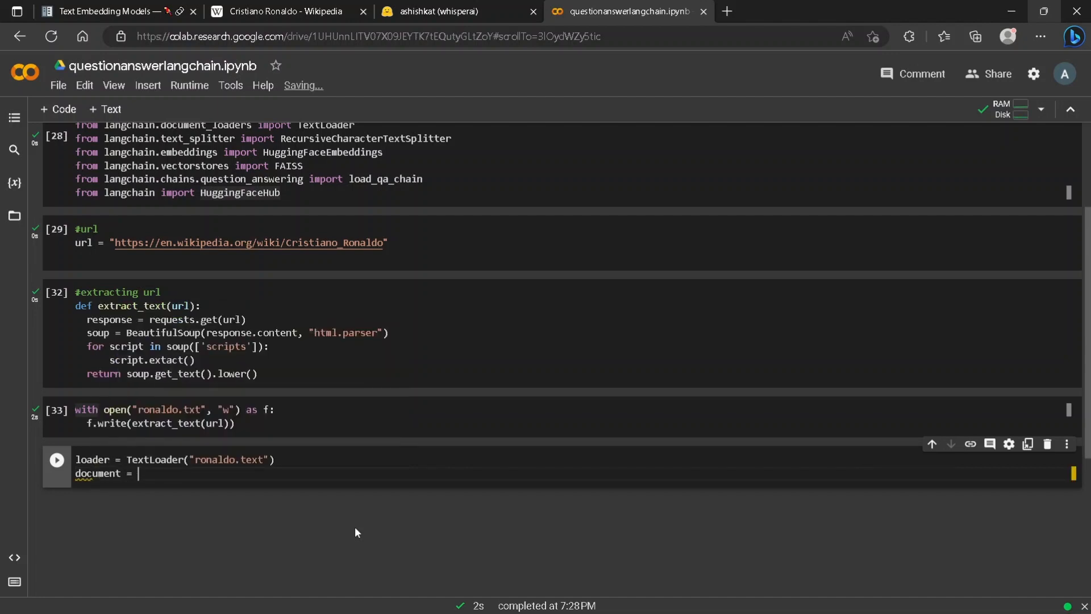
text(loader)
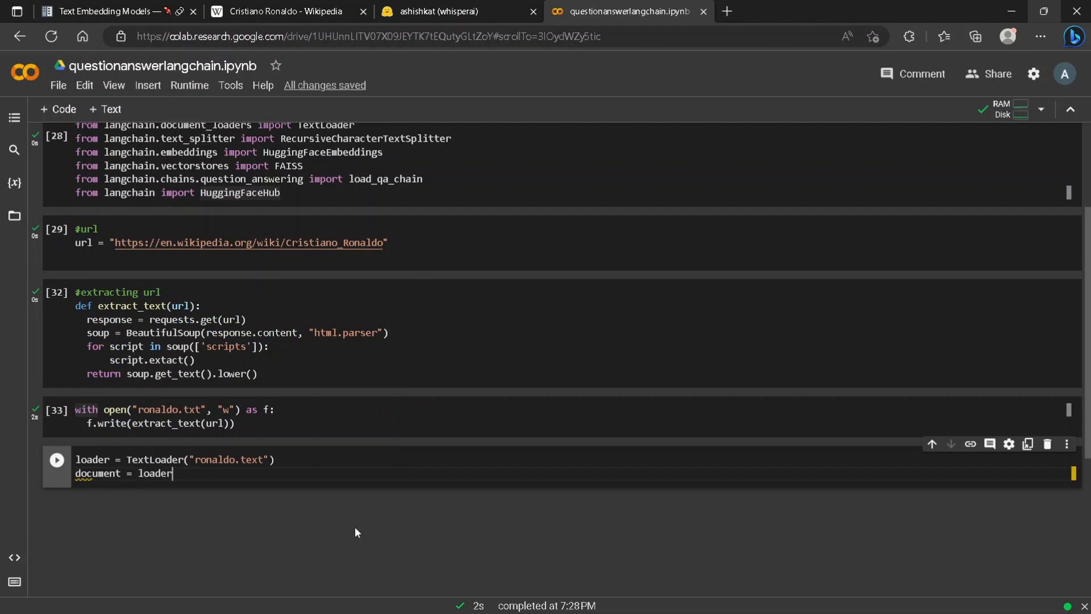
text(.load())
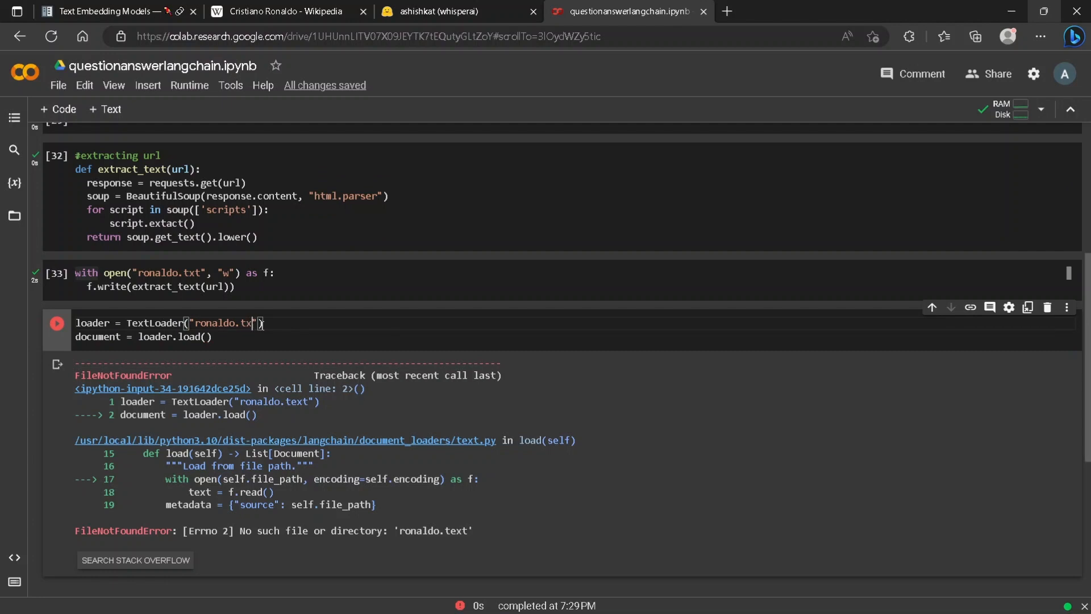
click(56, 323)
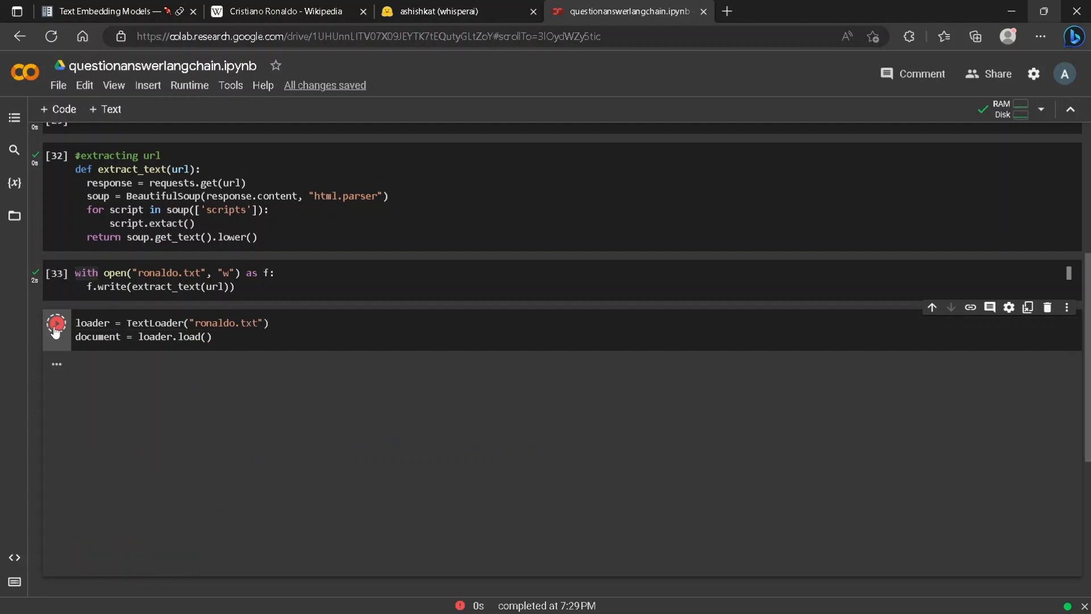
click(56, 322)
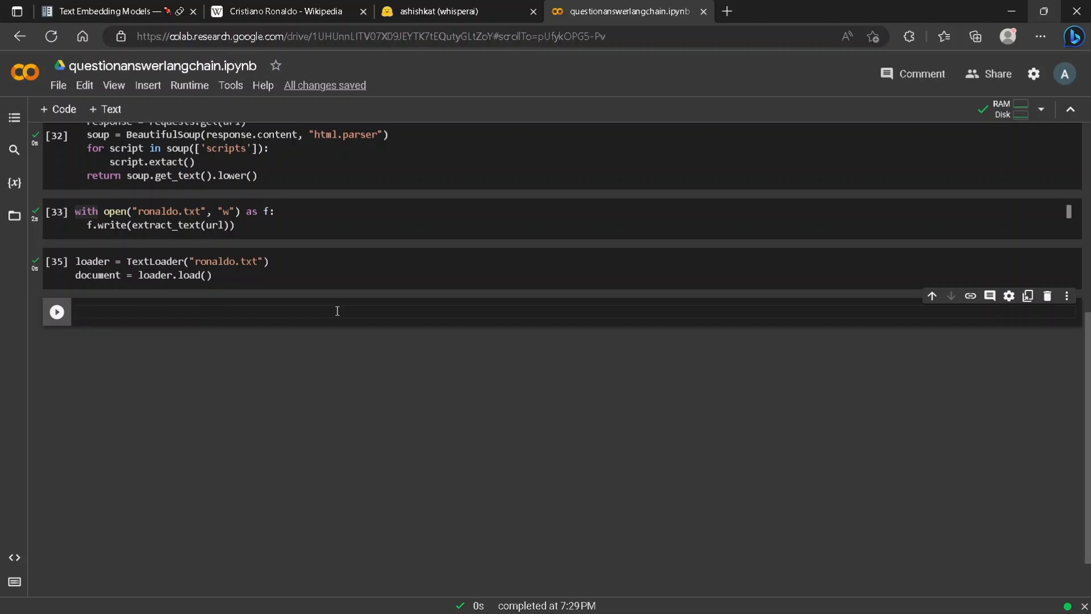
Step: Create a RecursiveCharacterTextSplitter with chunk_size 1000, chunk_overlap 0 and space separators
text(tex)
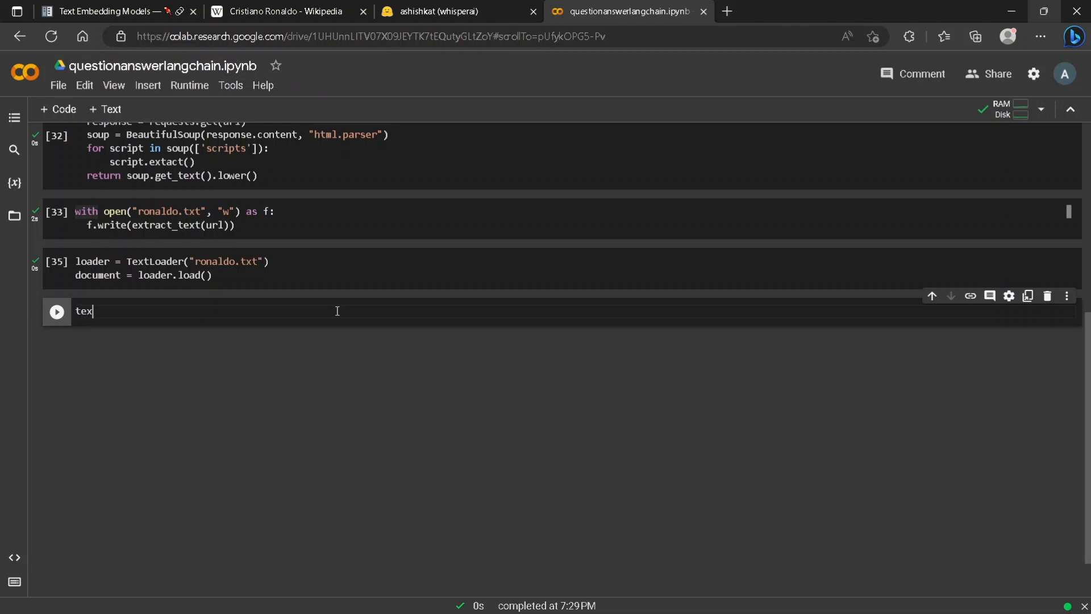
text(t_spl)
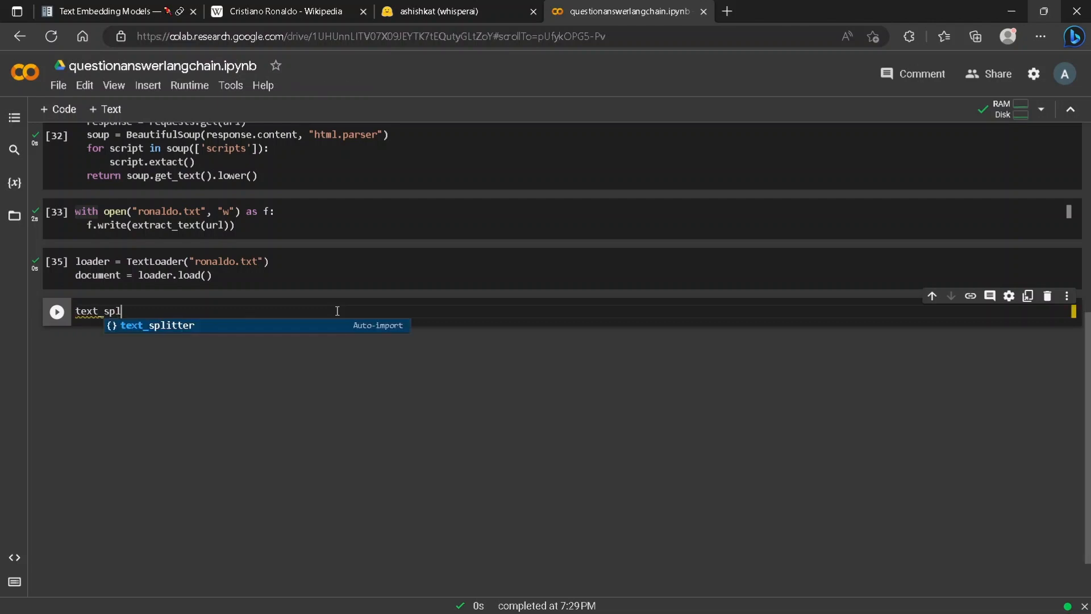
text(itter =)
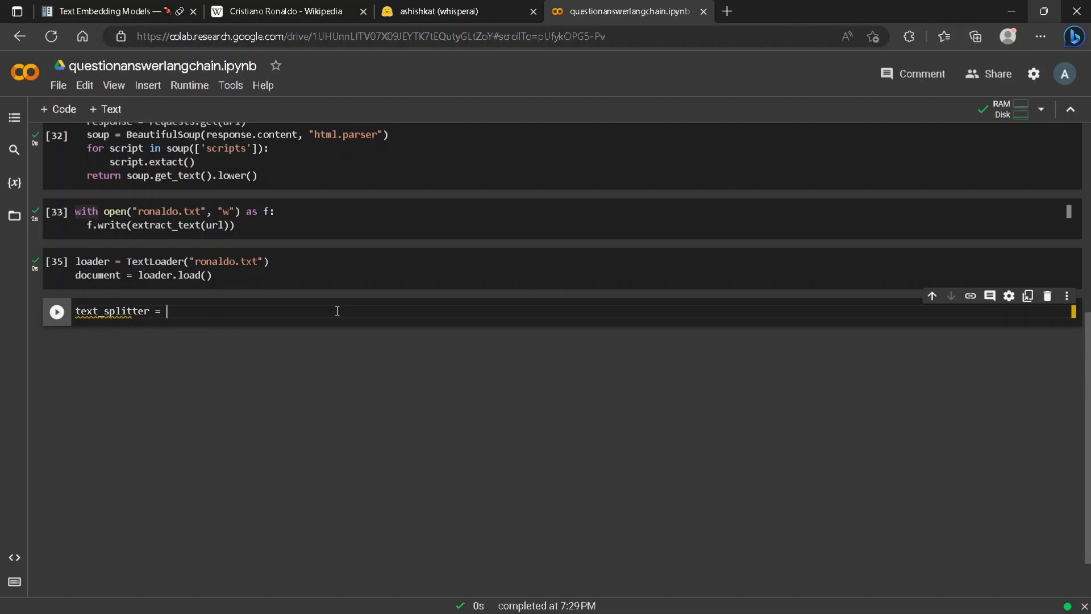
text(R)
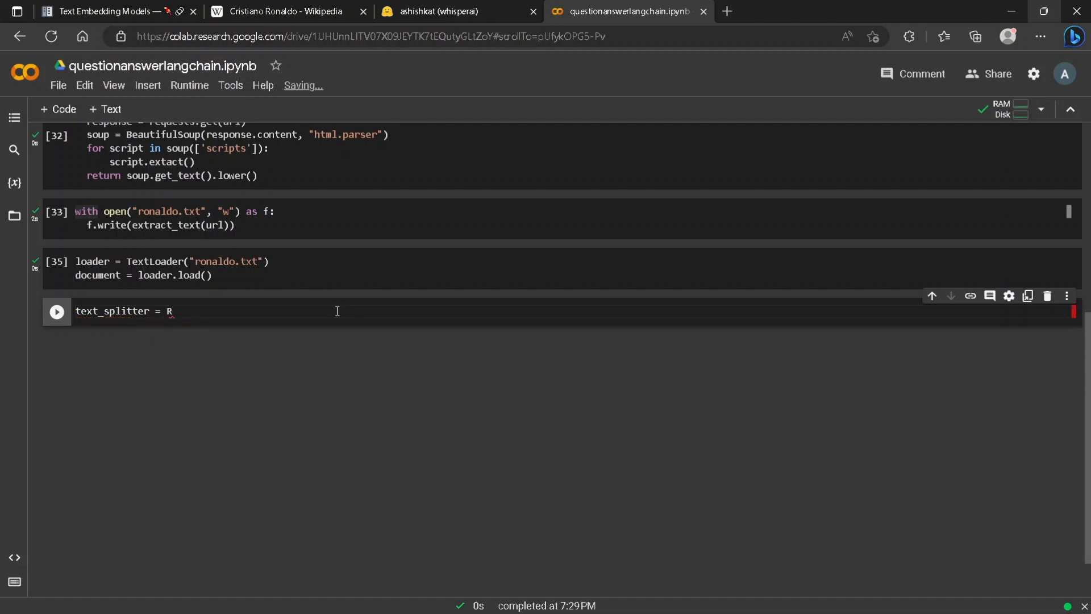
text(ecursic)
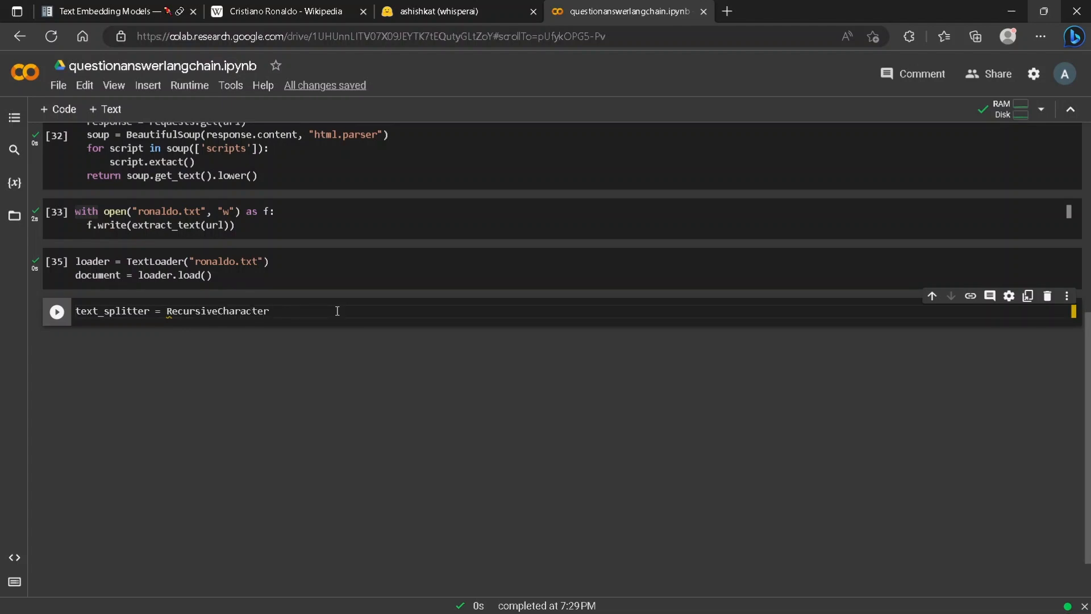
text(TextSplitter)
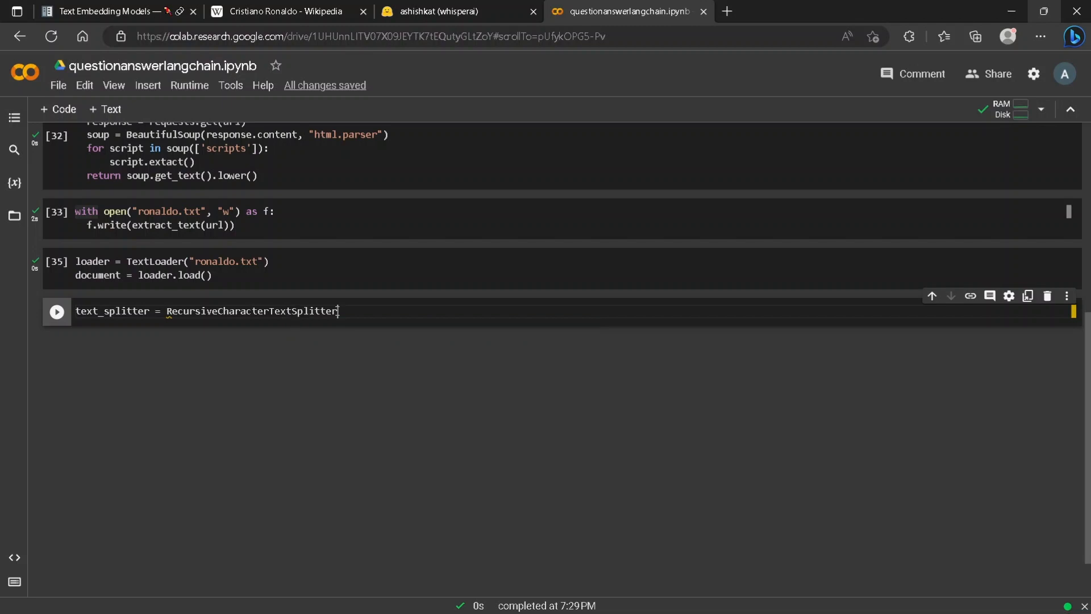
text(())
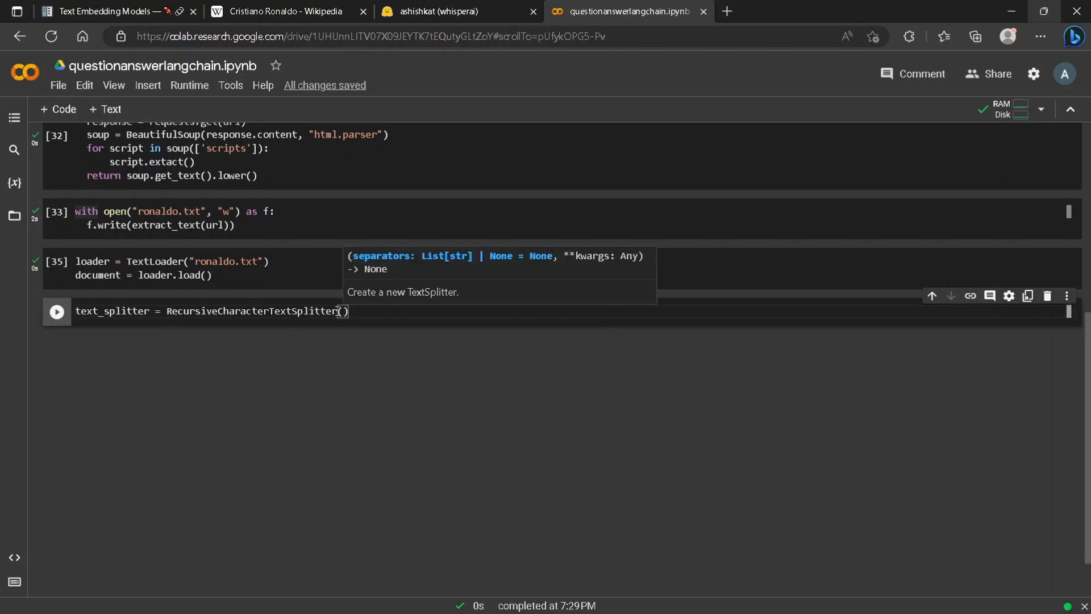
text(chunk_size =)
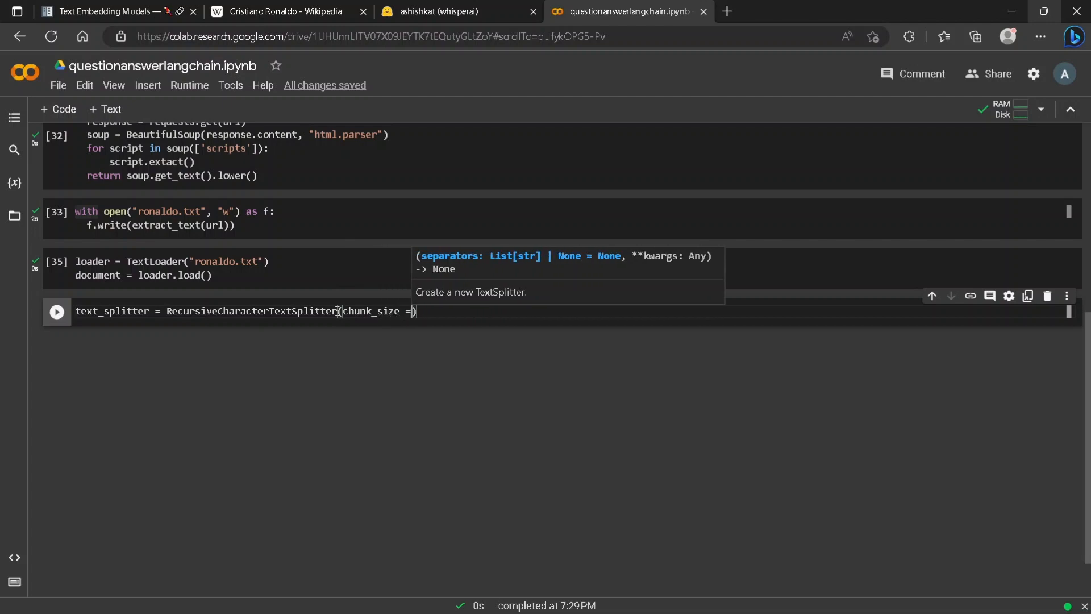
text(1000)
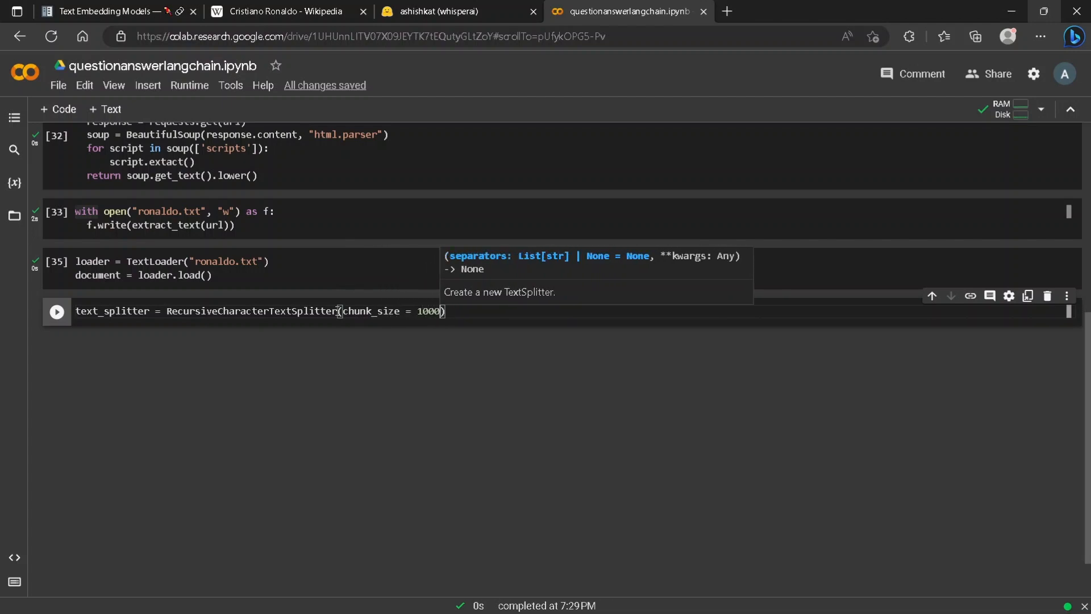
text(, ch)
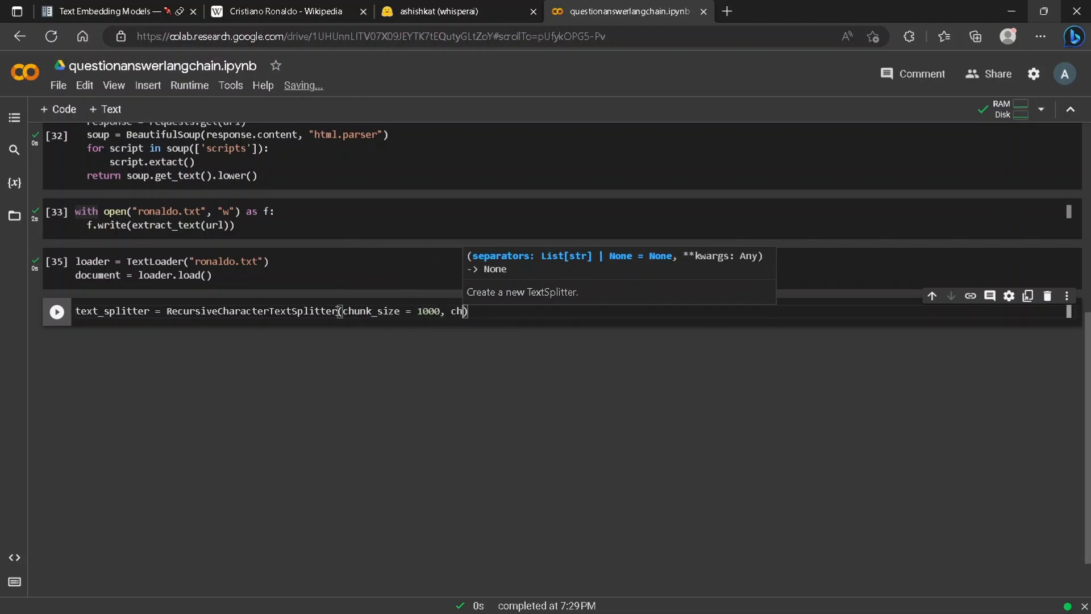
text(unk_overlap=)
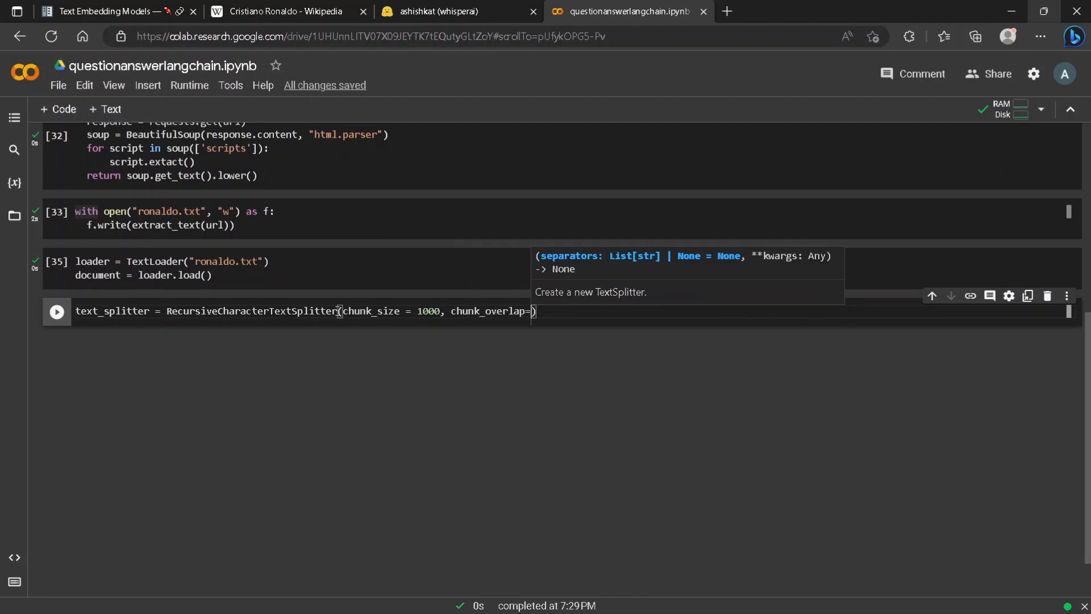
text(0,)
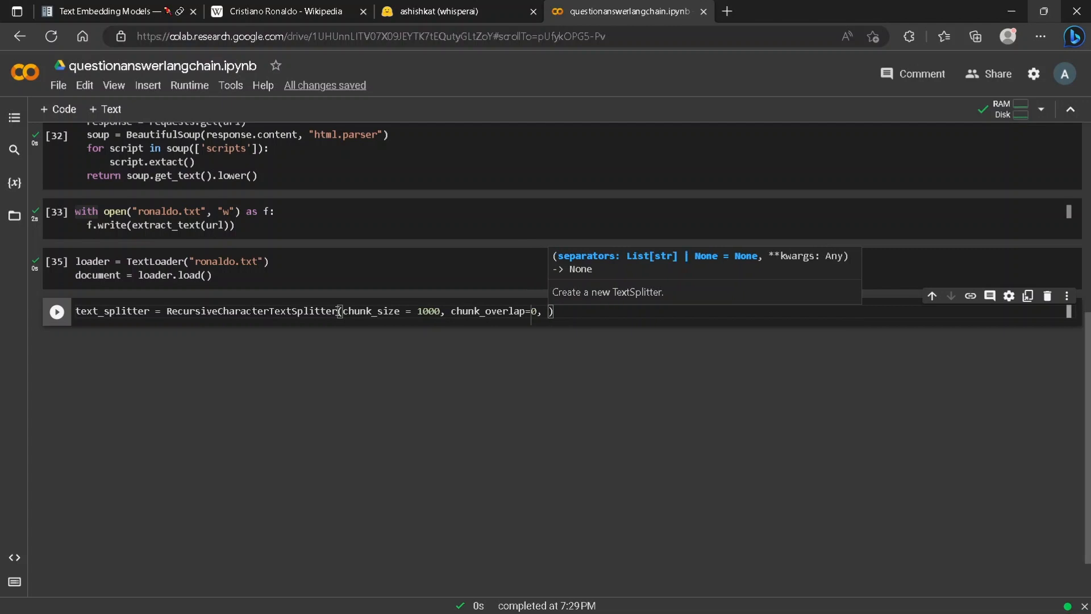
text(sep)
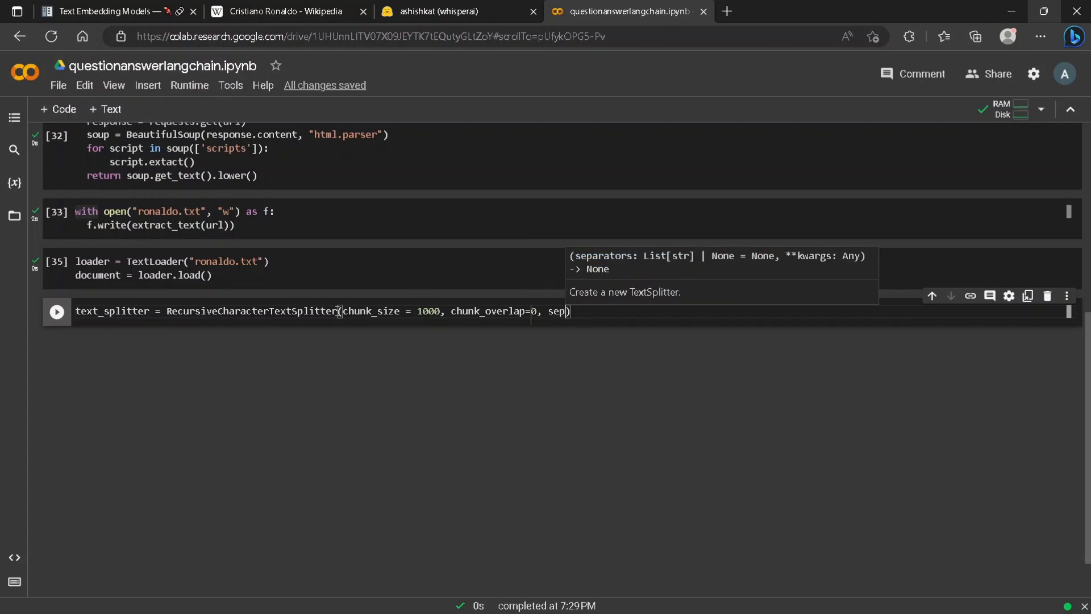
text(separators=[" ", ])
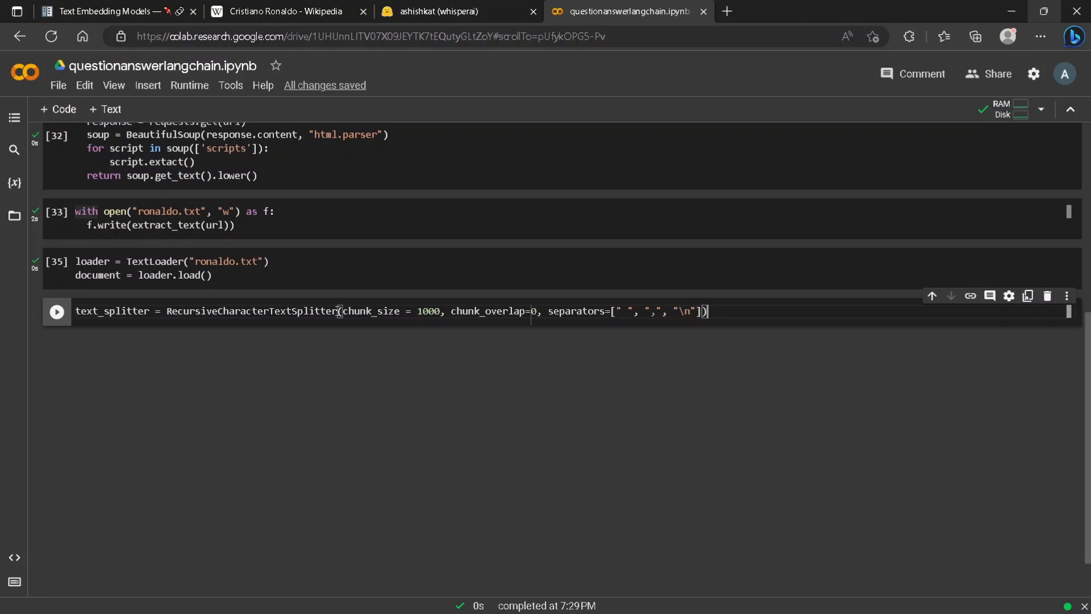
Step: Set docs = text_splitter.split_documents(document)
text(docs =)
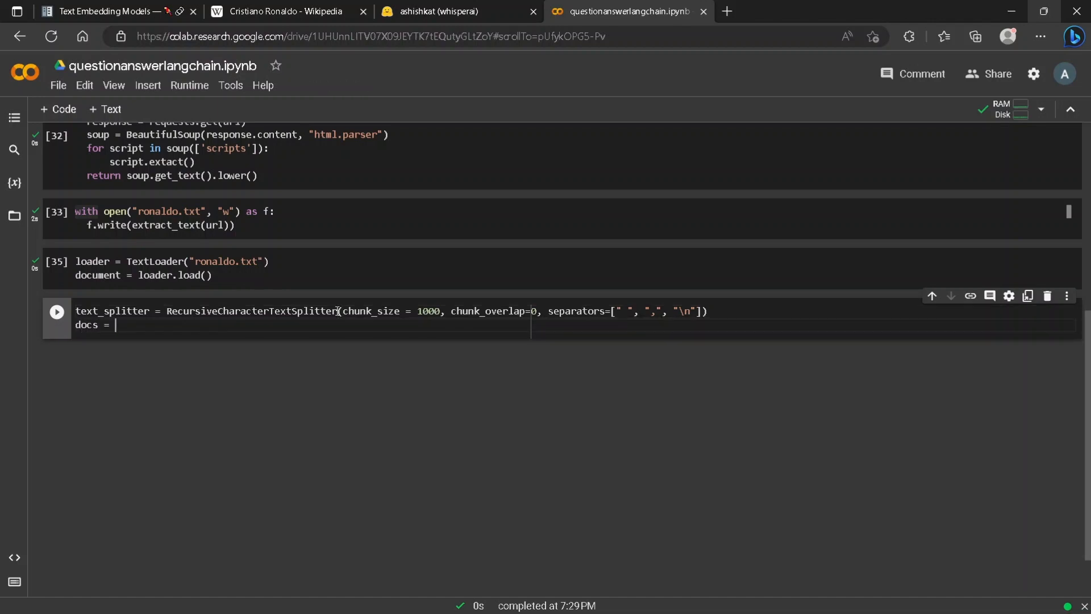
text(text)
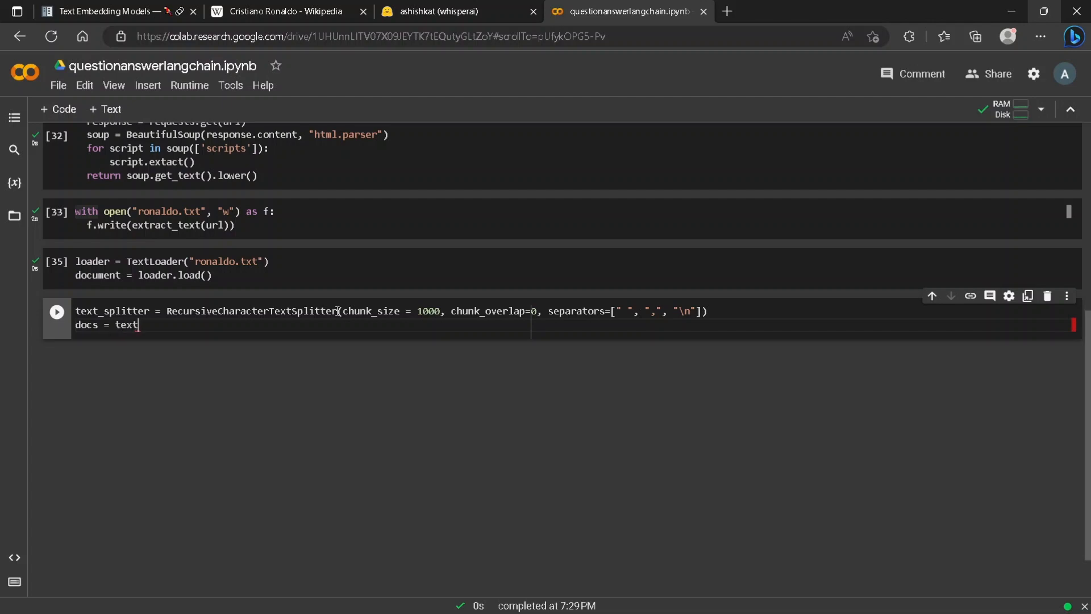
text(_)
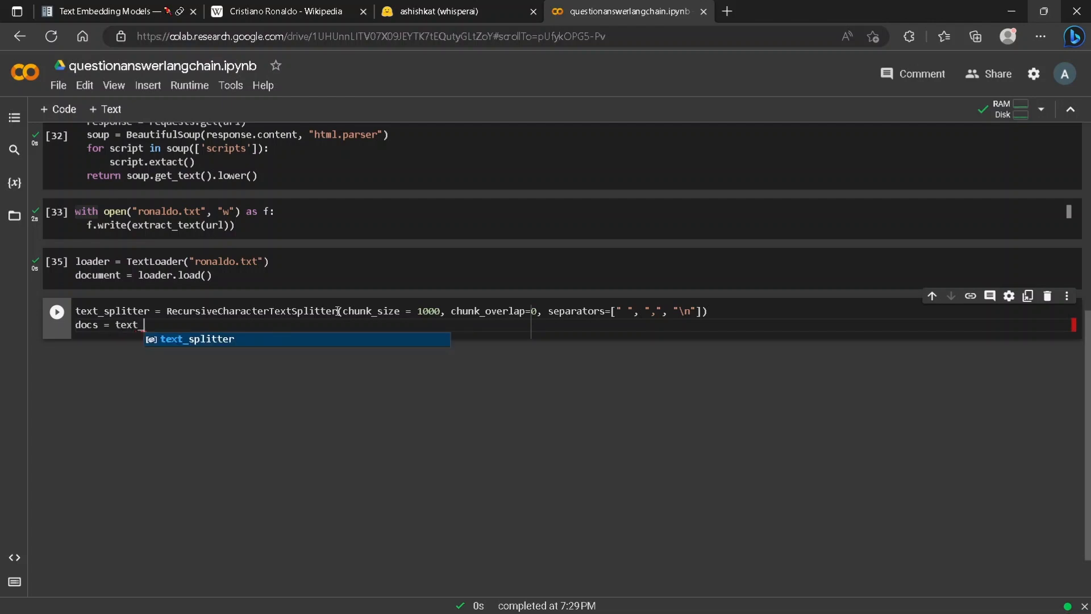
text(pl)
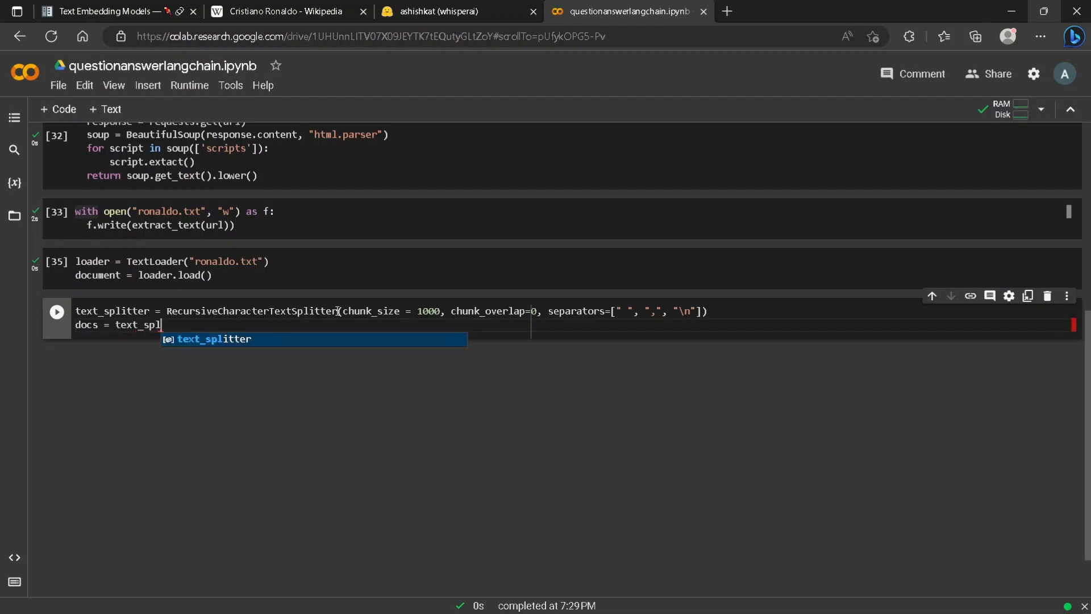
text(itter.split_documents())
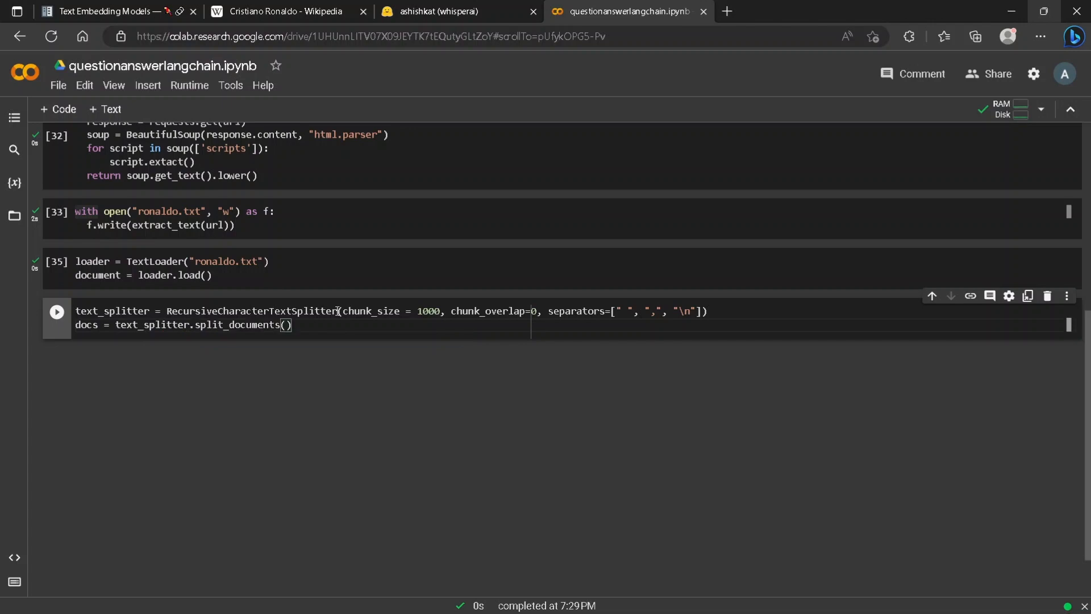
mouse_move(265, 326)
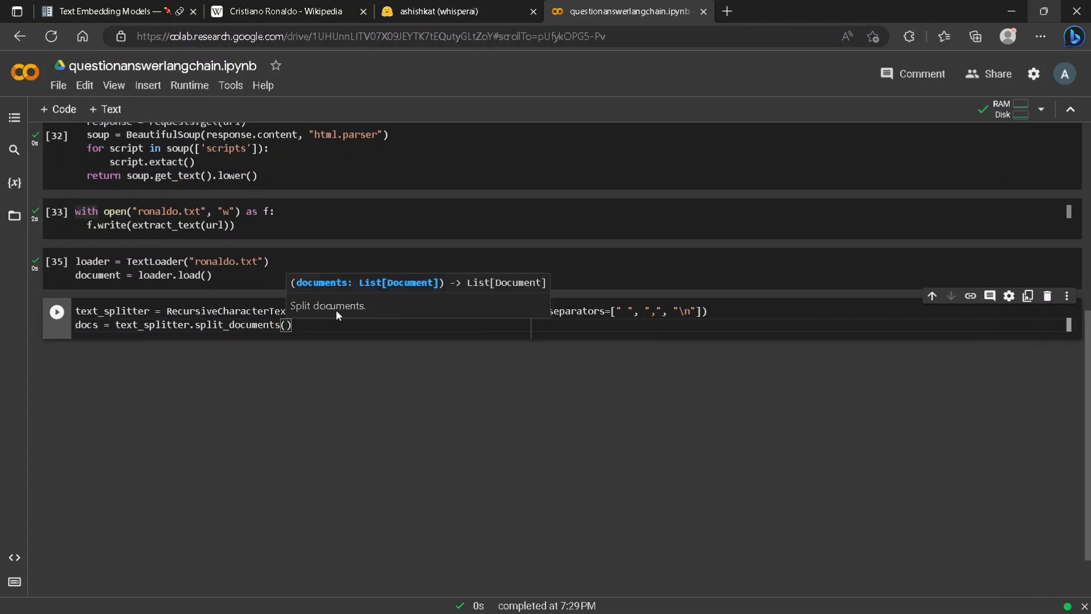
text(document)
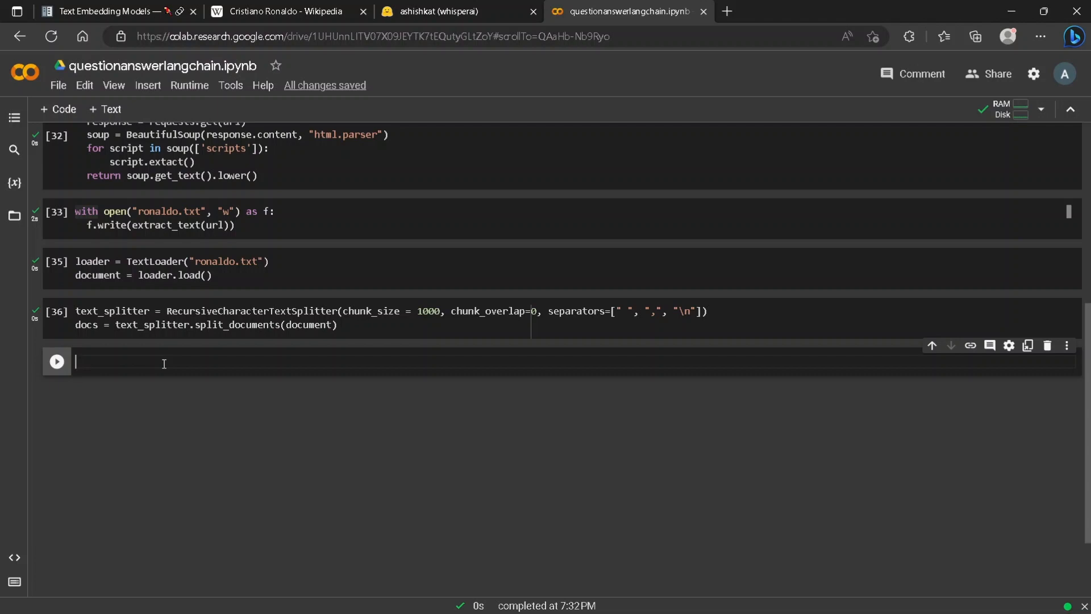
Step: Run docs[0] and scroll through the first Ronaldo text chunk
text(docs[0])
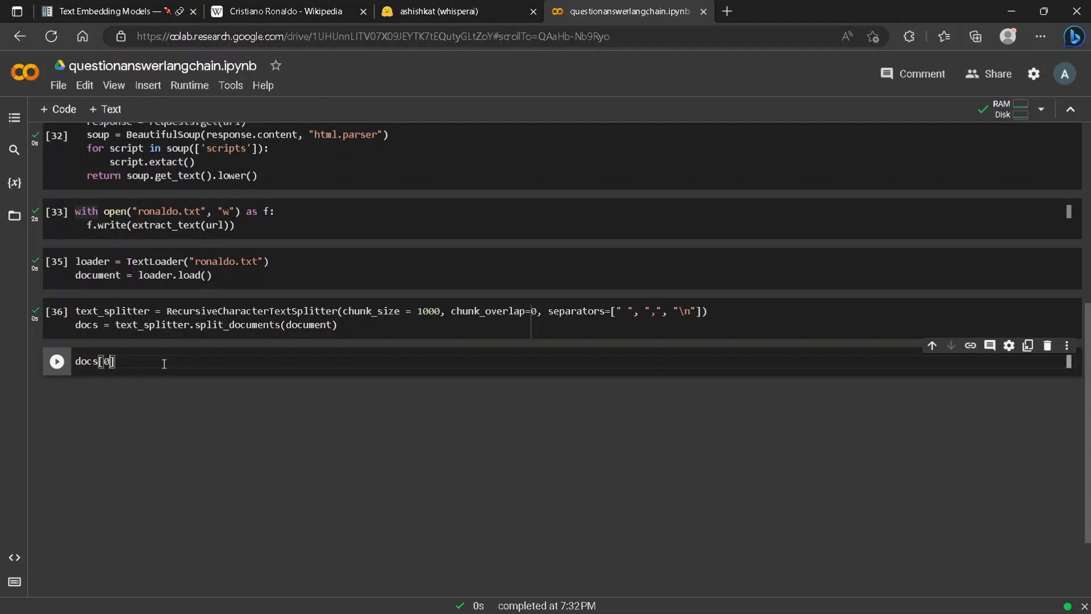
click(57, 362)
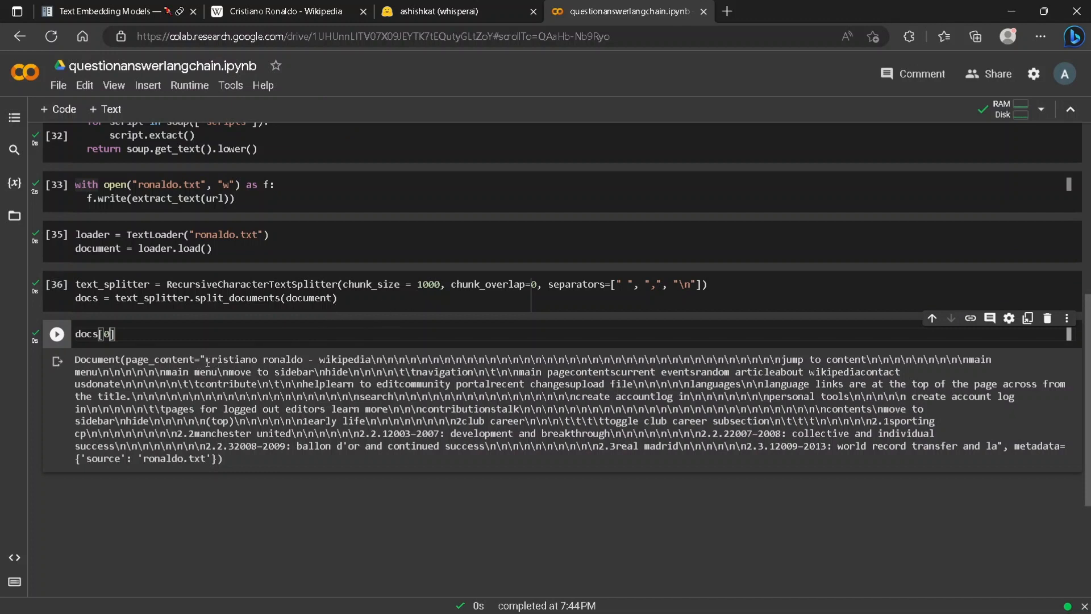
double_click(1034, 446)
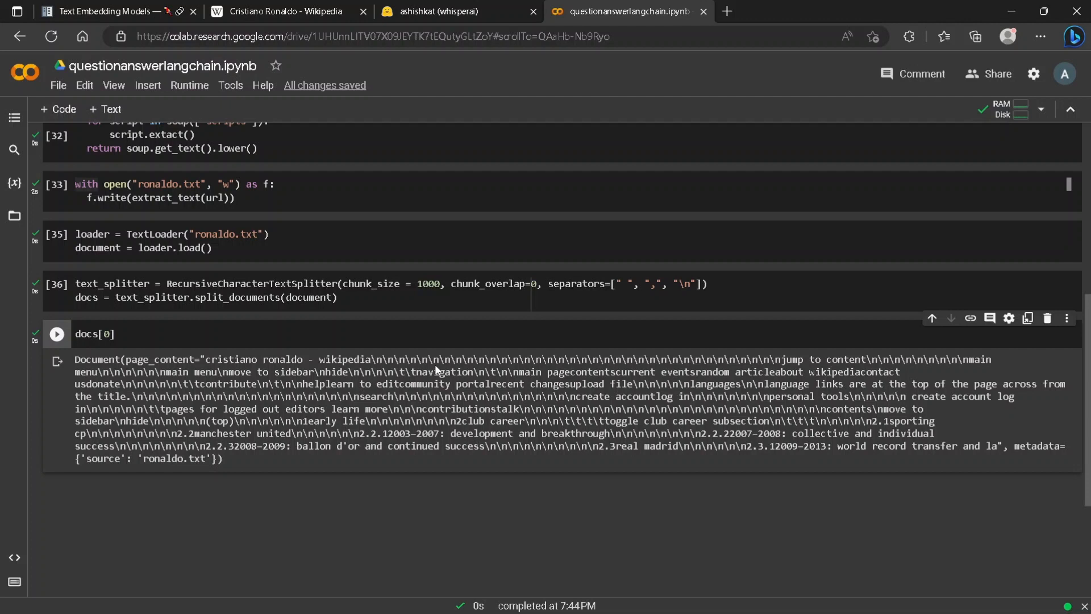
scroll(down, 3)
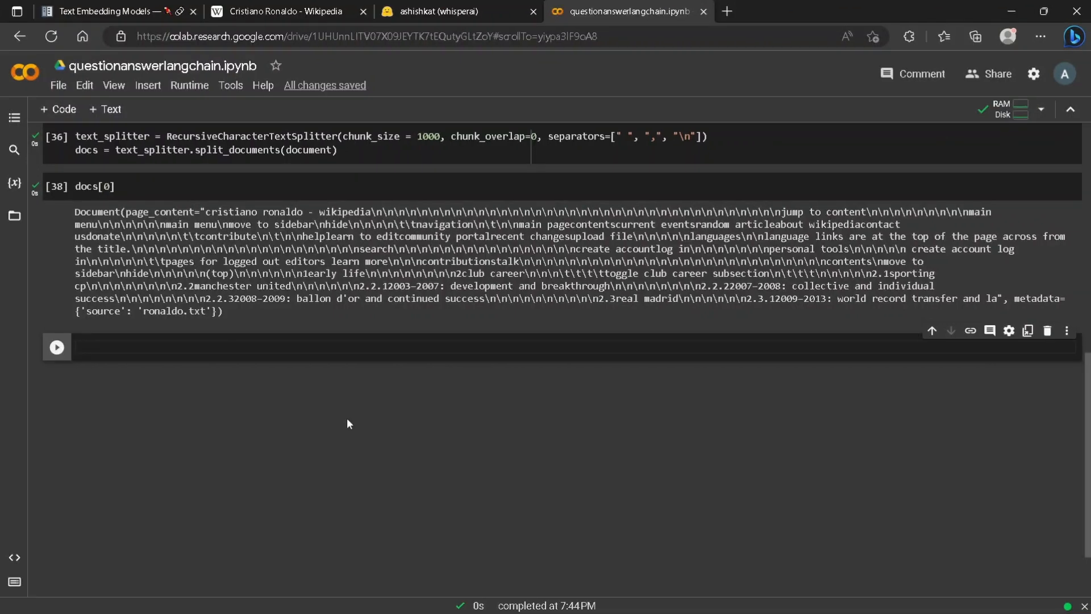
Step: Define embedding = HuggingFaceEmbeddings()
text(emb)
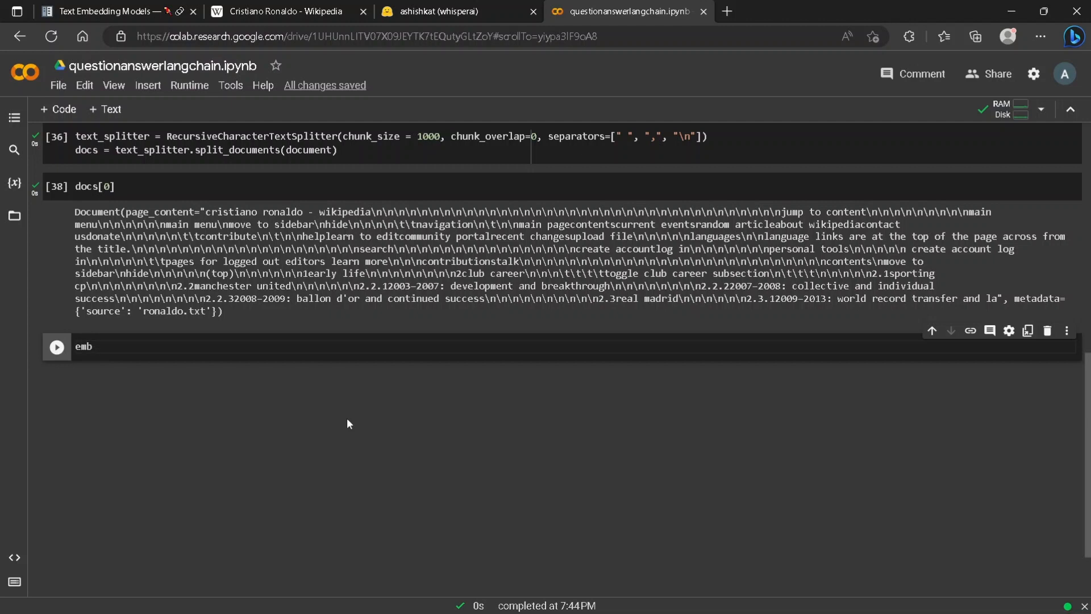
text(edding)
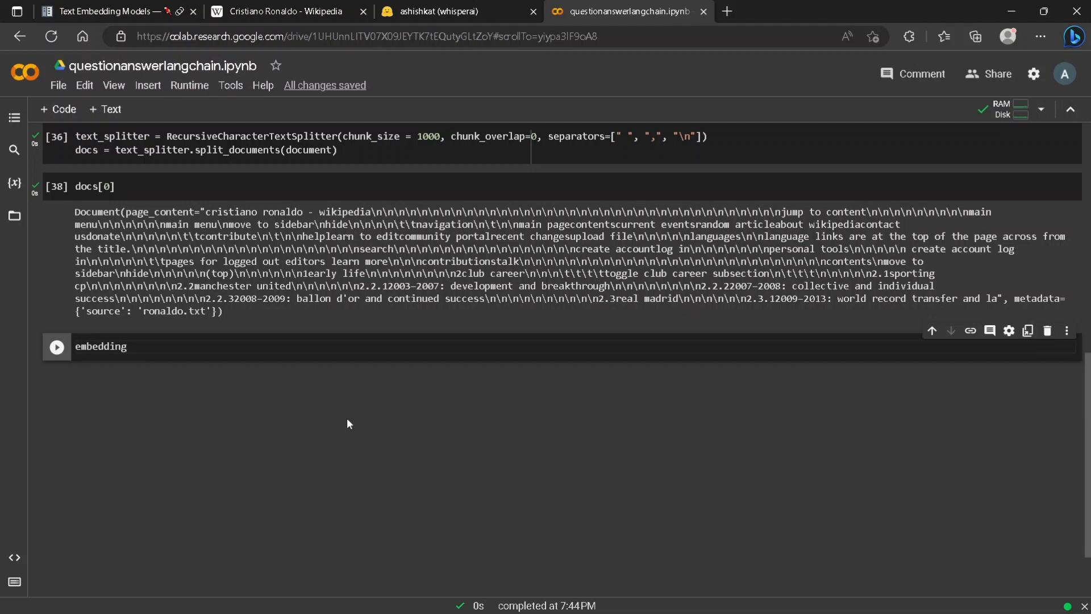
text(= H)
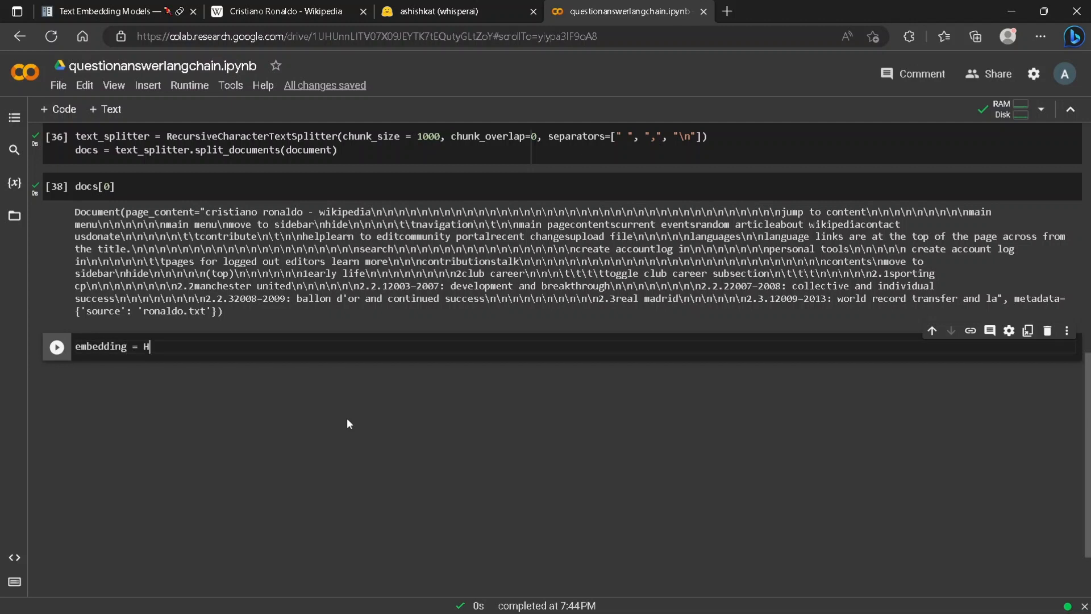
text(ugging)
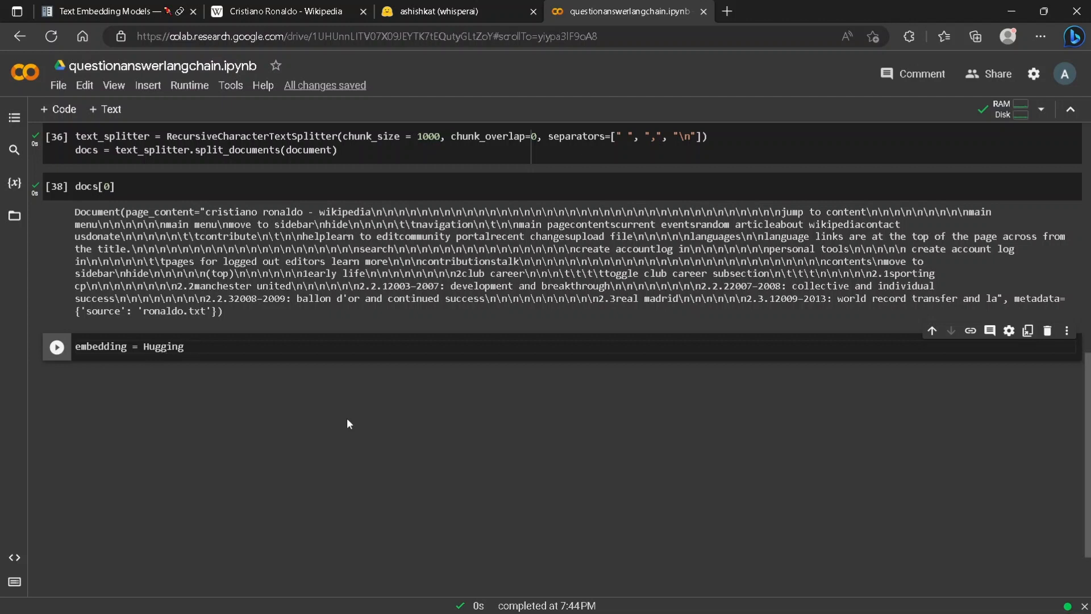
text(FaceEmbeddings)
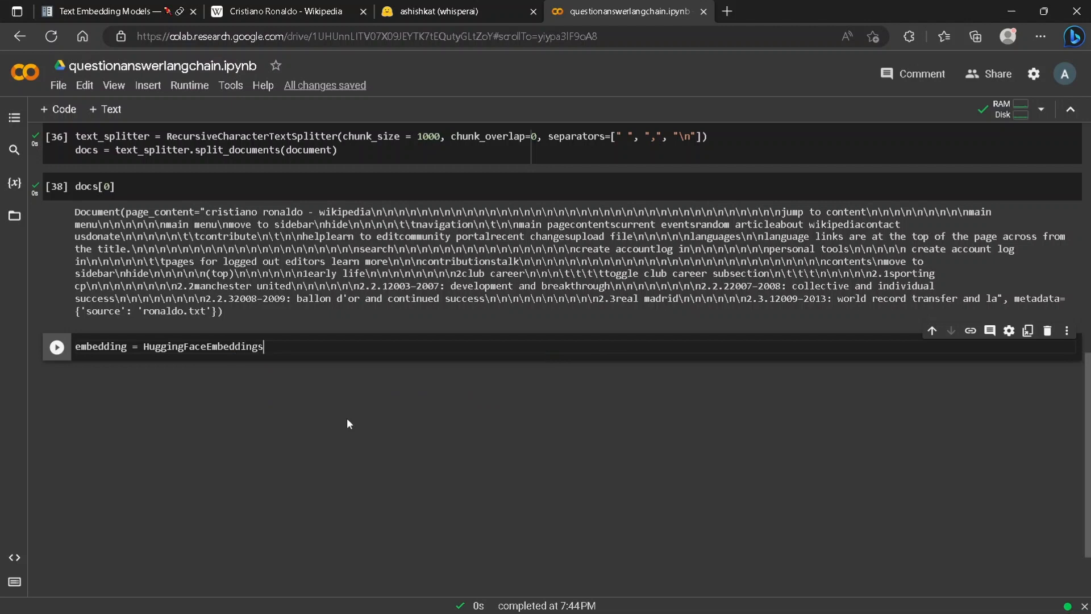
text(())
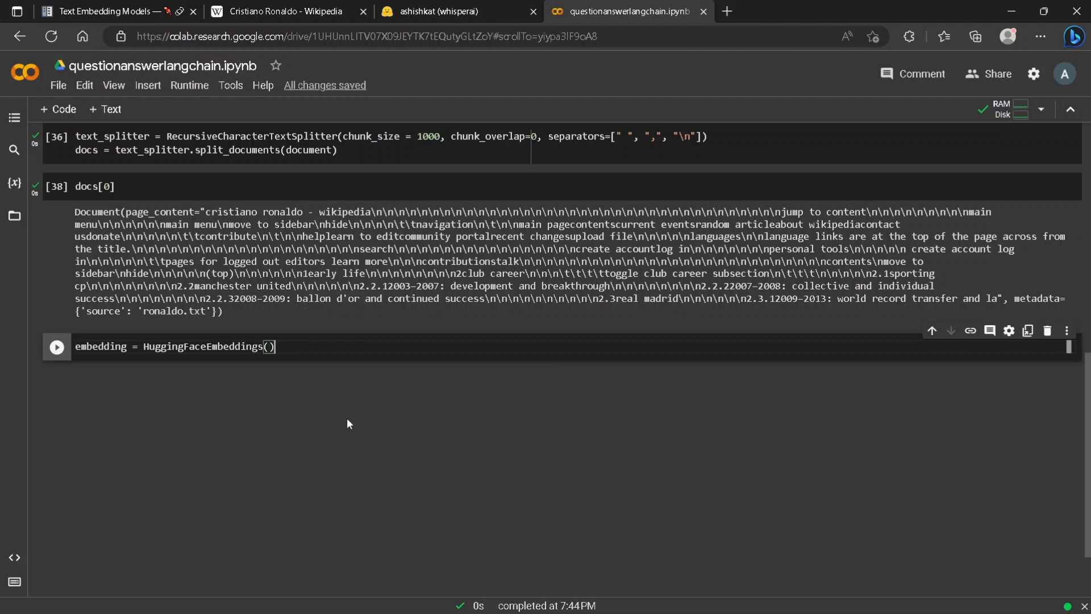
Step: Build db with FAISS.from_documents(docs) using the embeddings
text(d)
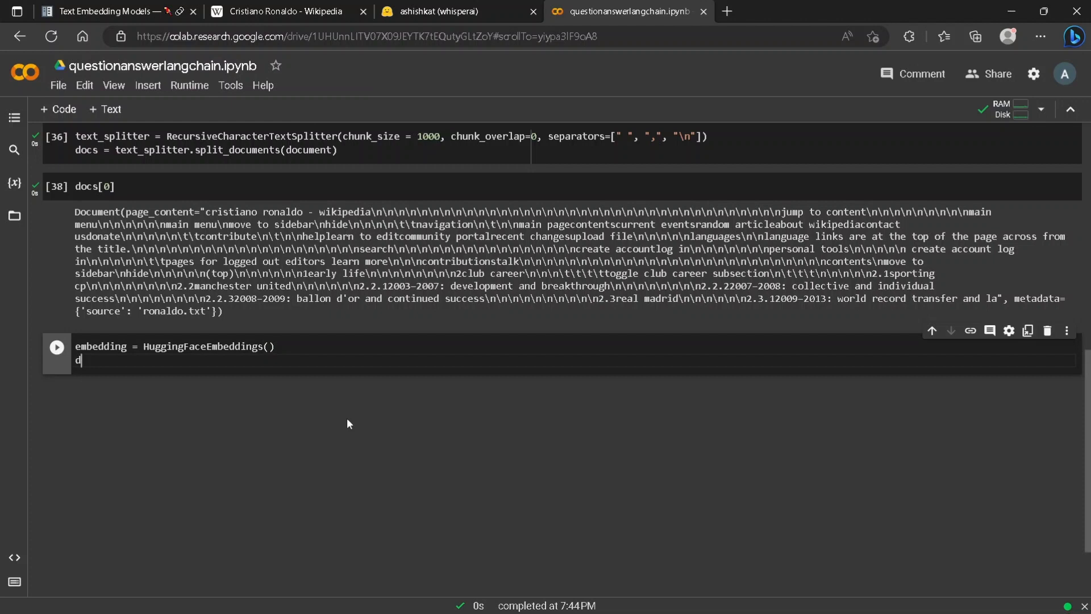
text(b = F)
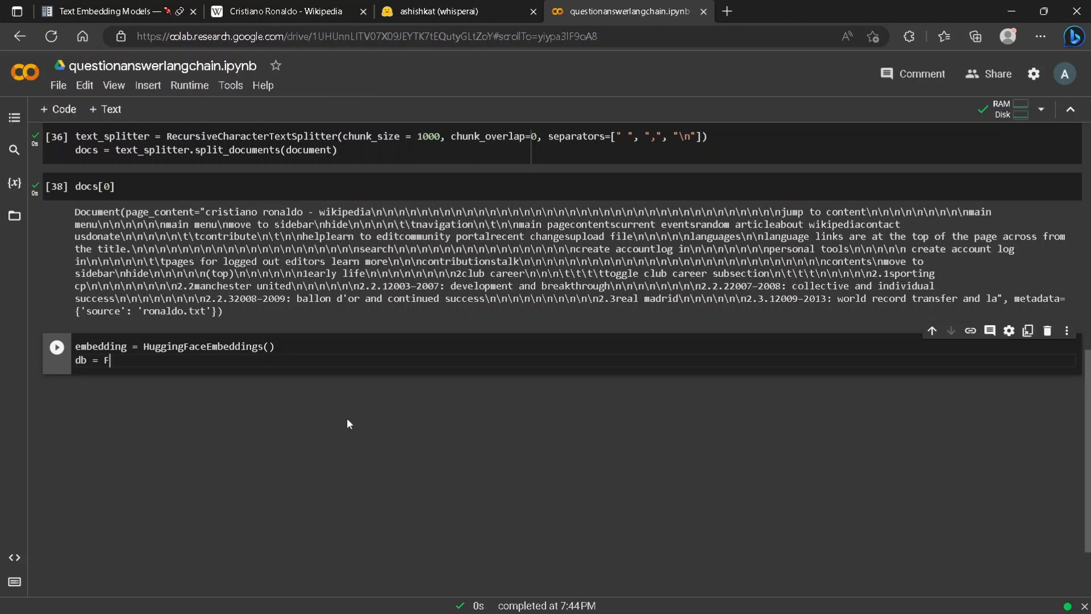
text(AISS)
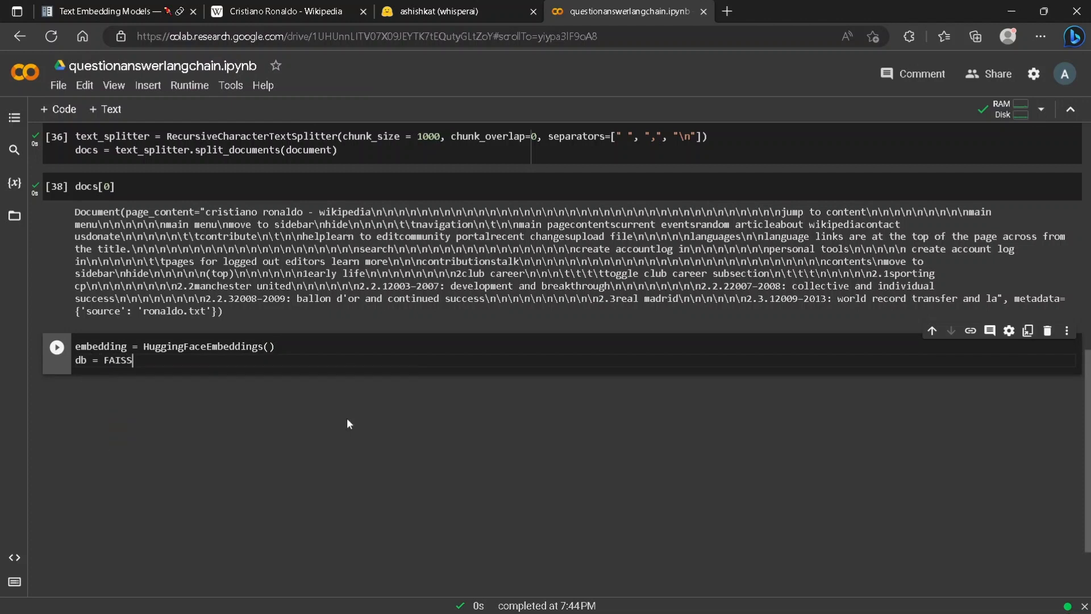
text(())
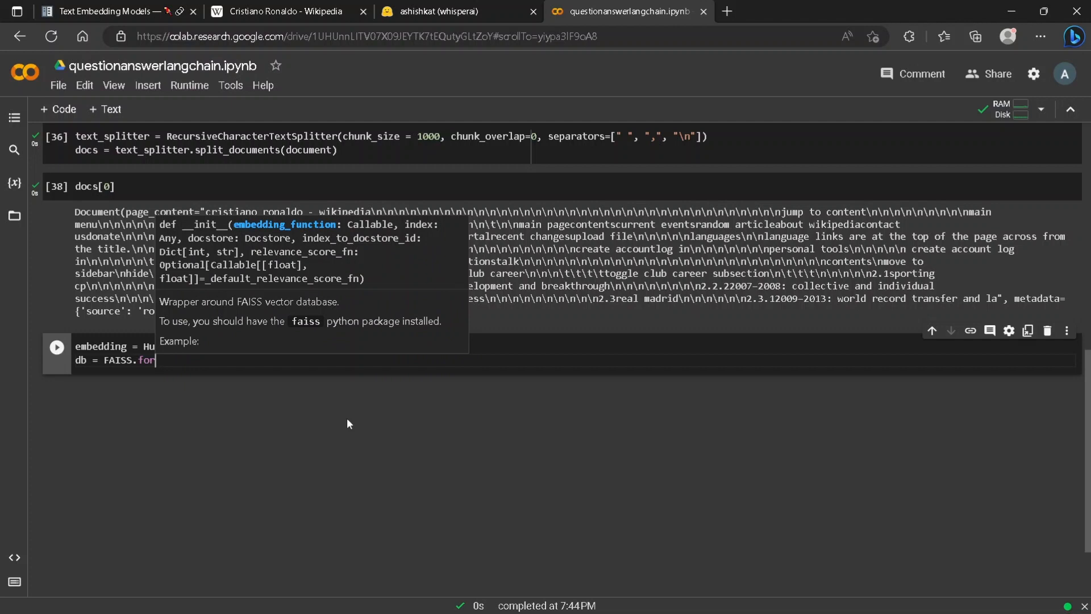
text(from_documents(docs))
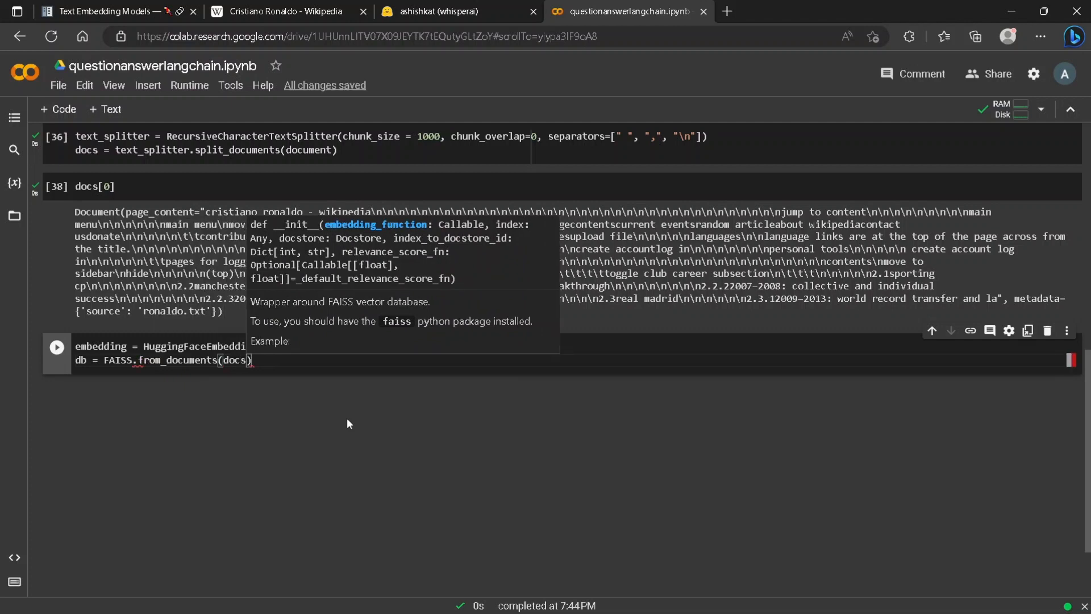
text(,)
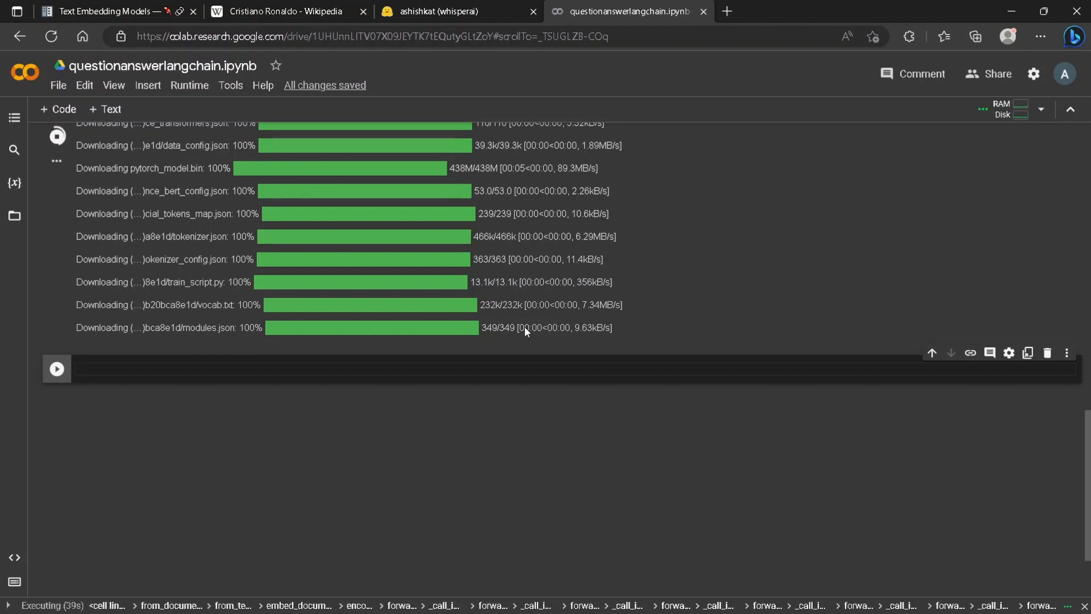
Step: Click into the new empty code cell below the running FAISS cell
click(279, 369)
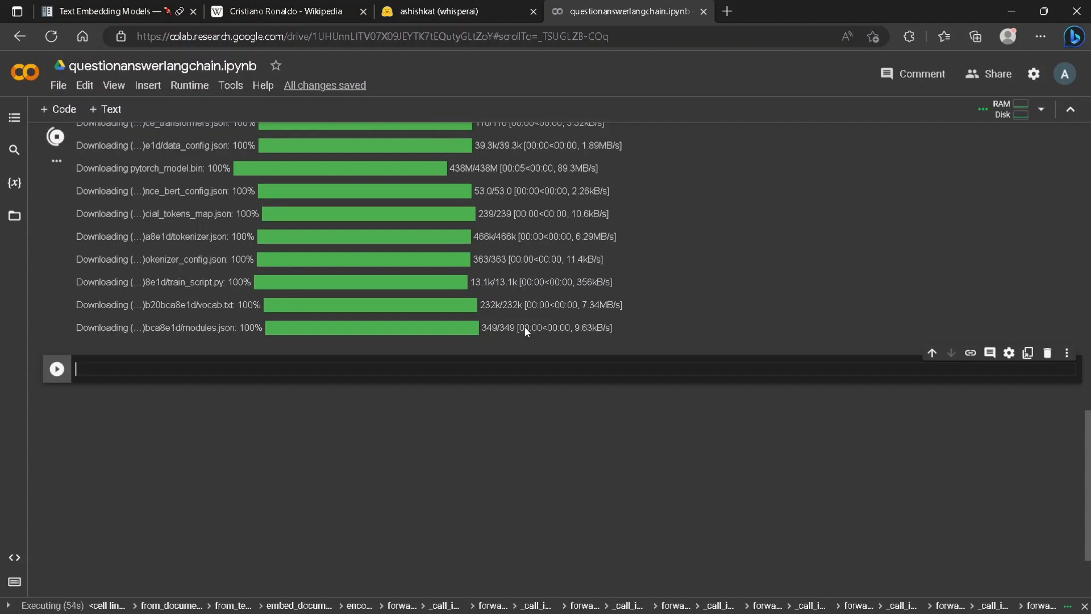
Step: Begin defining llm as HuggingFaceHub with repo_id google/flan-t5-small
text(llm =)
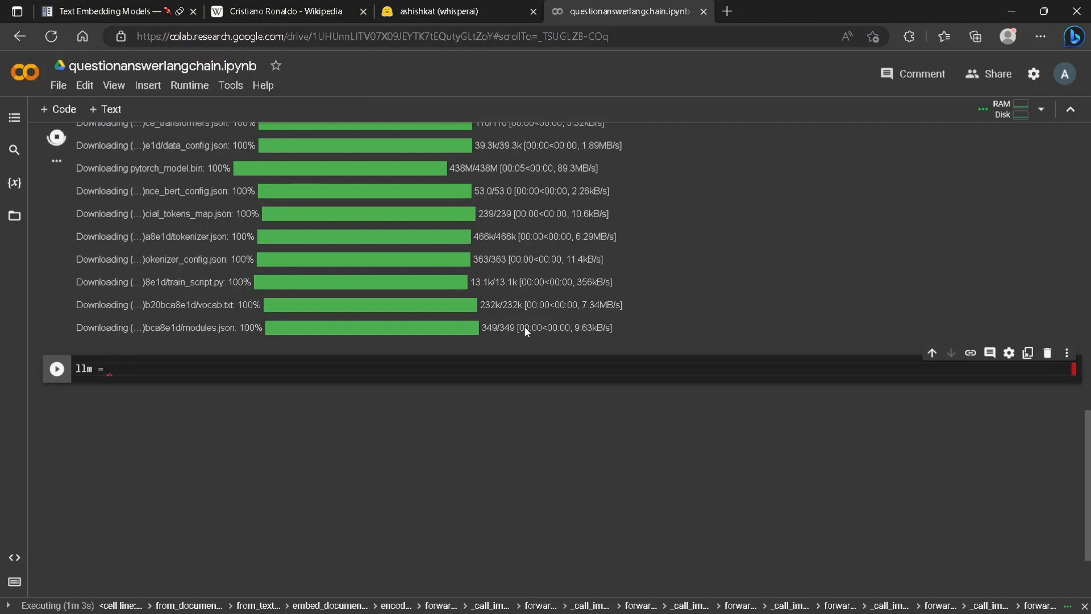
text(Hugg)
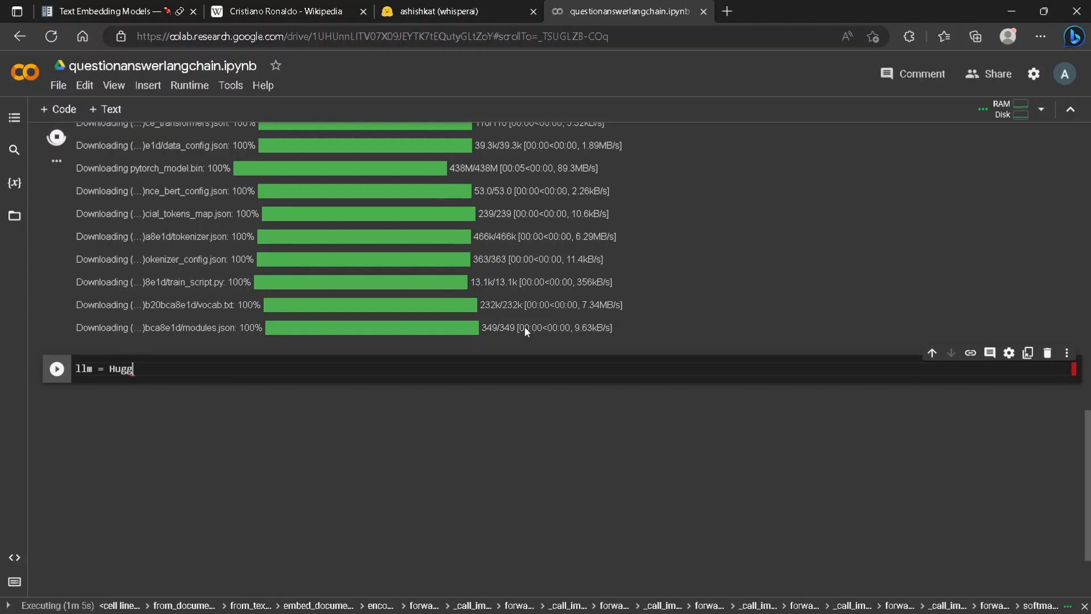
text(ingfaceHub*)
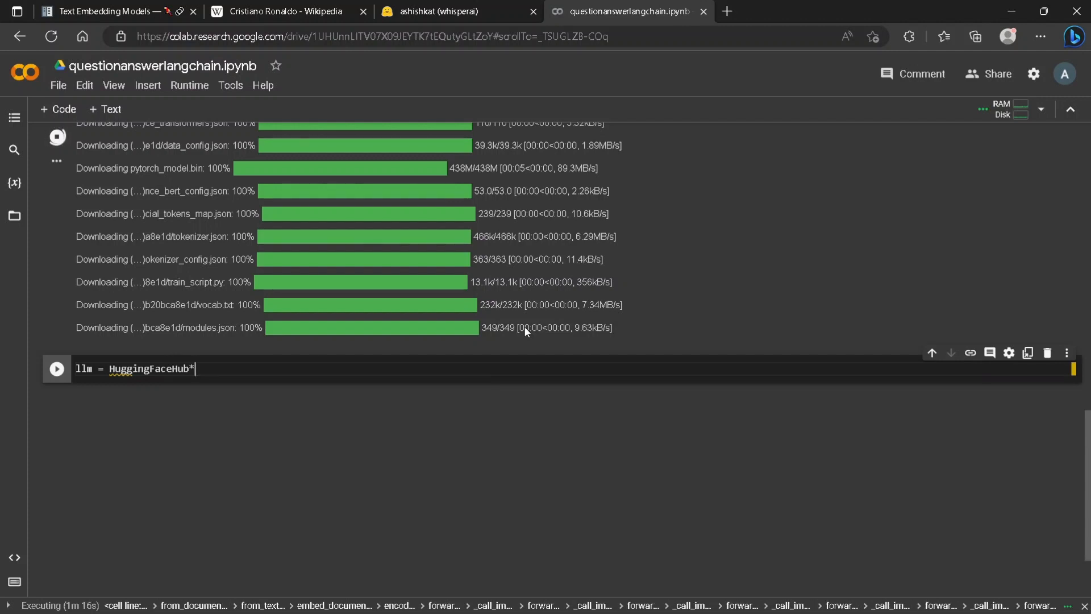
text(()
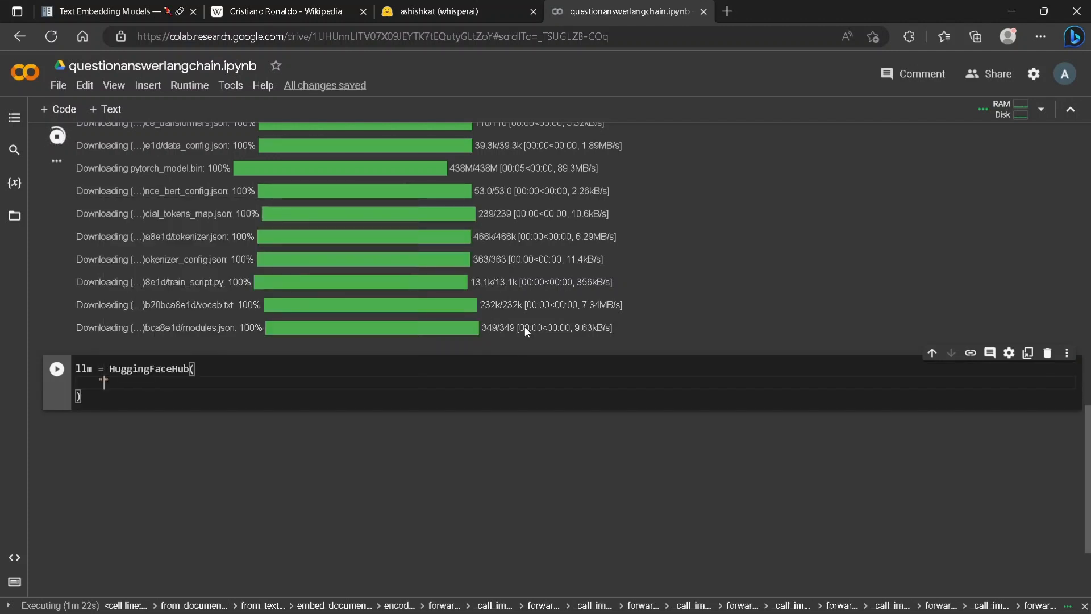
text(repo_id)
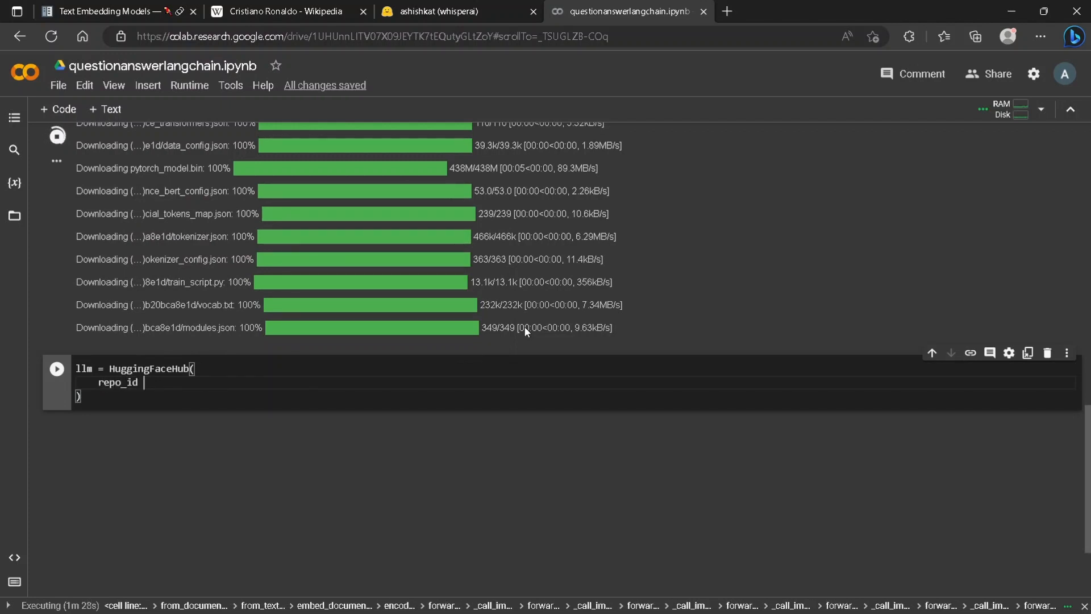
text(= ")
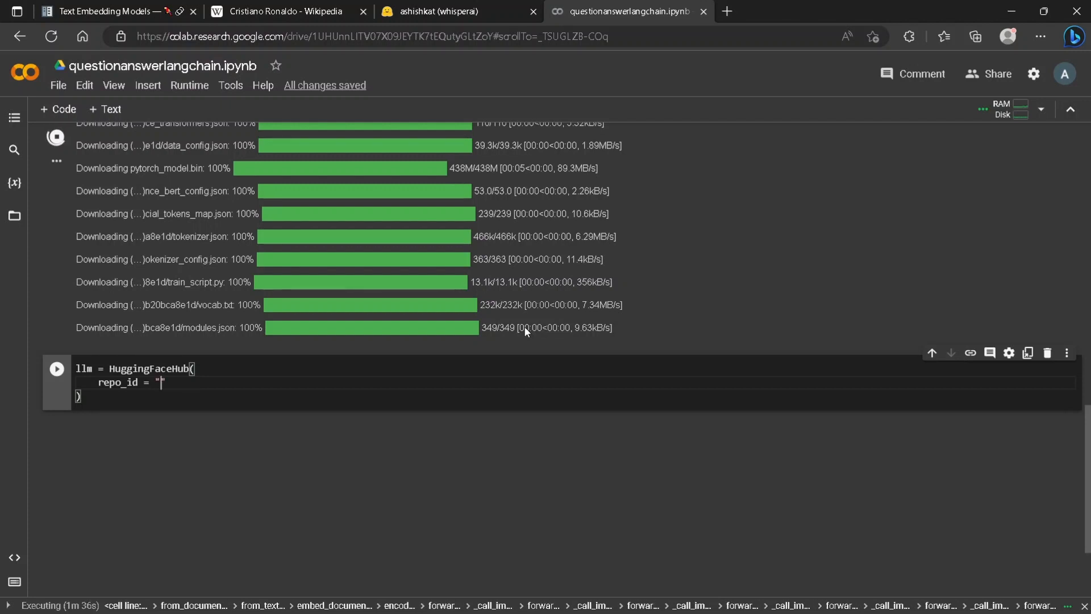
text(google/flan)
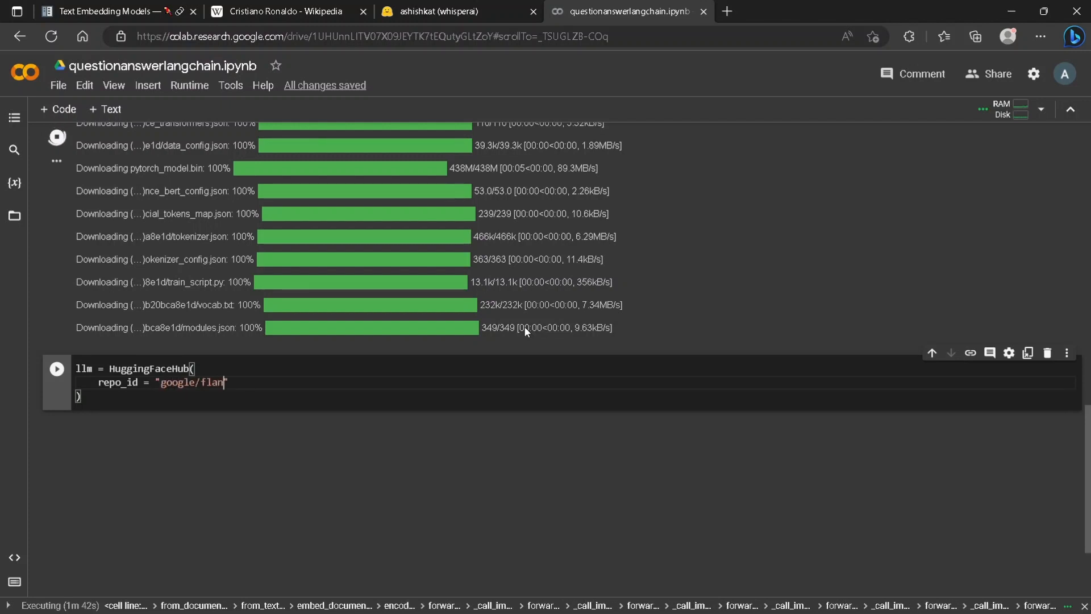
text(-t5)
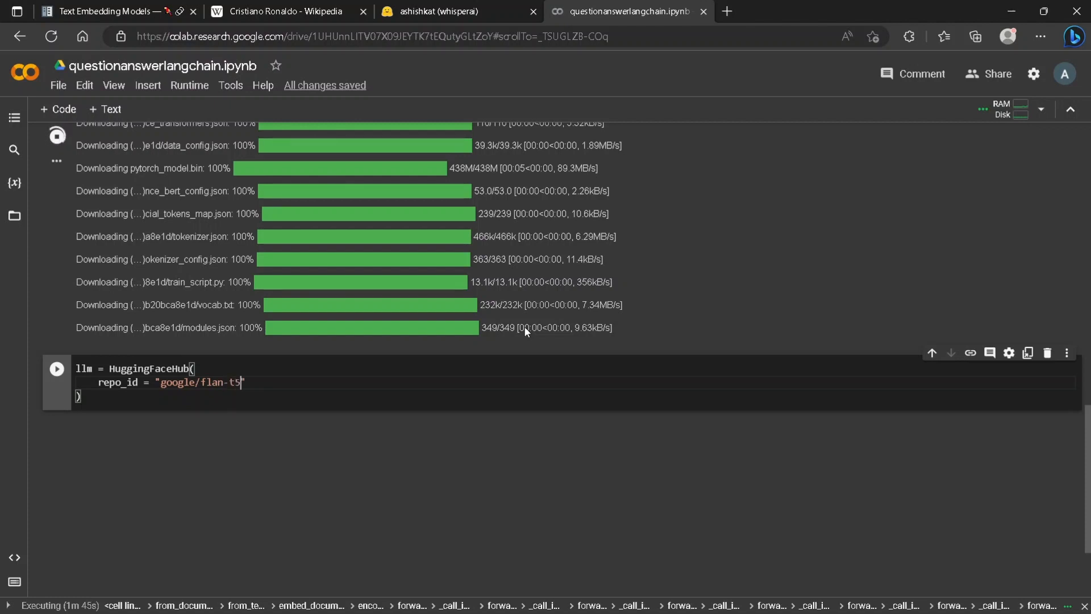
text(-small)
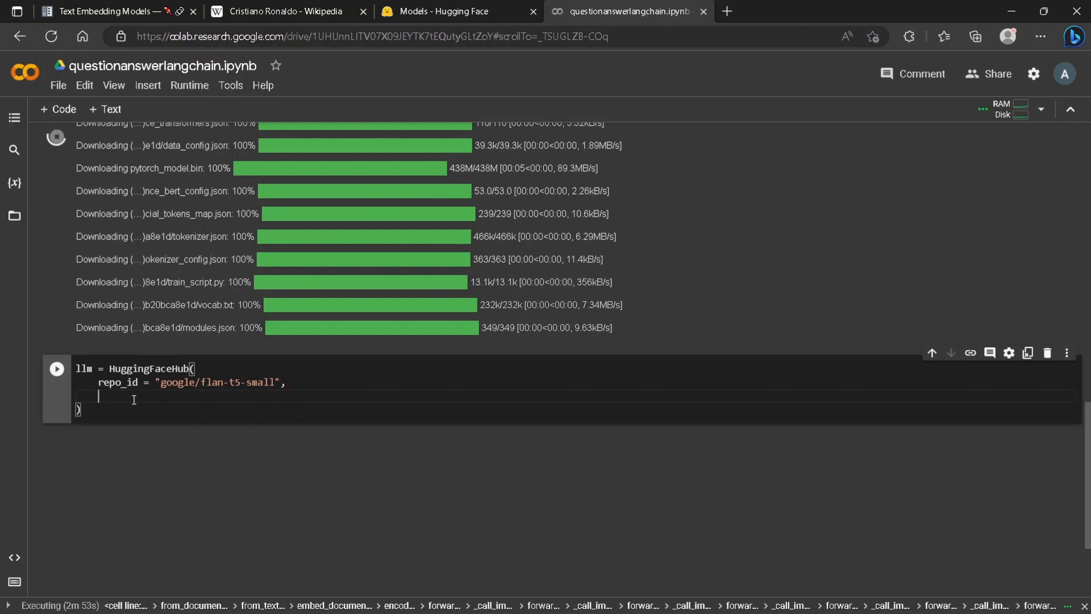
Step: Give the llm model_kwargs temperature 0.2 and max_length 256
text(model_)
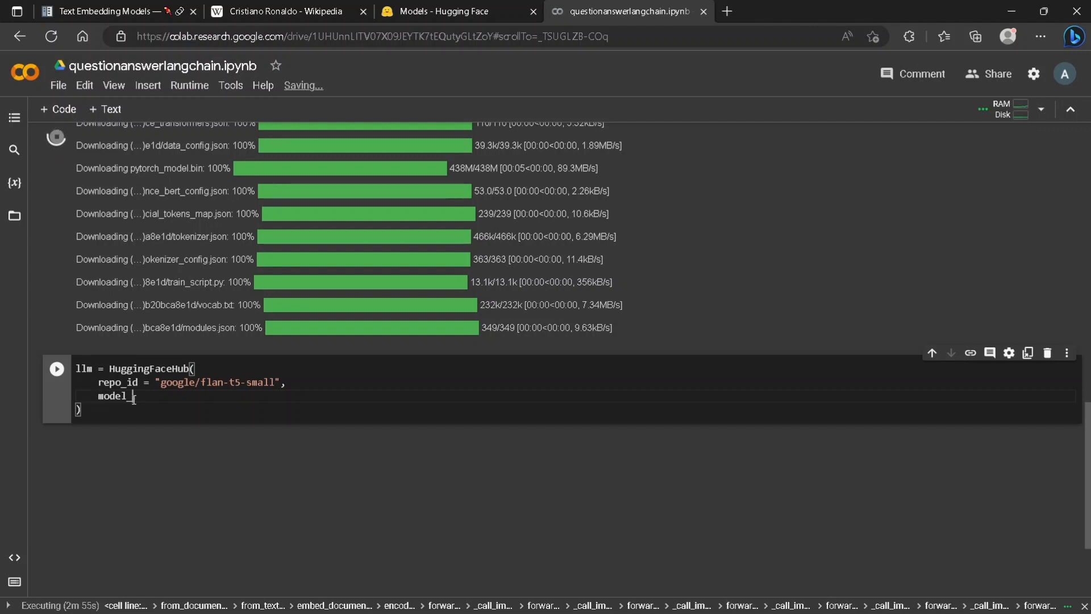
text(kwargs)
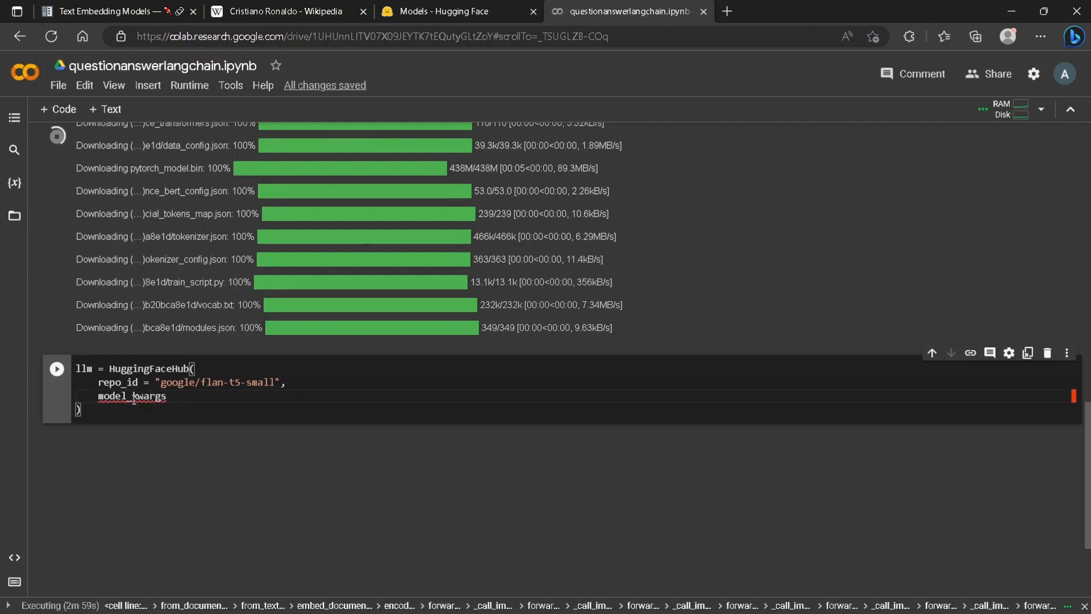
text(={})
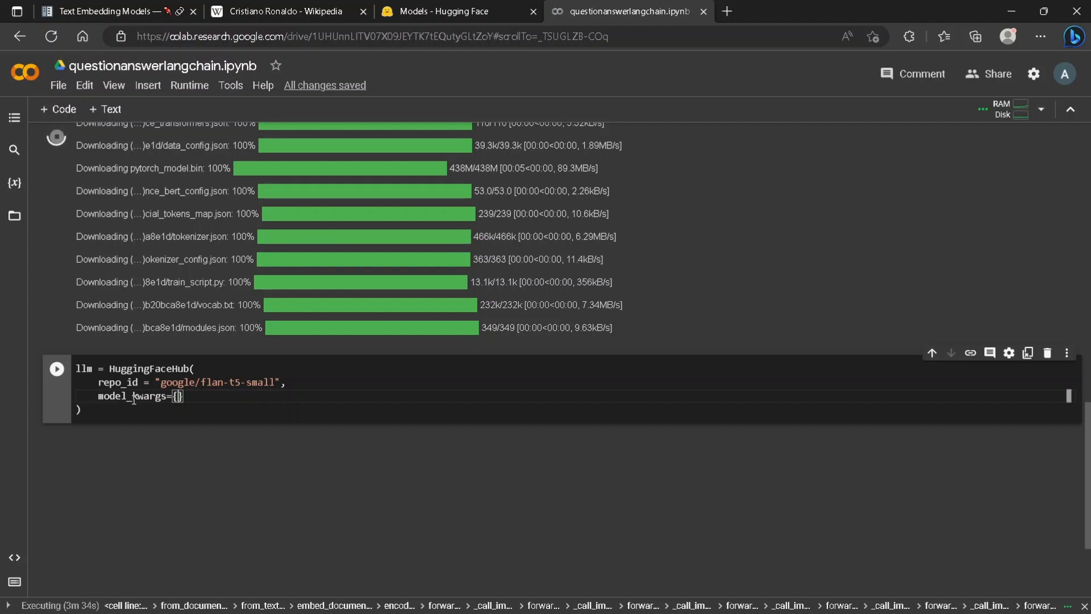
text("temperat")
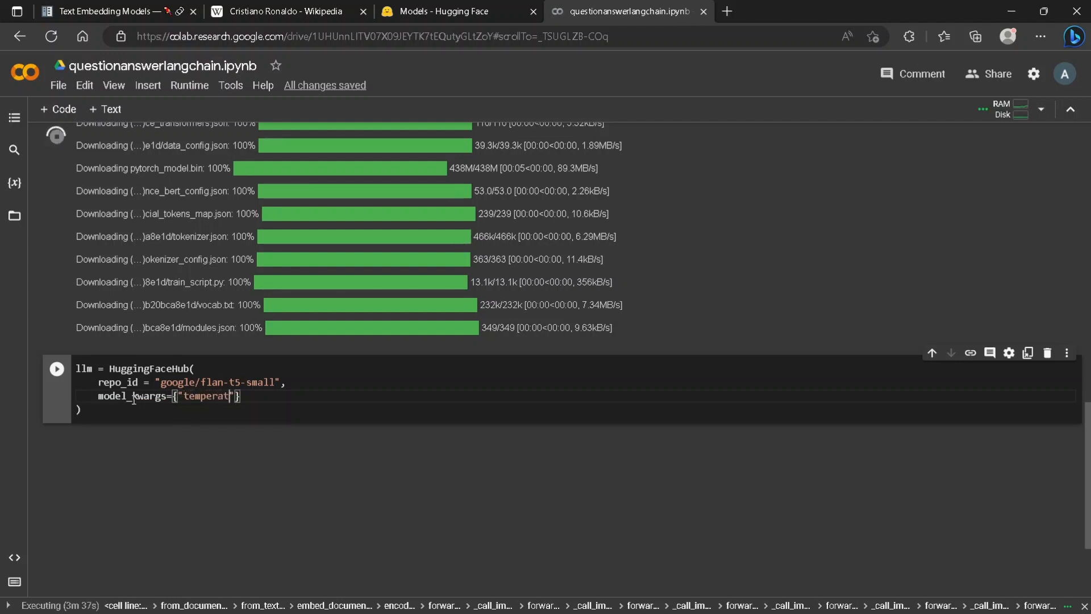
text(ure":0.)
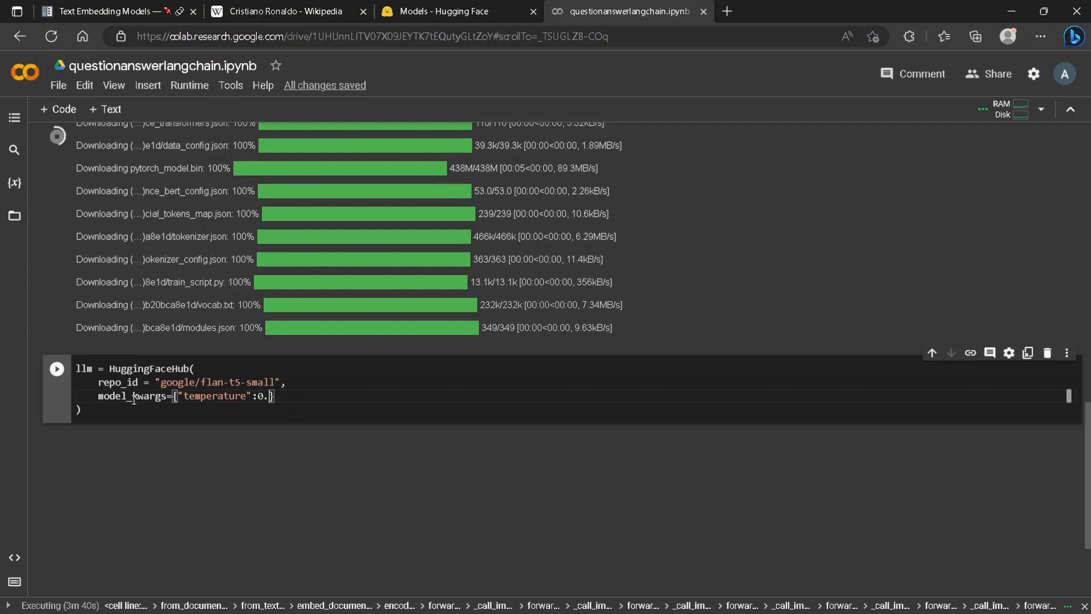
text(2, "max_)
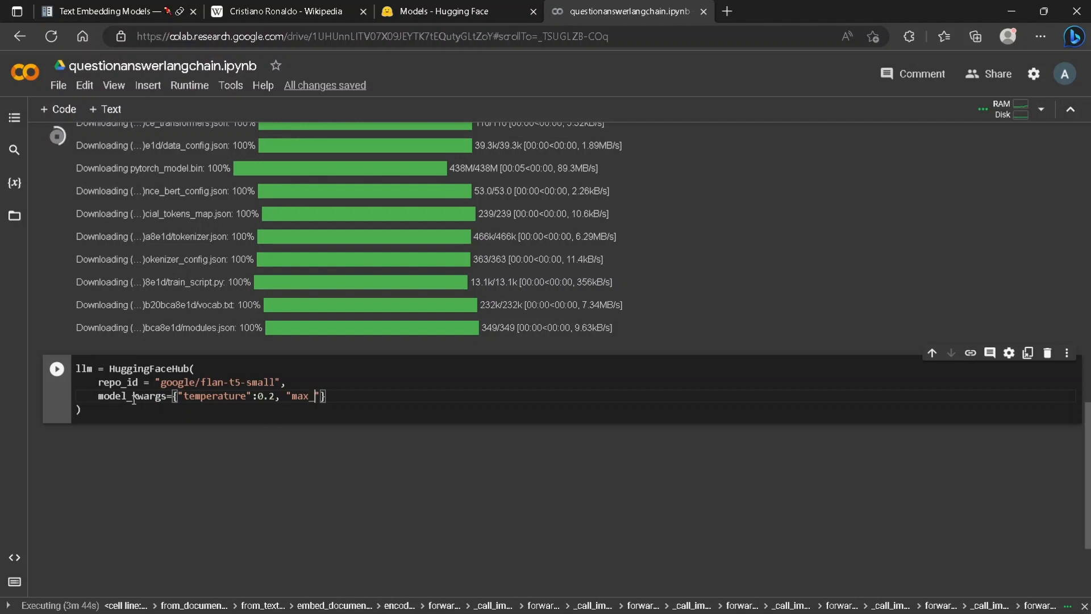
text(length)
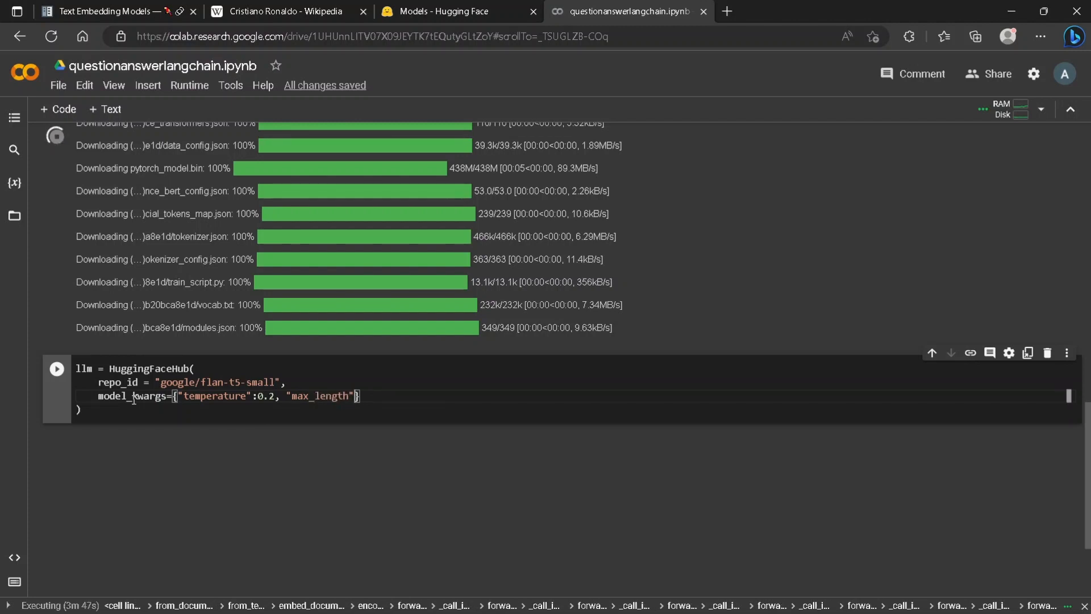
text(:)
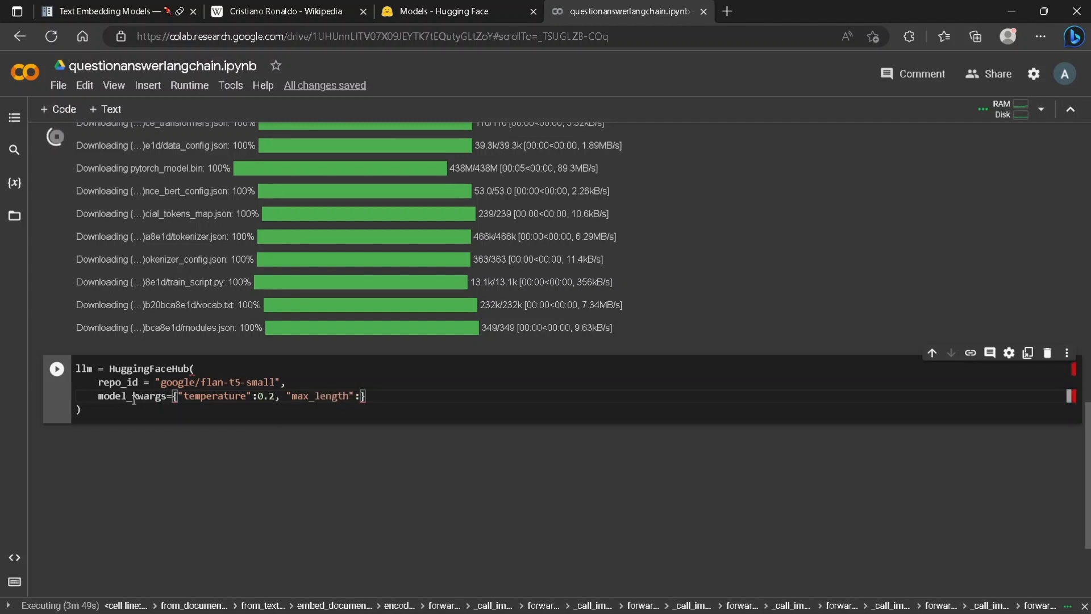
text(256)
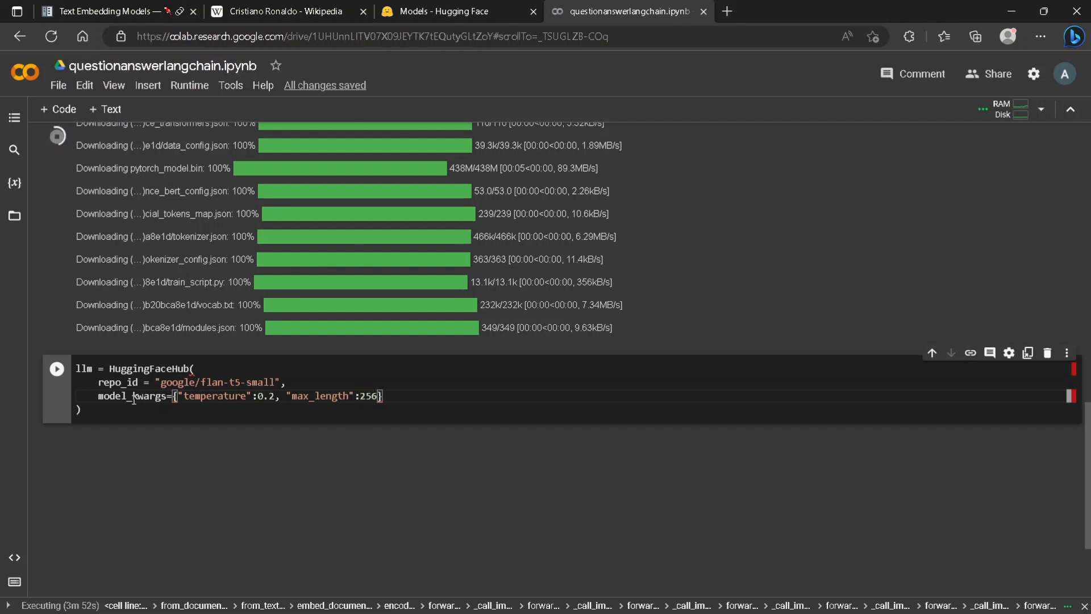
text(chain = load_qa_chain(llm, chain_type="stuff)
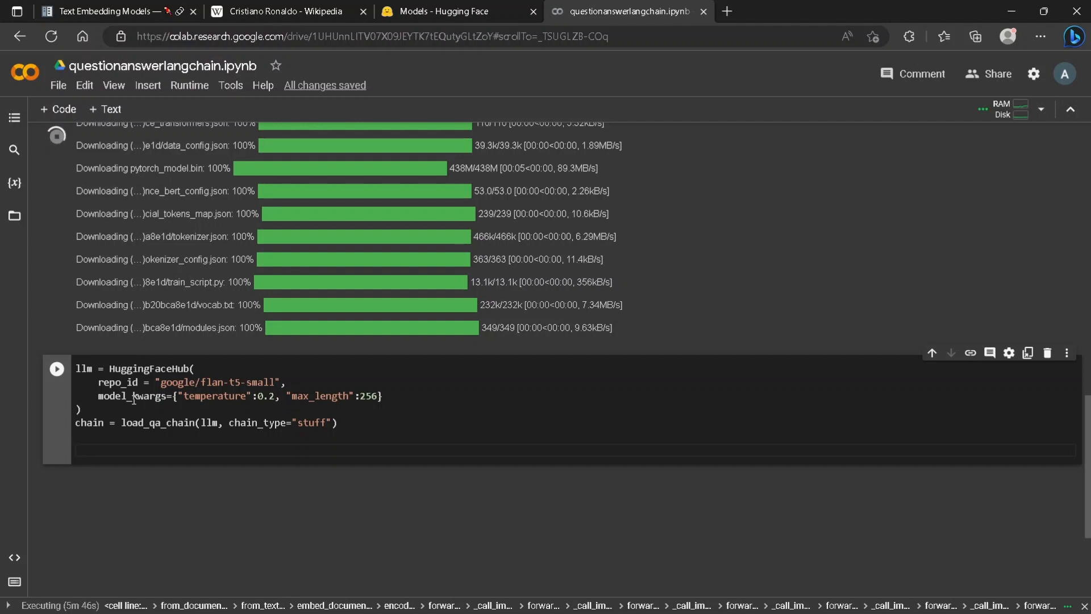
Step: Write a query asking when Cristiano Ronaldo was born
text(query = "")
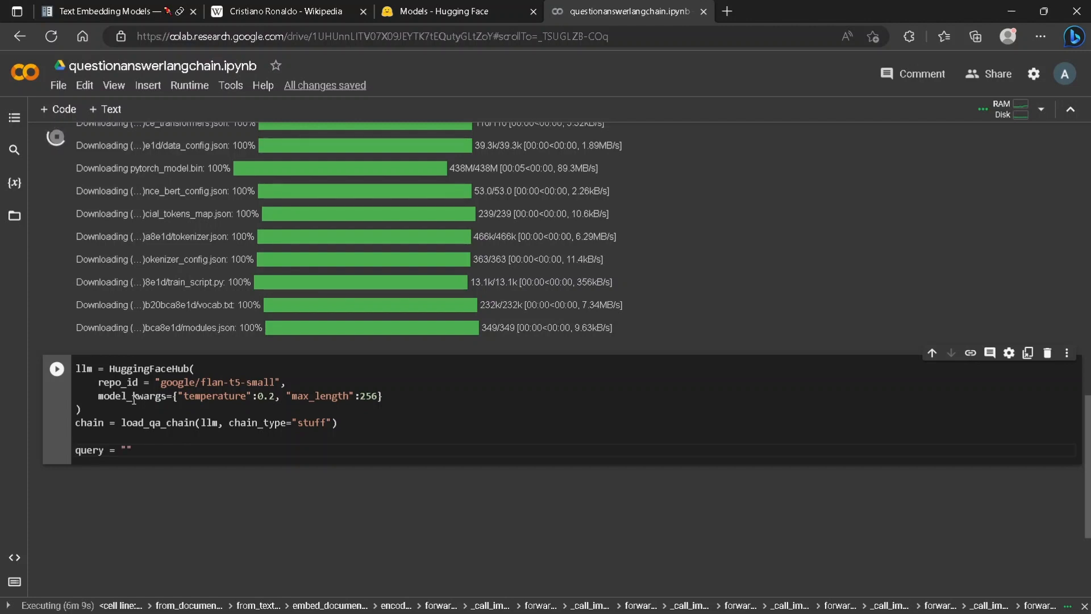
text(when)
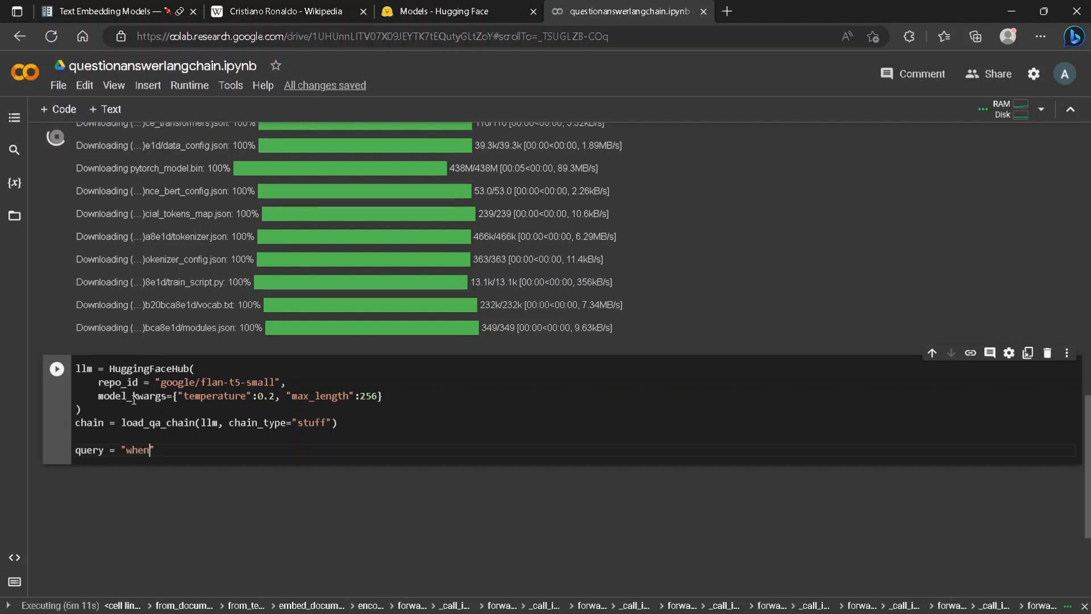
text(was c)
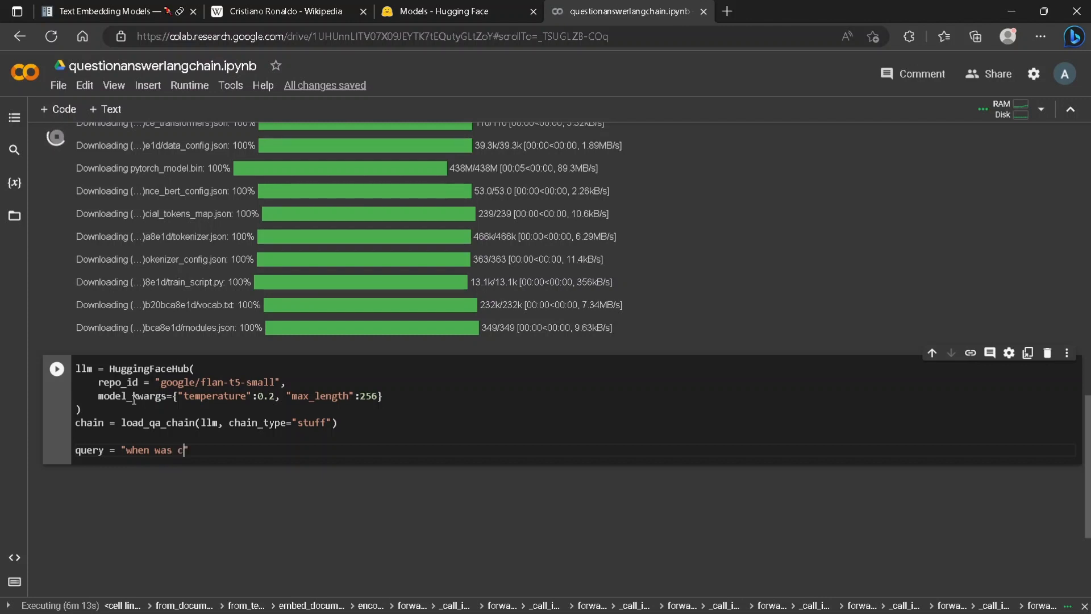
text(risiano ronaldo born?)
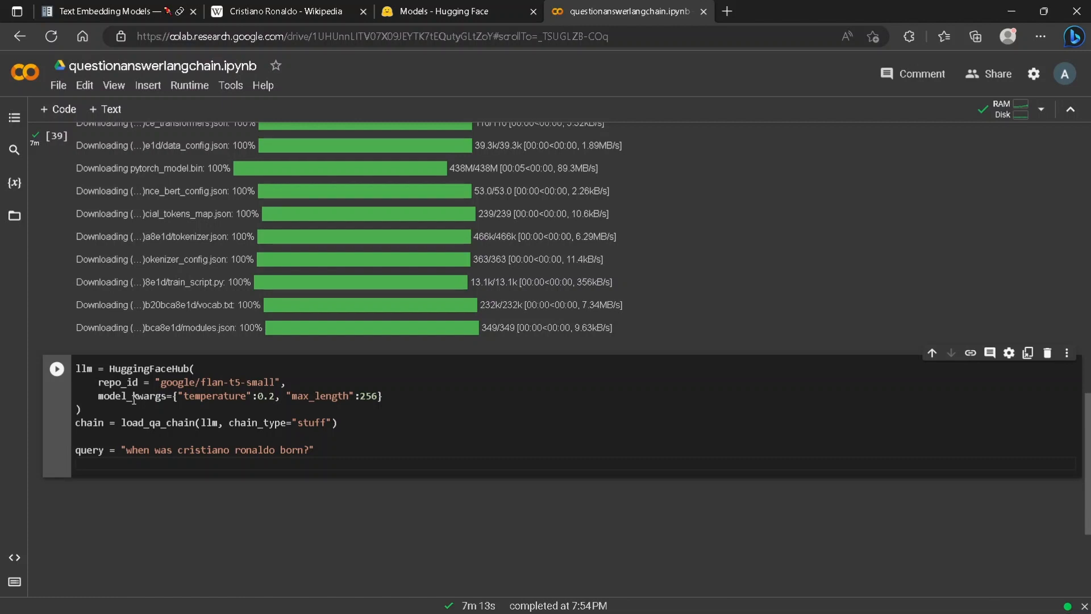
Step: Add docs = db.similarity_search(query) and a chain.run call with question=query
text(docs = db.similarity_search(query))
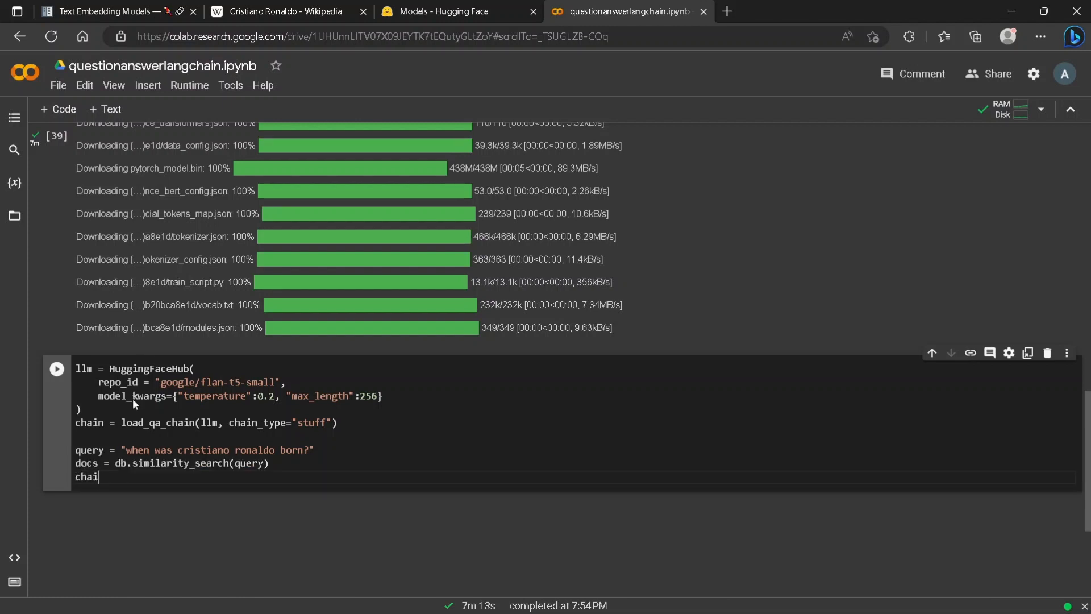
text(n.run(inpu)
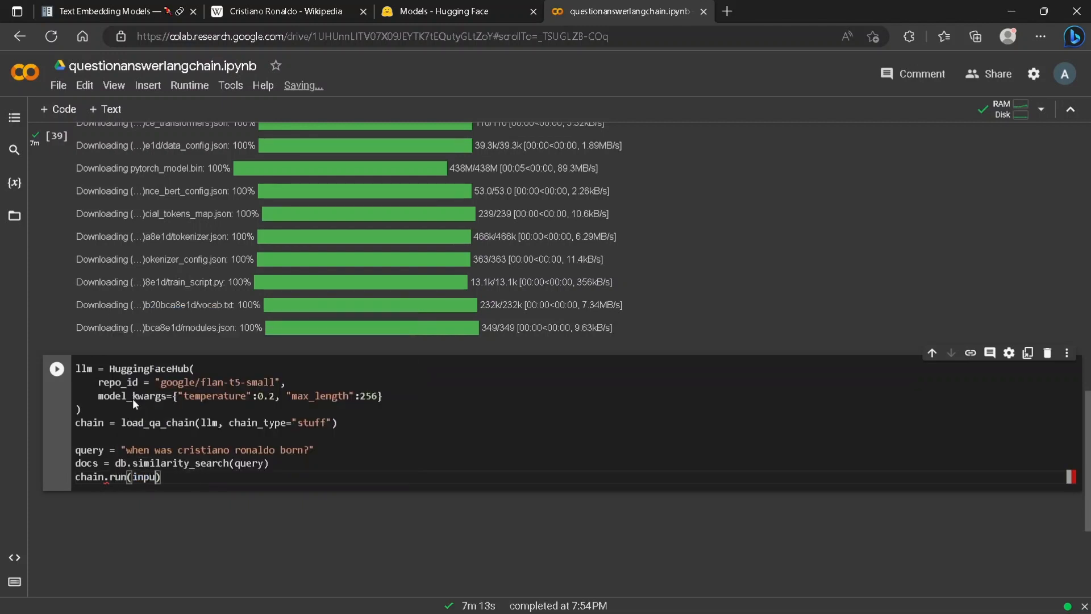
text(_chai)
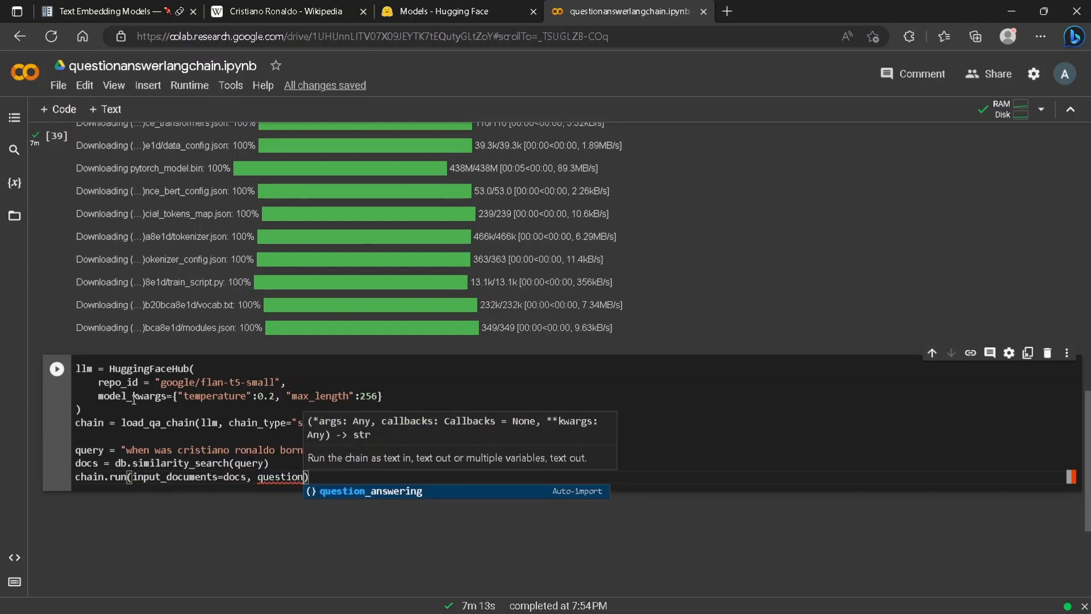
text(=quest)
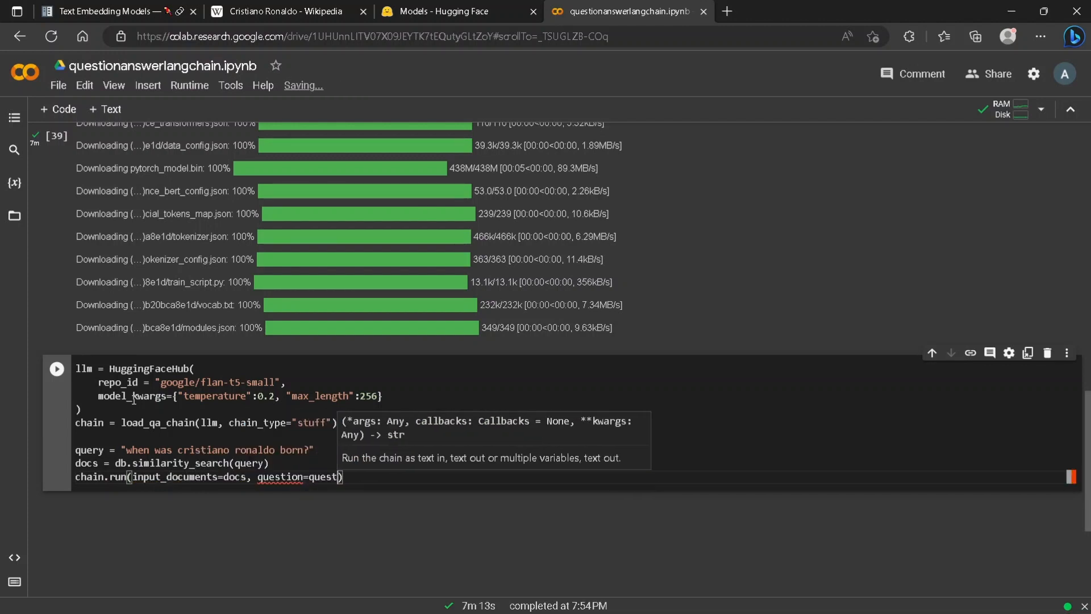